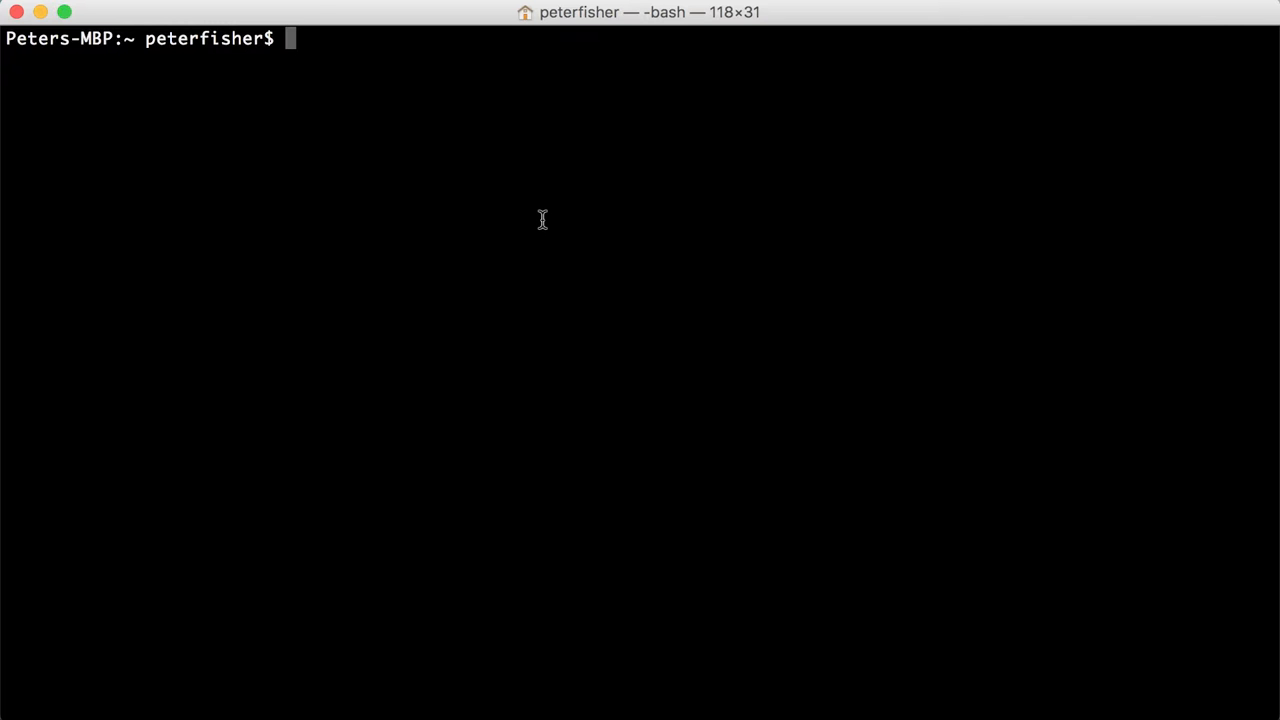
Step: Type 'docker' at the empty bash prompt without running it
{"action": "type", "text": "docker"}
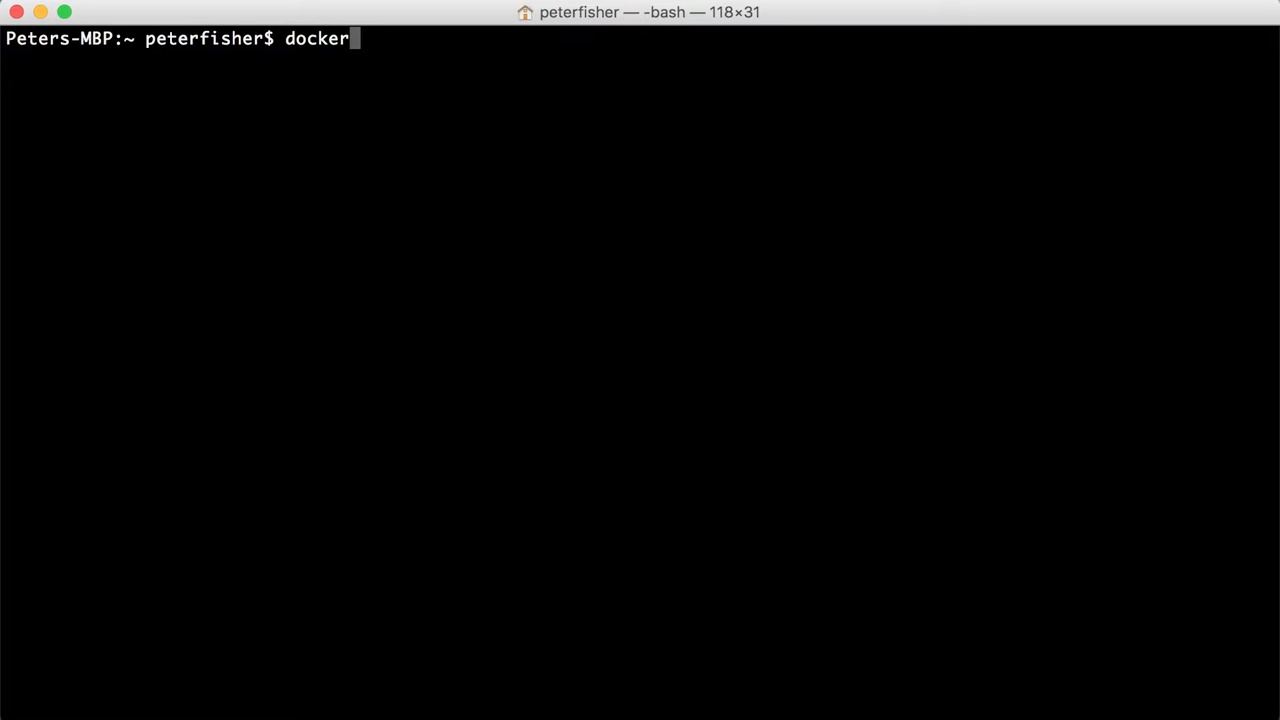
Step: Run docker-machine active, docker images and docker ps -a to confirm howtocodewell is active and nothing exists
{"action": "type", "text": "-machine"}
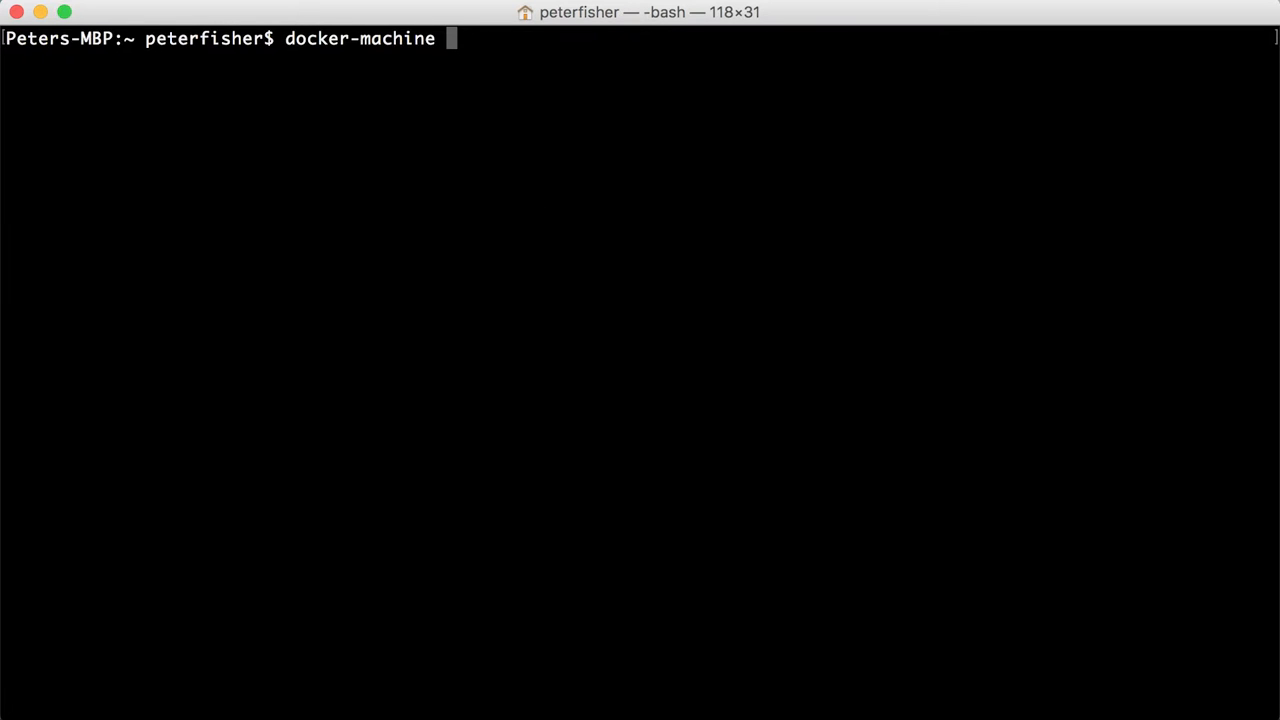
{"action": "type", "text": "active"}
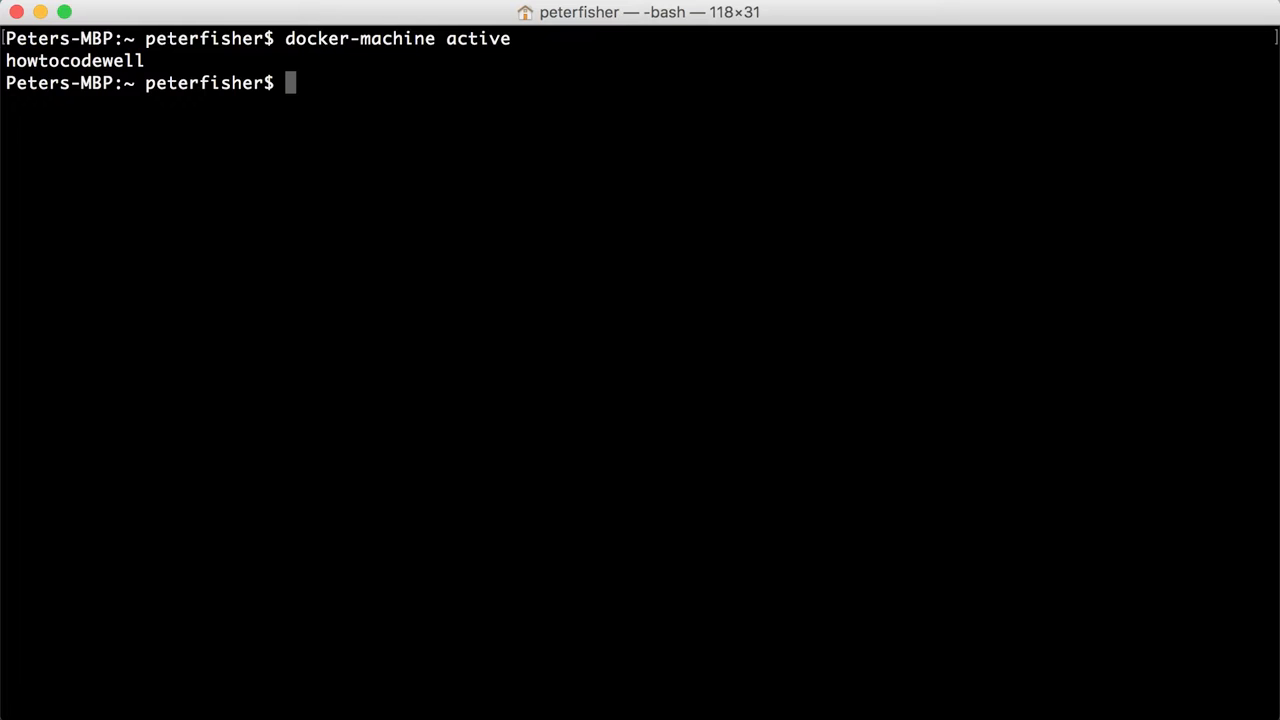
{"action": "type", "text": "docker images"}
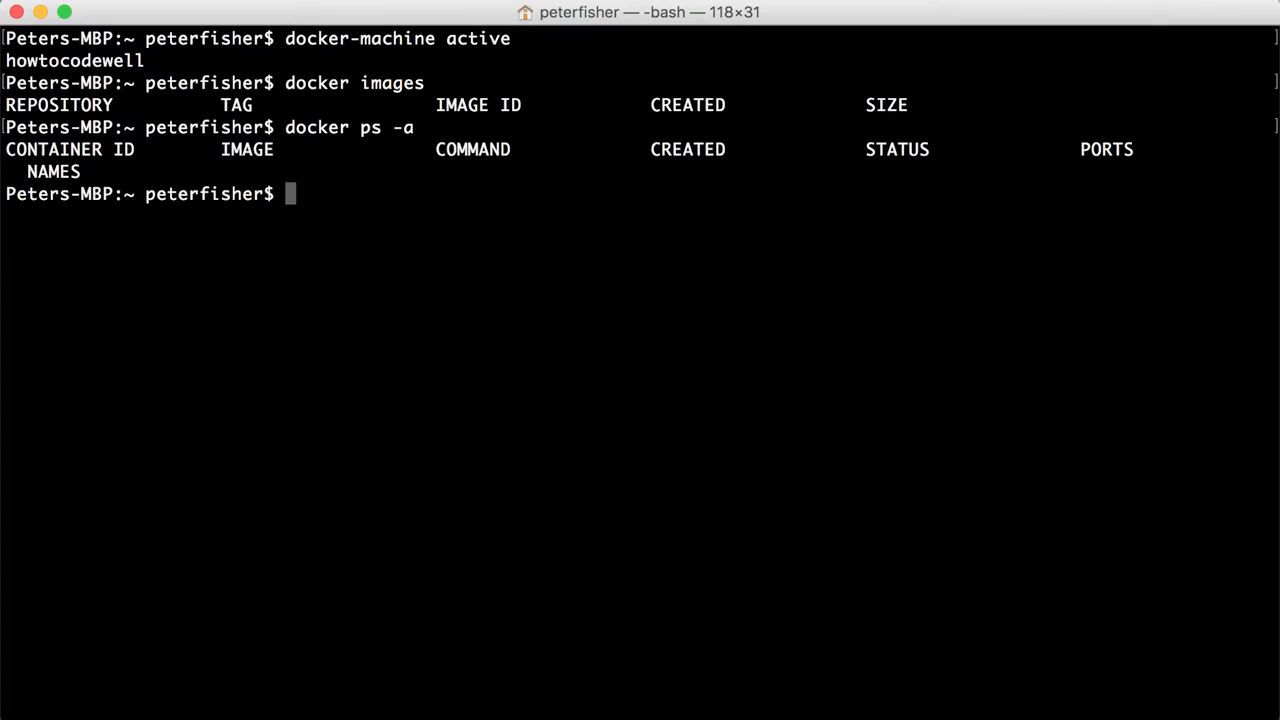
{"action": "type", "text": "cker pull"}
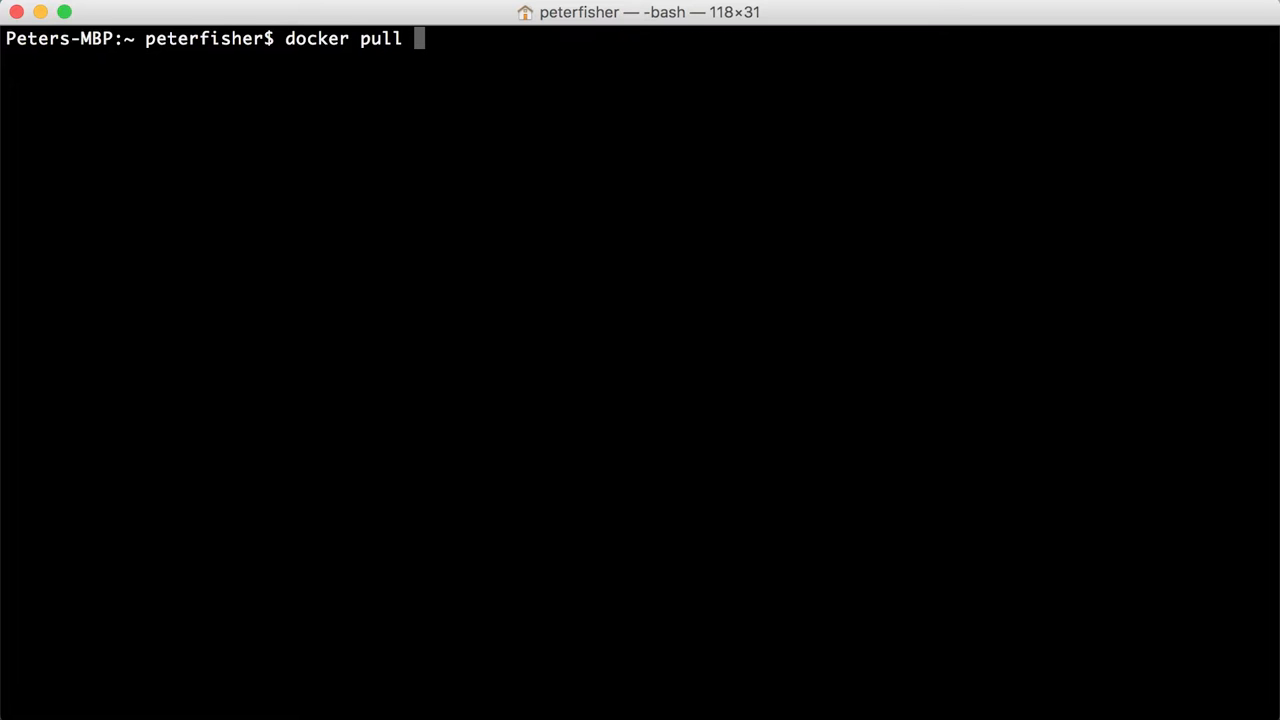
Step: Pull the ubuntu image and list images to see ubuntu at 128.2 MB
{"action": "type", "text": "ub"}
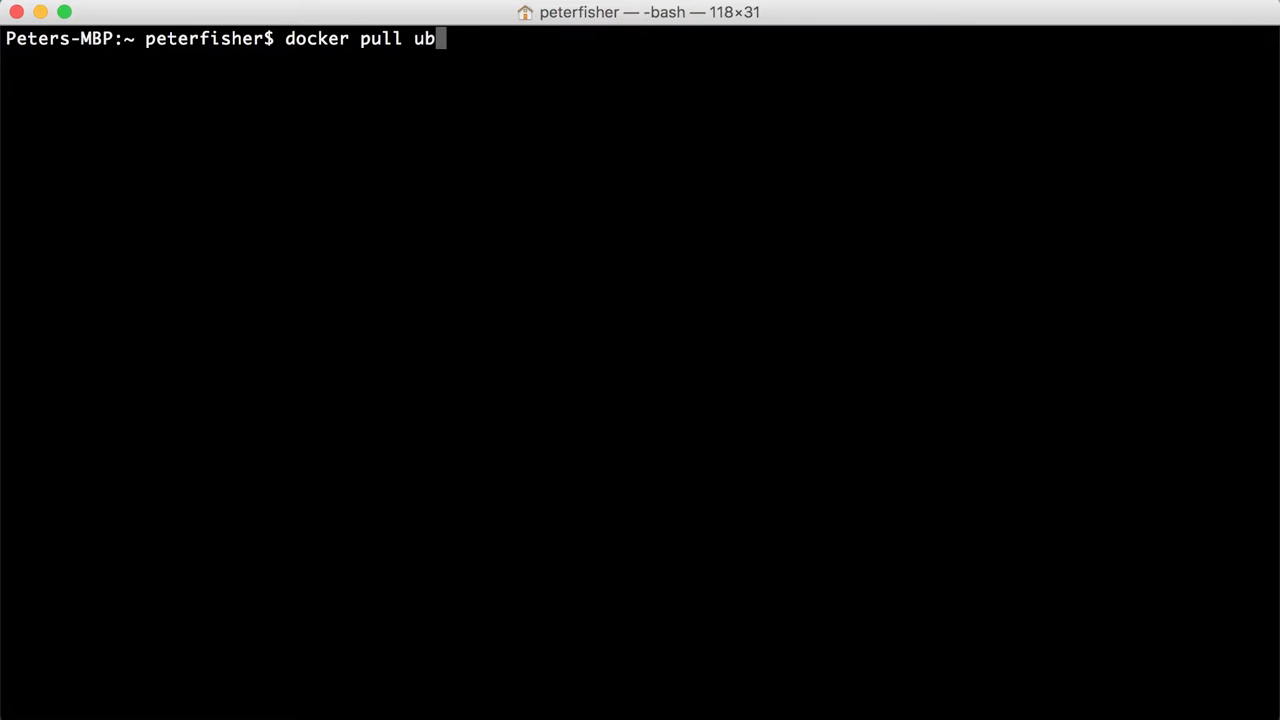
{"action": "type", "text": "ntu"}
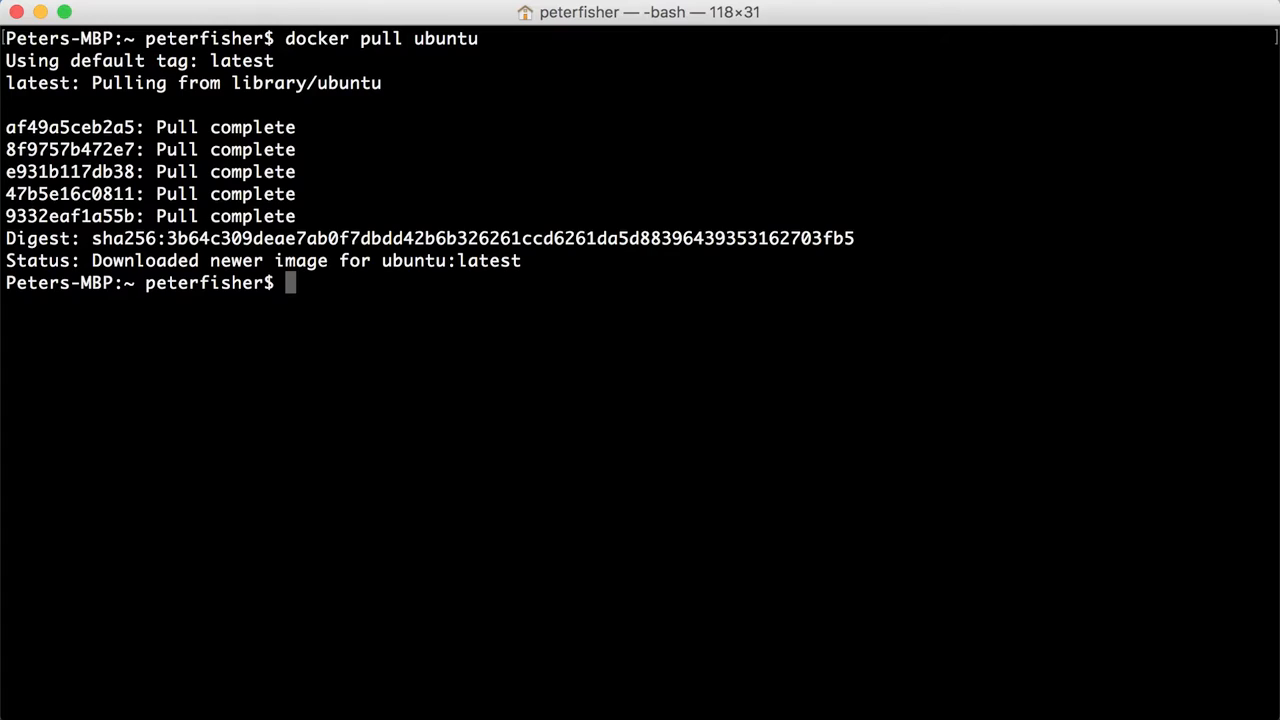
{"action": "type", "text": "docker images"}
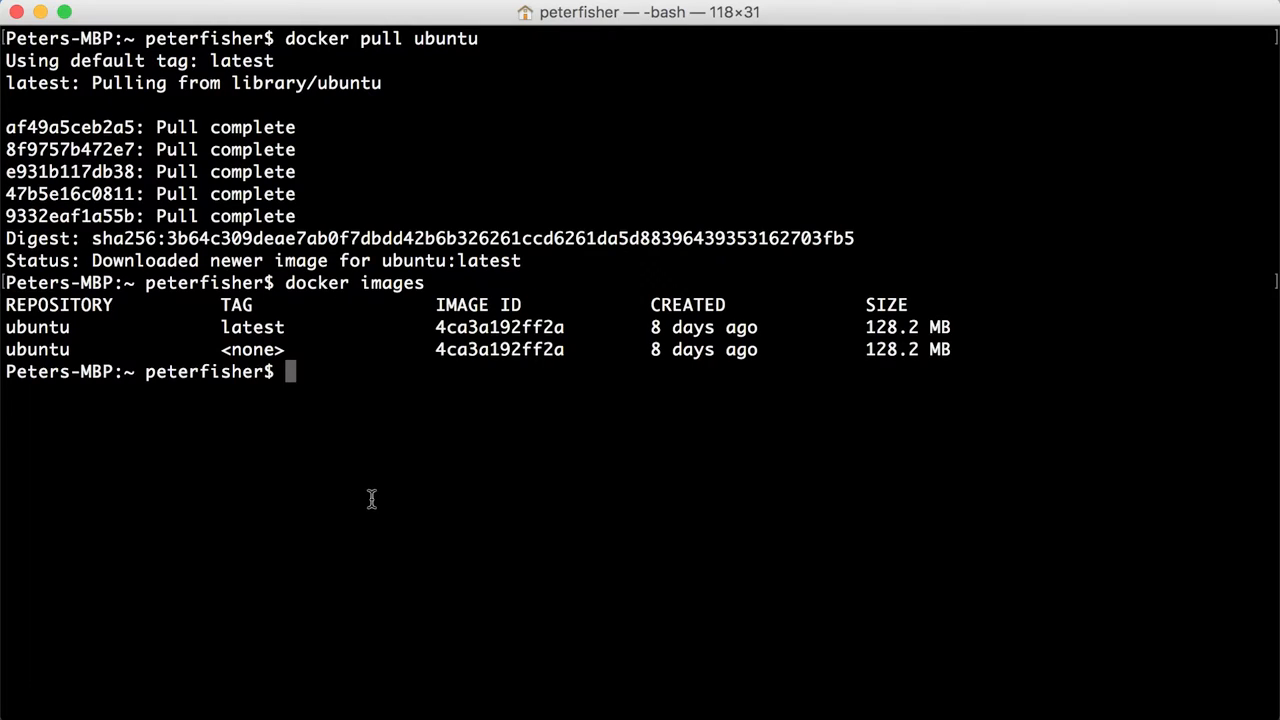
Step: Run docker run -it 4ca3a192ff2a /bin/bash, exit, and list the exited drunk_wing container
{"action": "type", "text": "docker"}
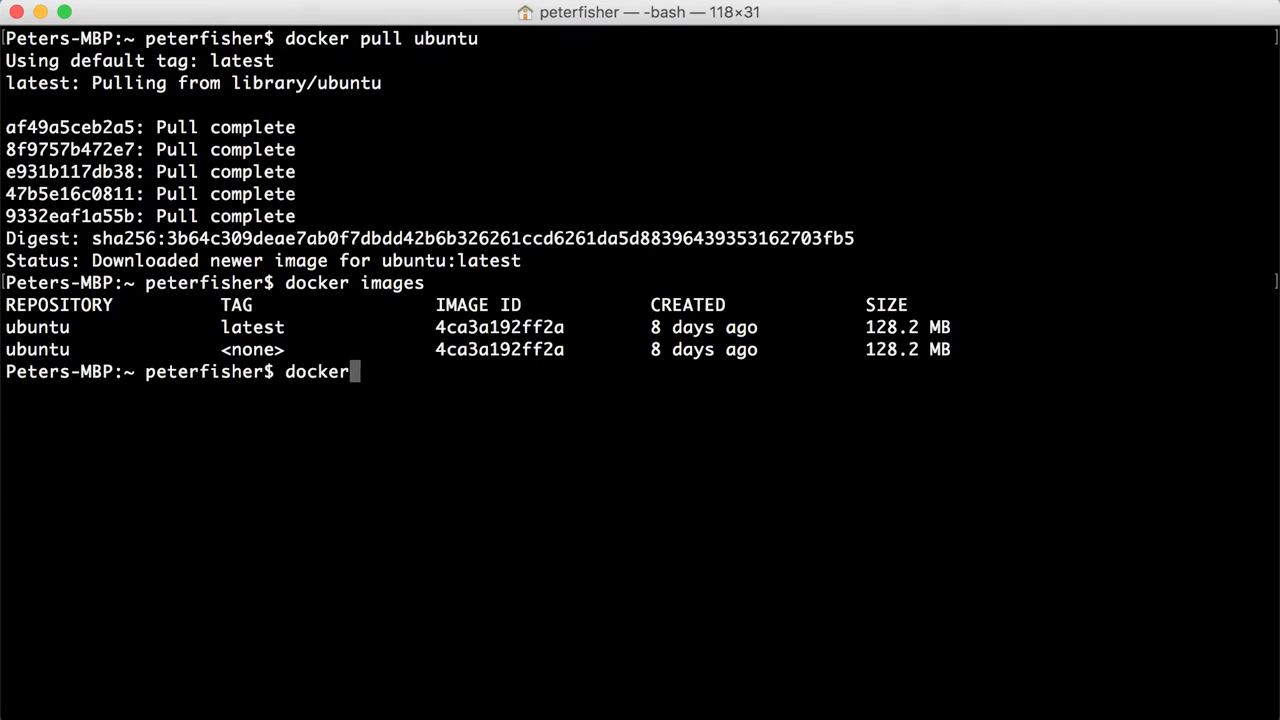
{"action": "type", "text": "run -i"}
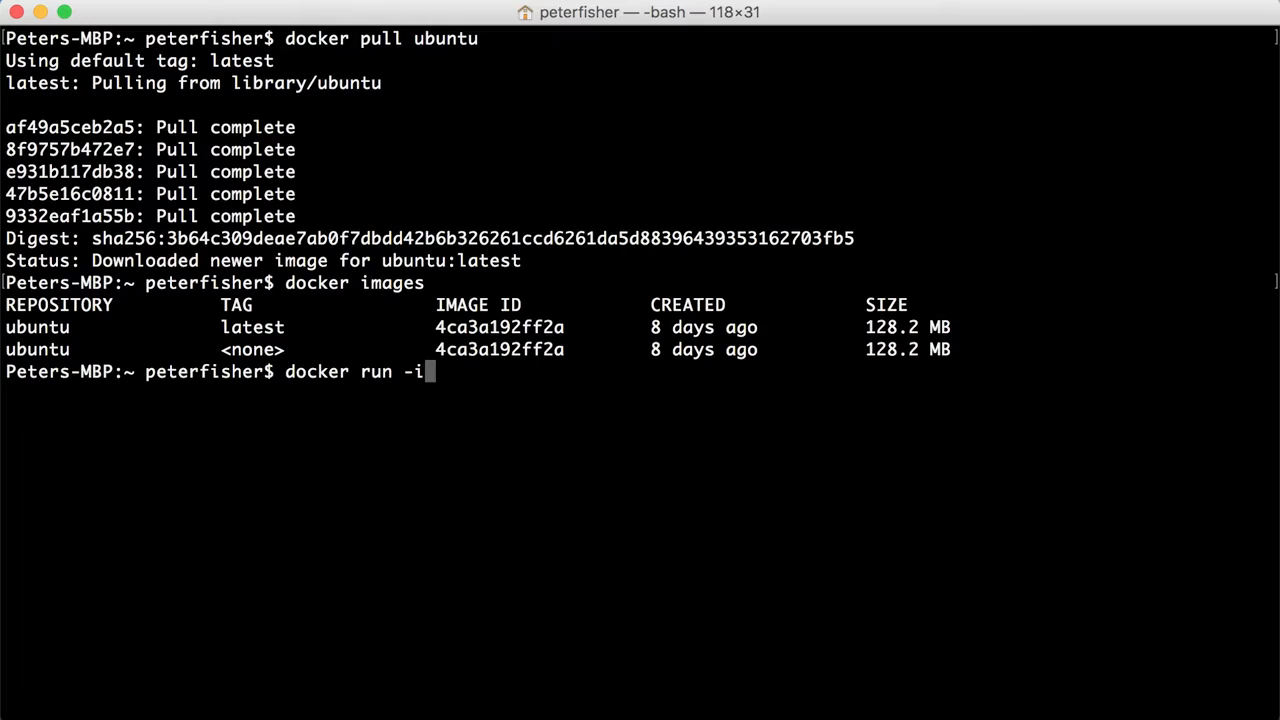
{"action": "type", "text": "t"}
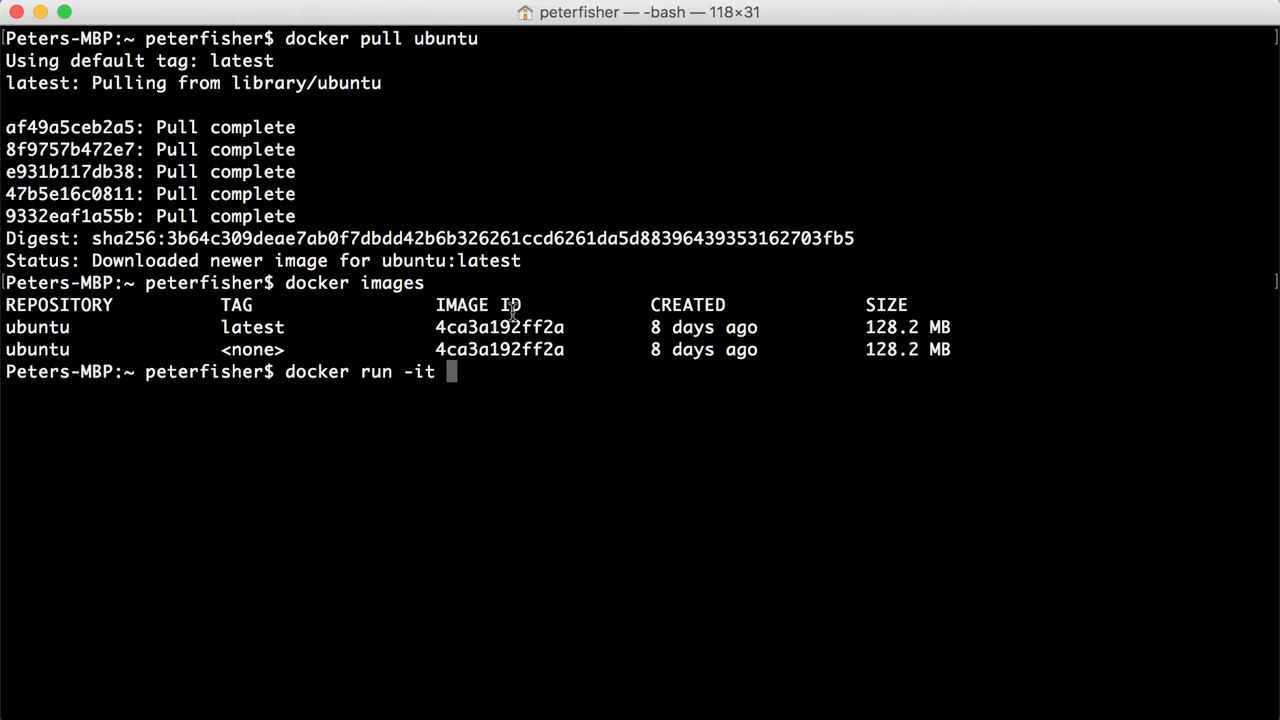
{"action": "type", "text": "4ca3a192ff2a"}
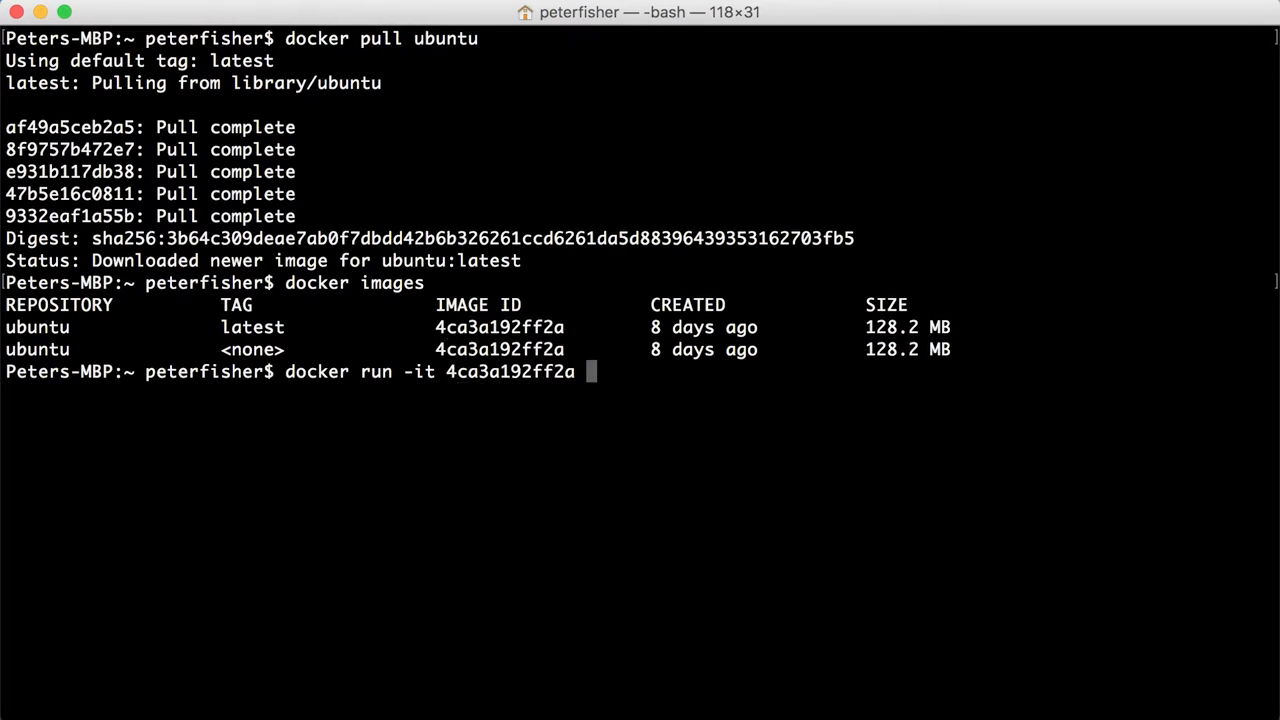
{"action": "type", "text": "/"}
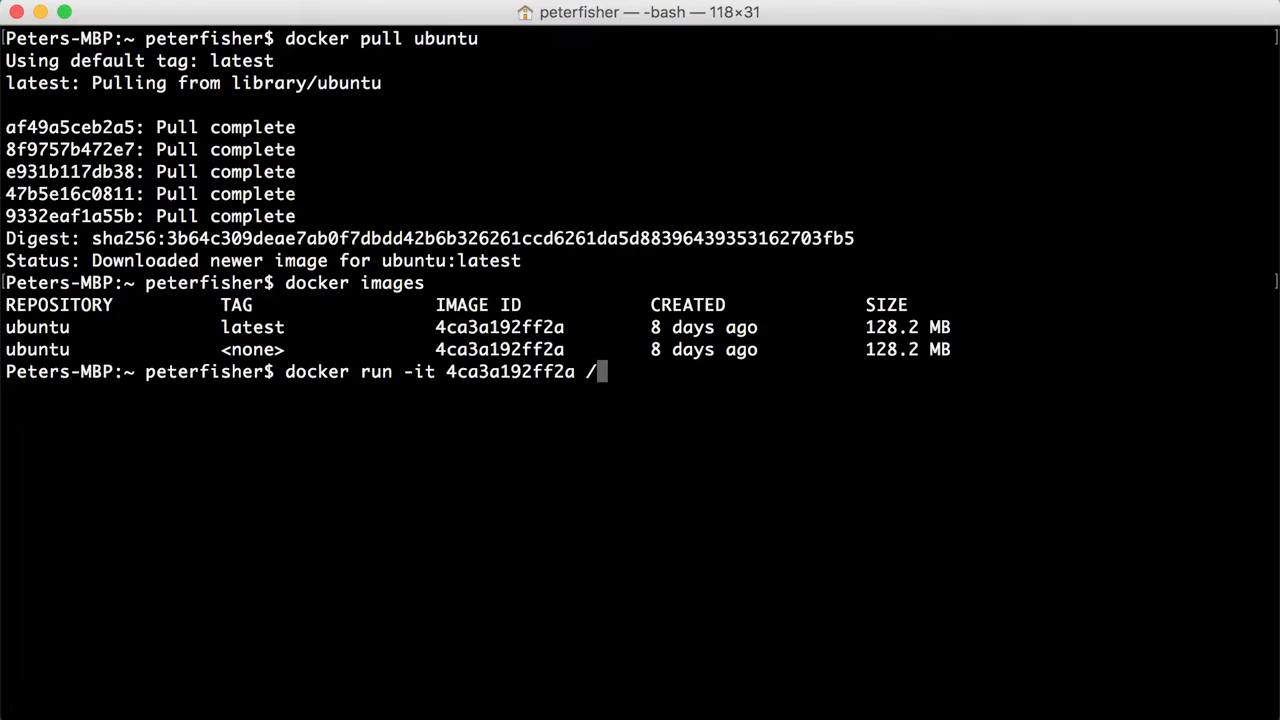
{"action": "type", "text": "bin/bash"}
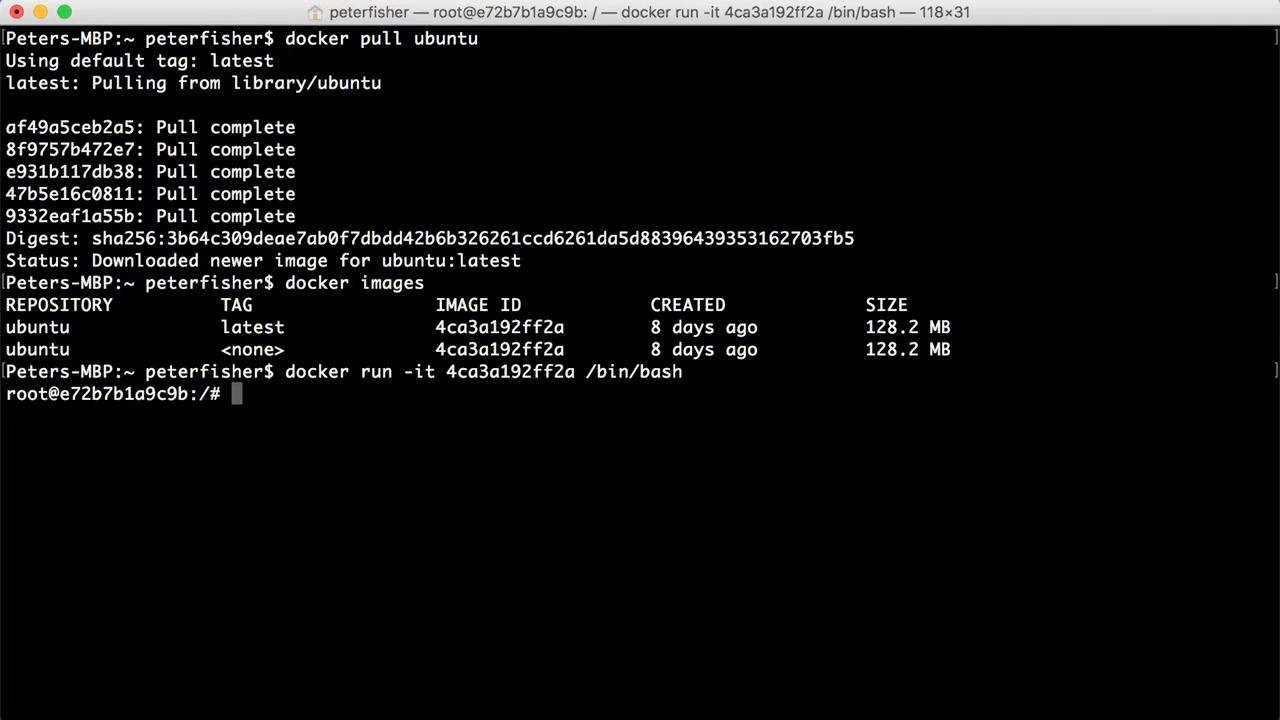
{"action": "type", "text": "e"}
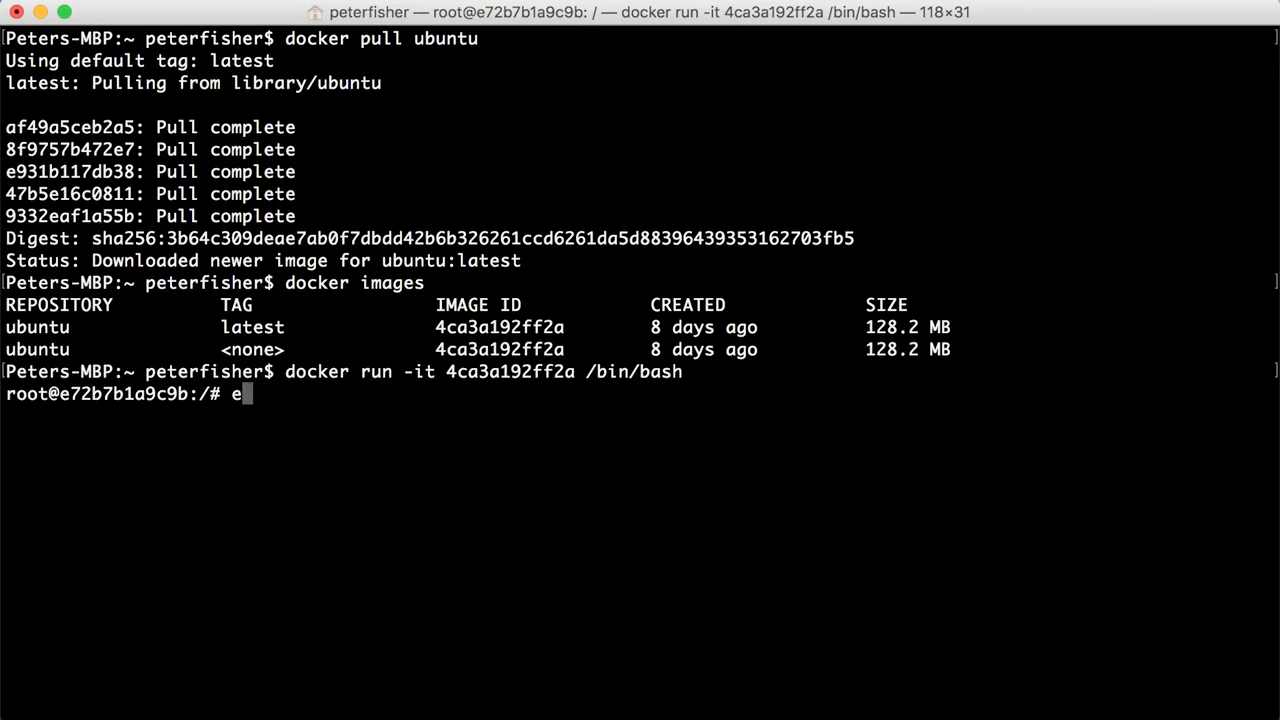
{"action": "type", "text": "exit"}
{"action": "type", "text": "docker ps -a"}
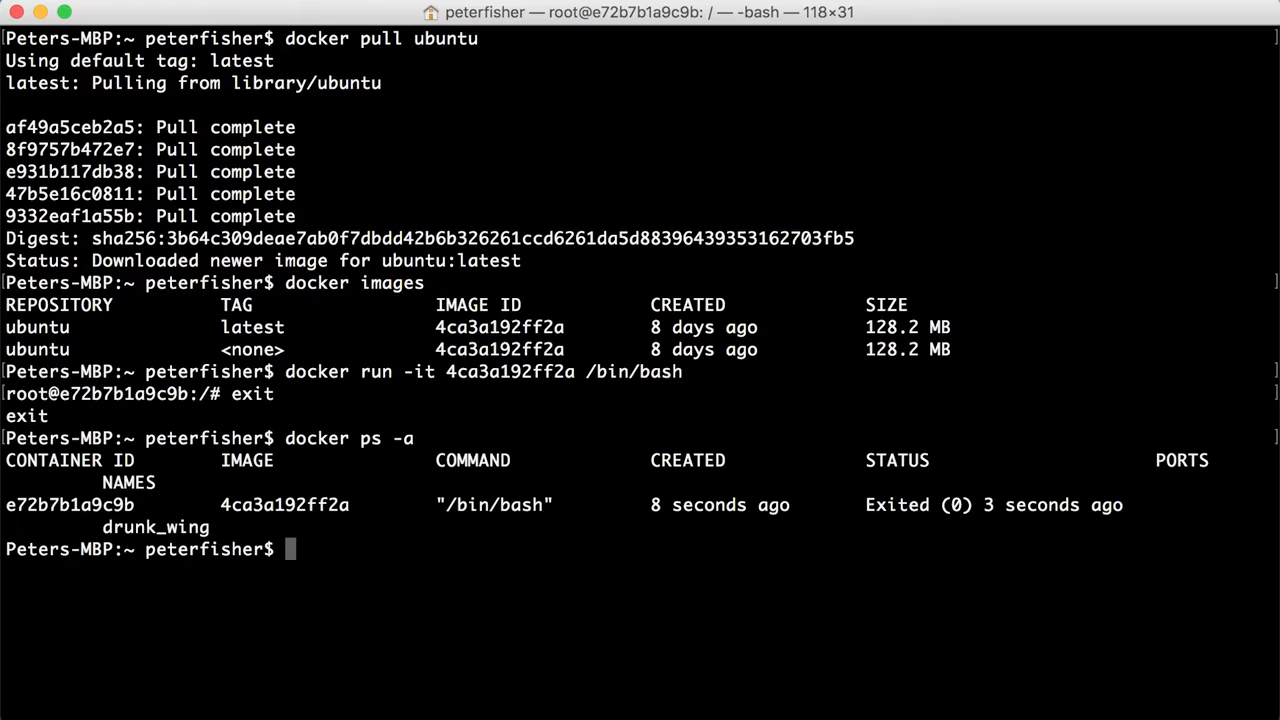
{"action": "mouse_move", "coordinate": [1087, 516]}
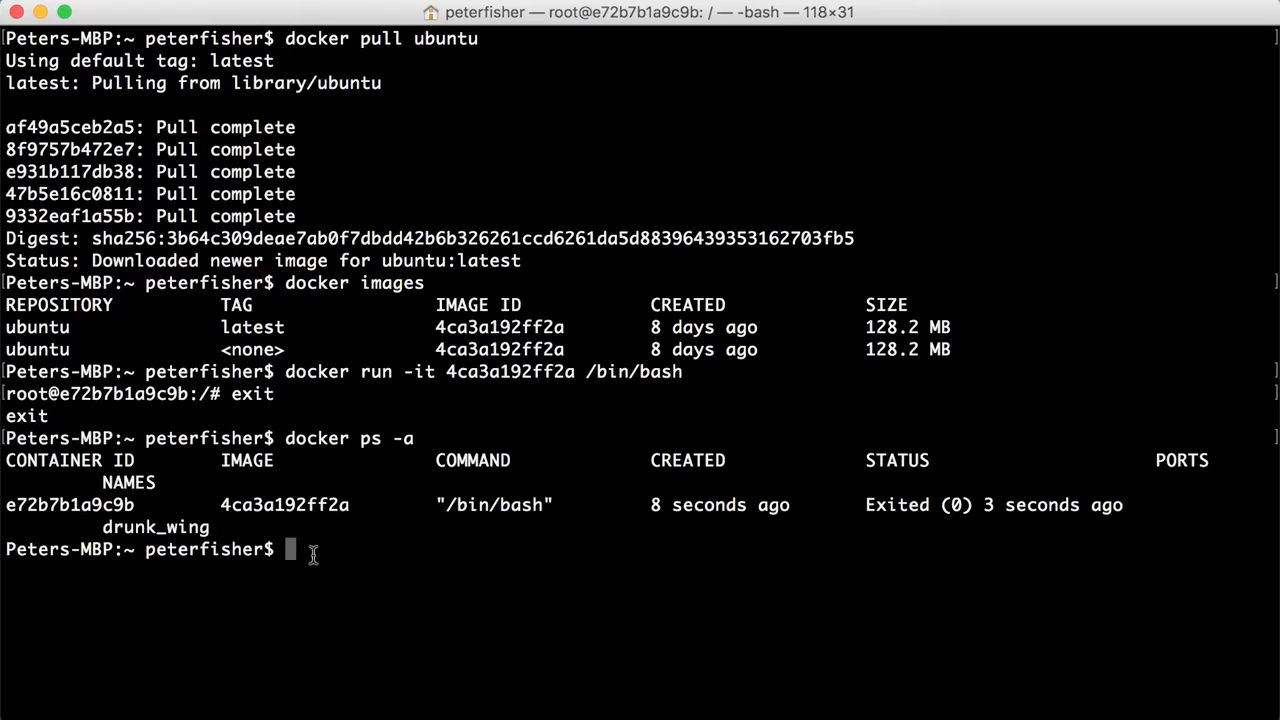
{"action": "mouse_move", "coordinate": [163, 478]}
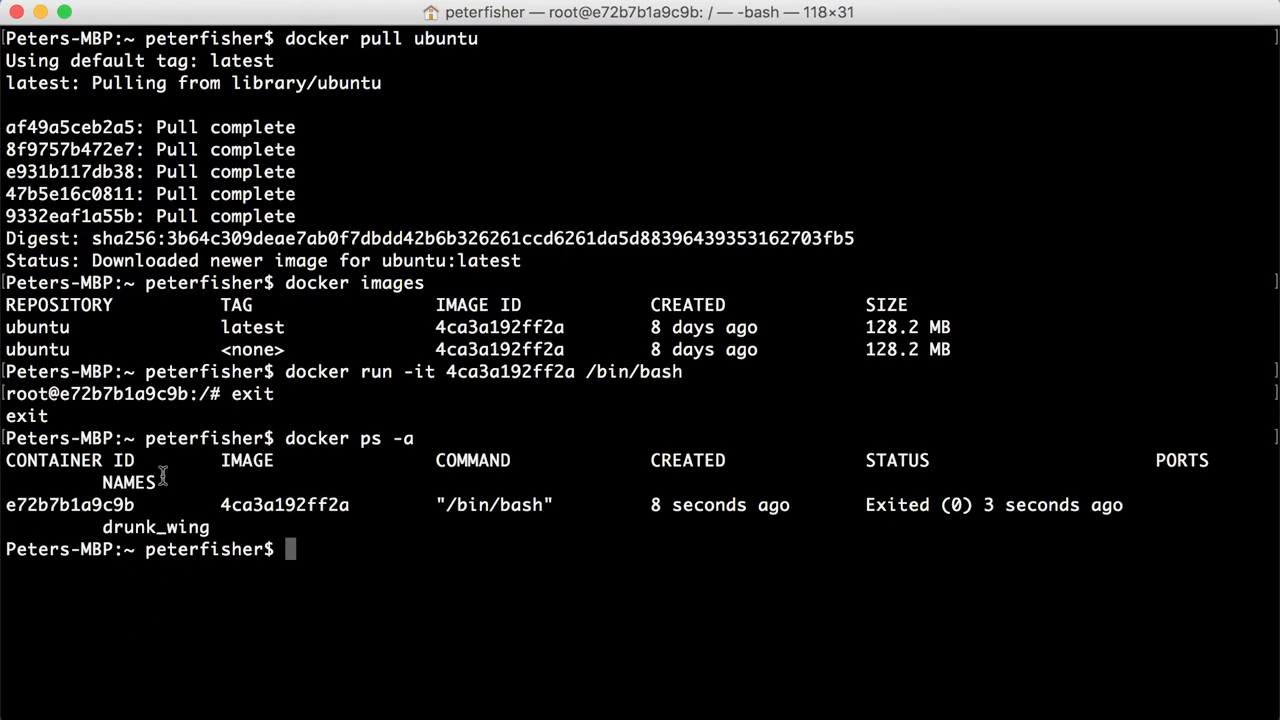
Step: Rerun the interactive ubuntu bash container after the daemon error, exit, and list zen_cray and drunk_wing
{"action": "type", "text": "docker ps -a"}
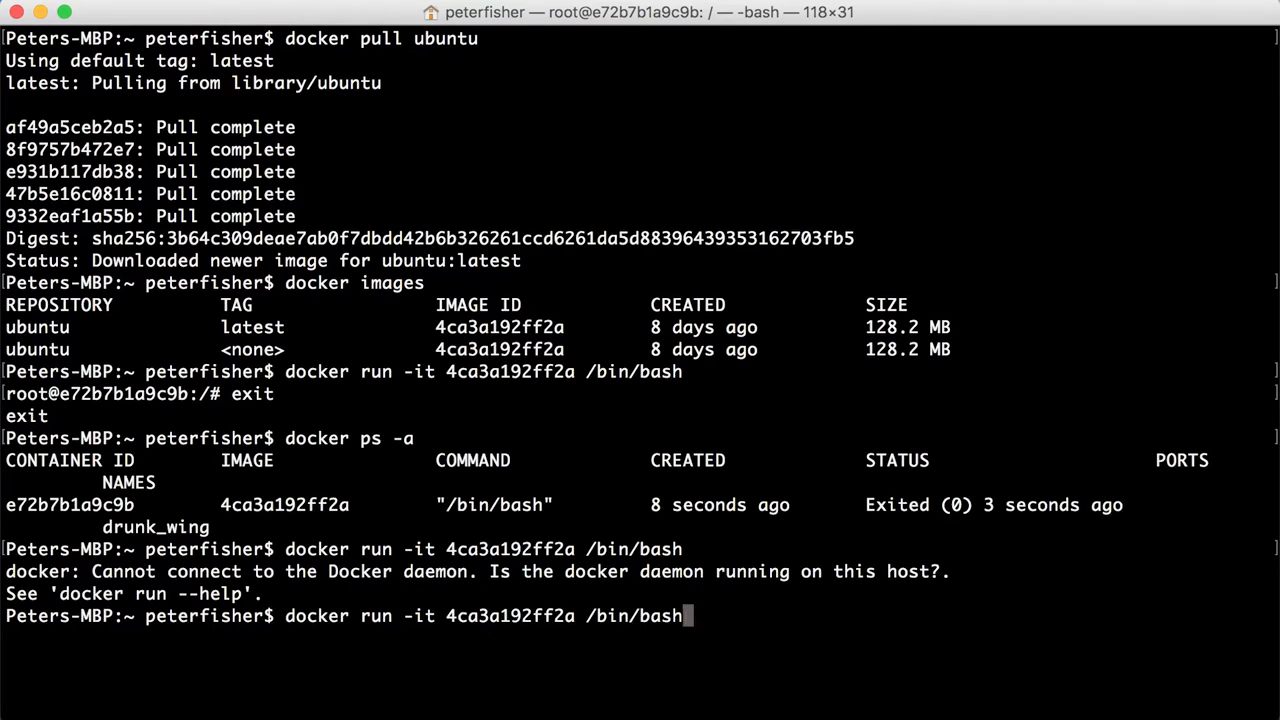
{"action": "key", "text": "enter"}
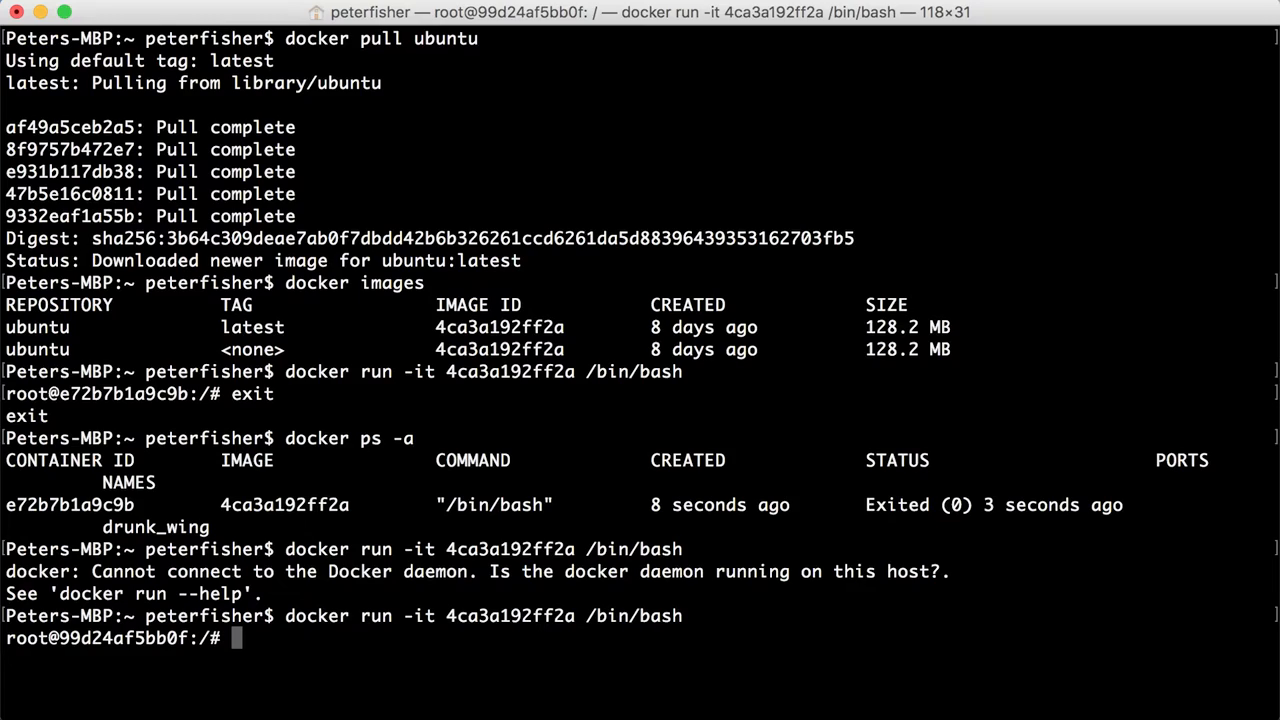
{"action": "type", "text": "exit"}
{"action": "type", "text": "docker ps -a"}
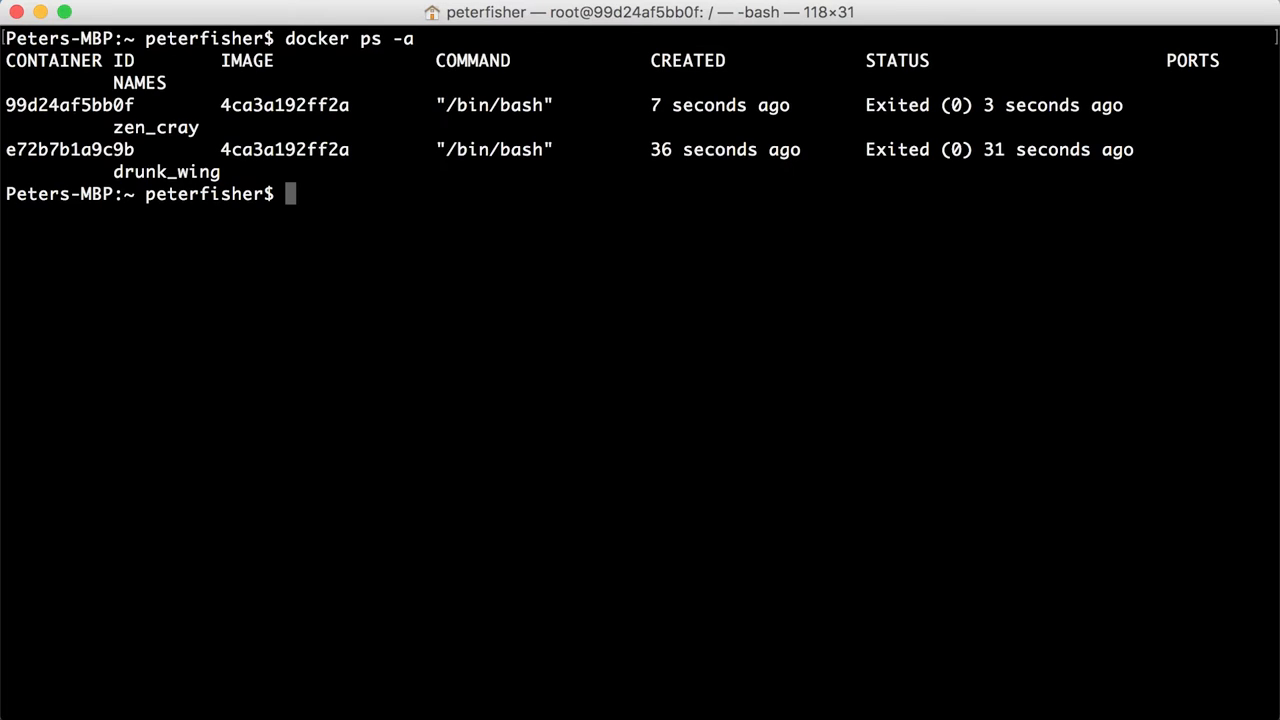
{"action": "mouse_move", "coordinate": [118, 140]}
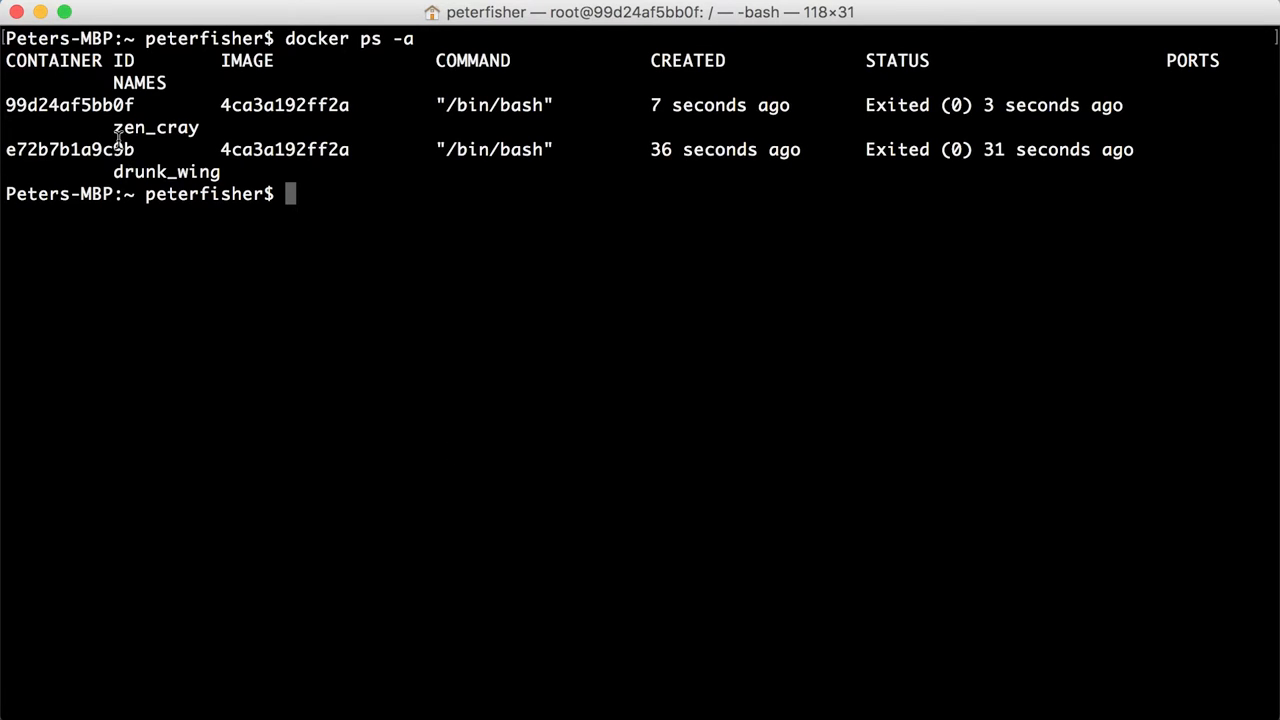
{"action": "mouse_move", "coordinate": [389, 212]}
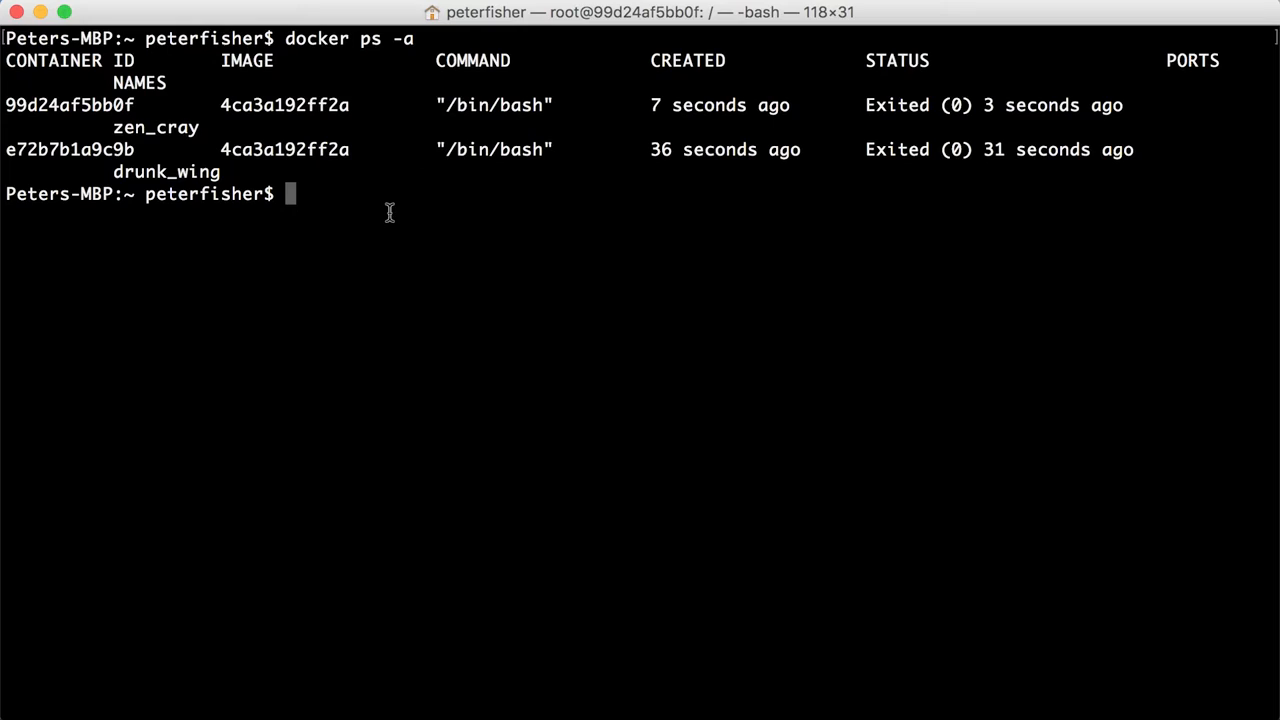
{"action": "mouse_move", "coordinate": [690, 400]}
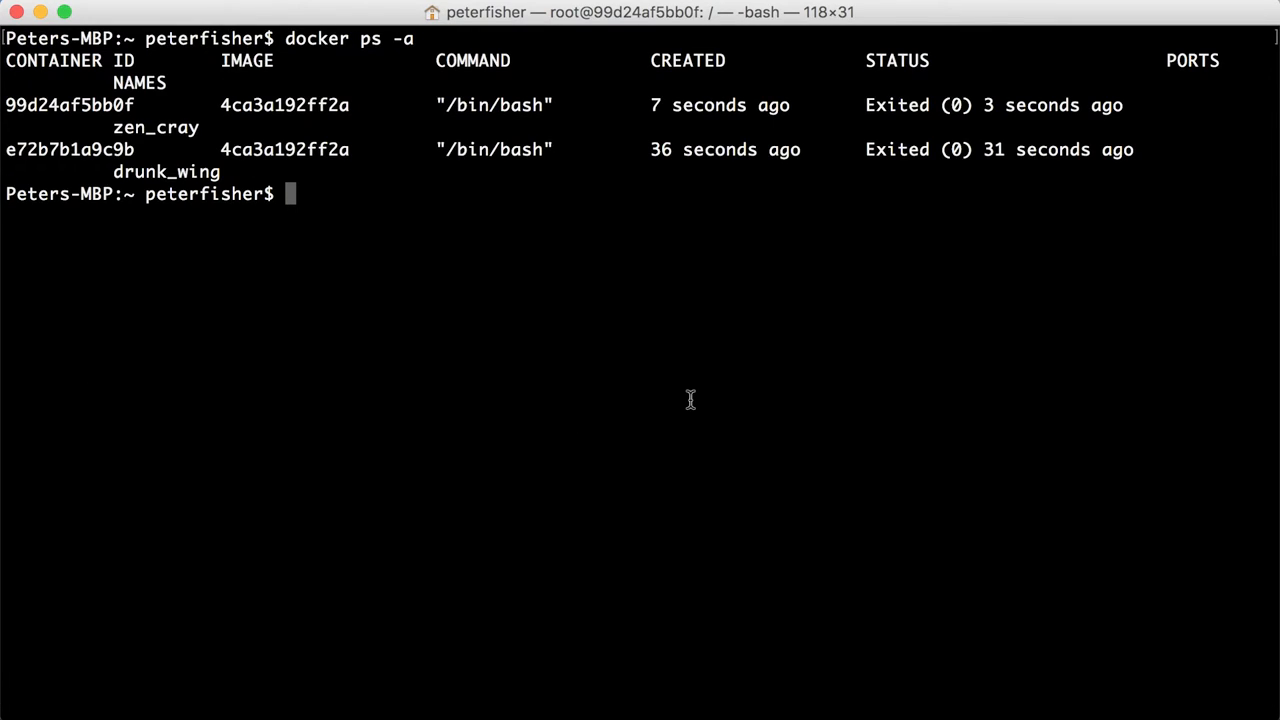
Step: Rename drunk_wing to test and zen_cray to test1, listing containers to verify
{"action": "type", "text": "docker rename"}
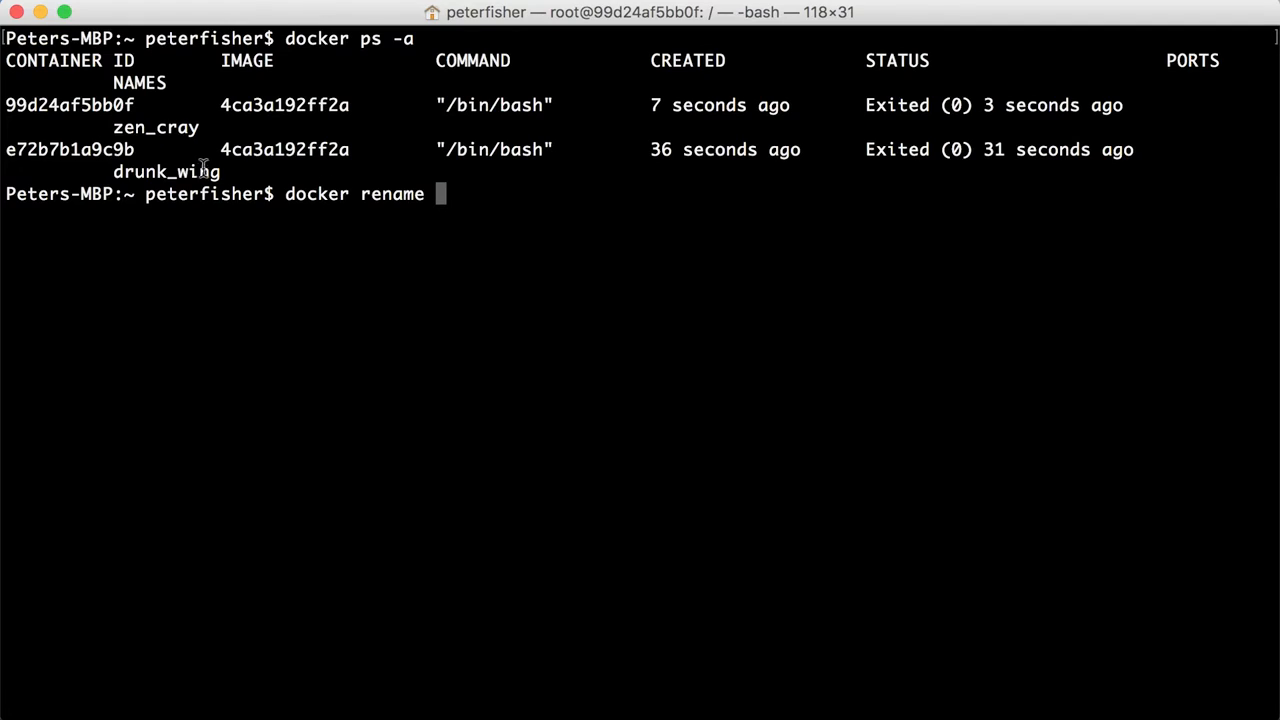
{"action": "mouse_move", "coordinate": [875, 239]}
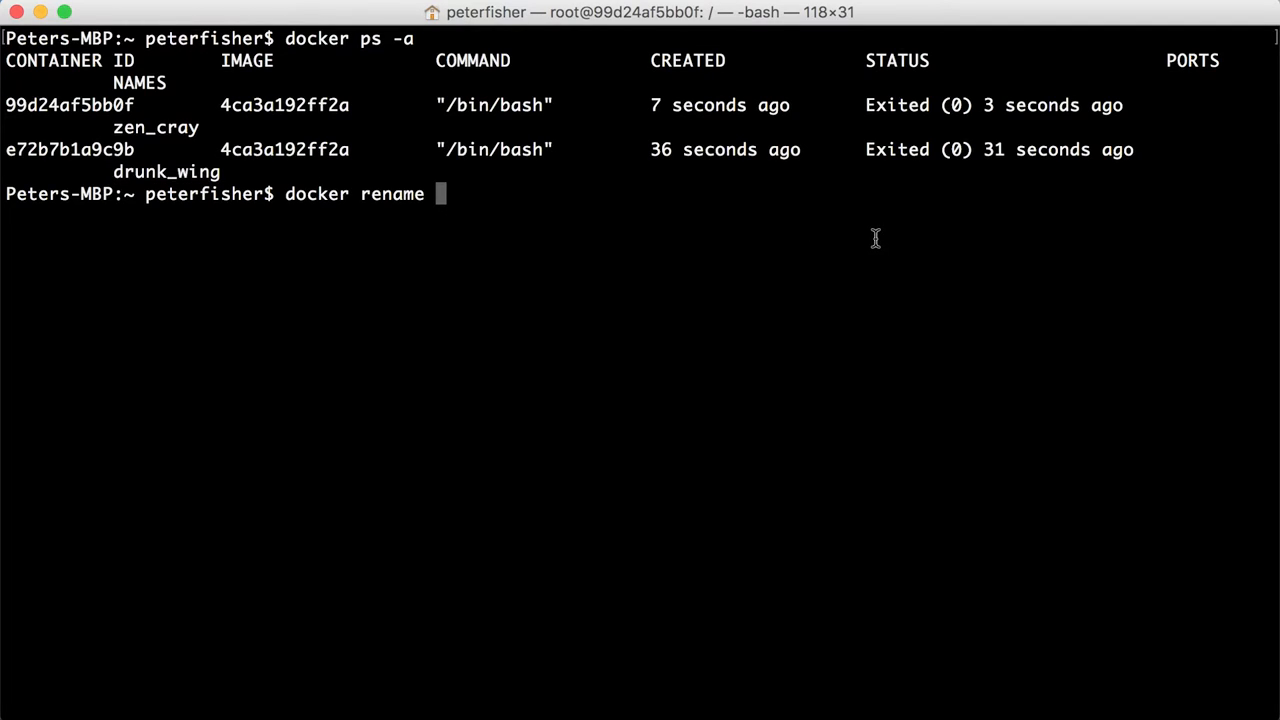
{"action": "type", "text": "drunk_wing test"}
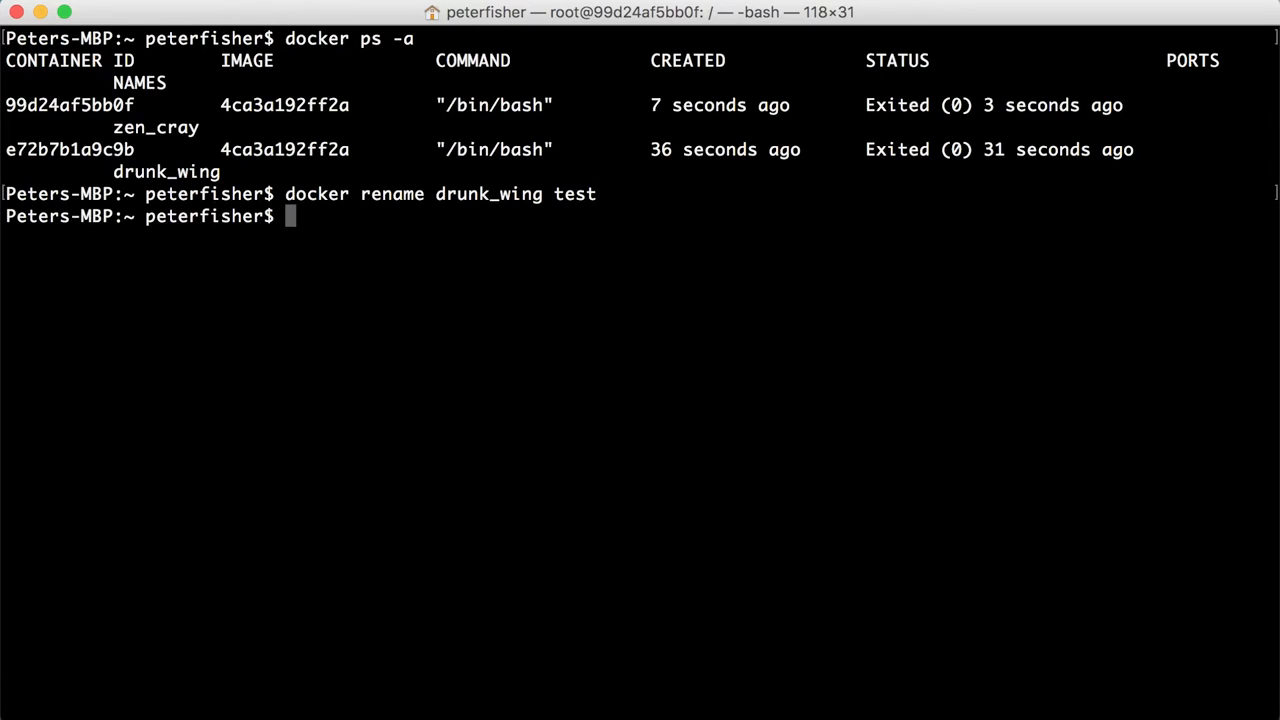
{"action": "type", "text": "docker ps -a"}
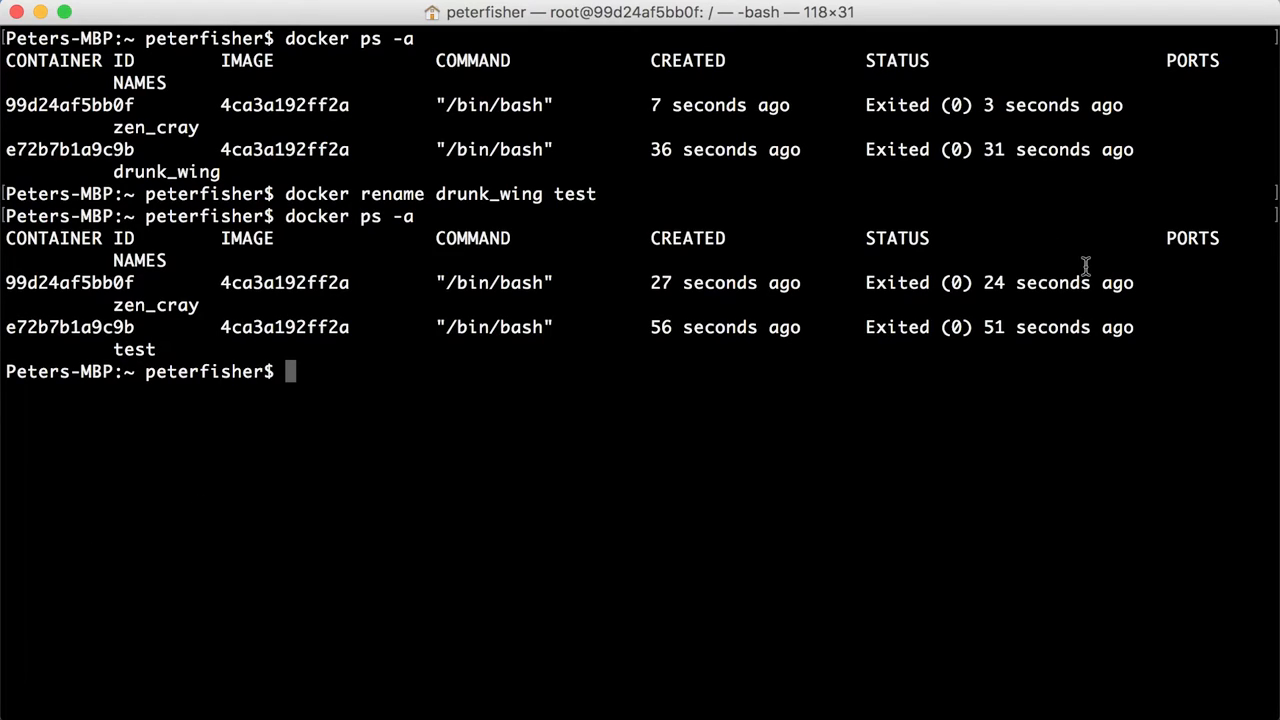
{"action": "type", "text": "docker rename drunk_wing"}
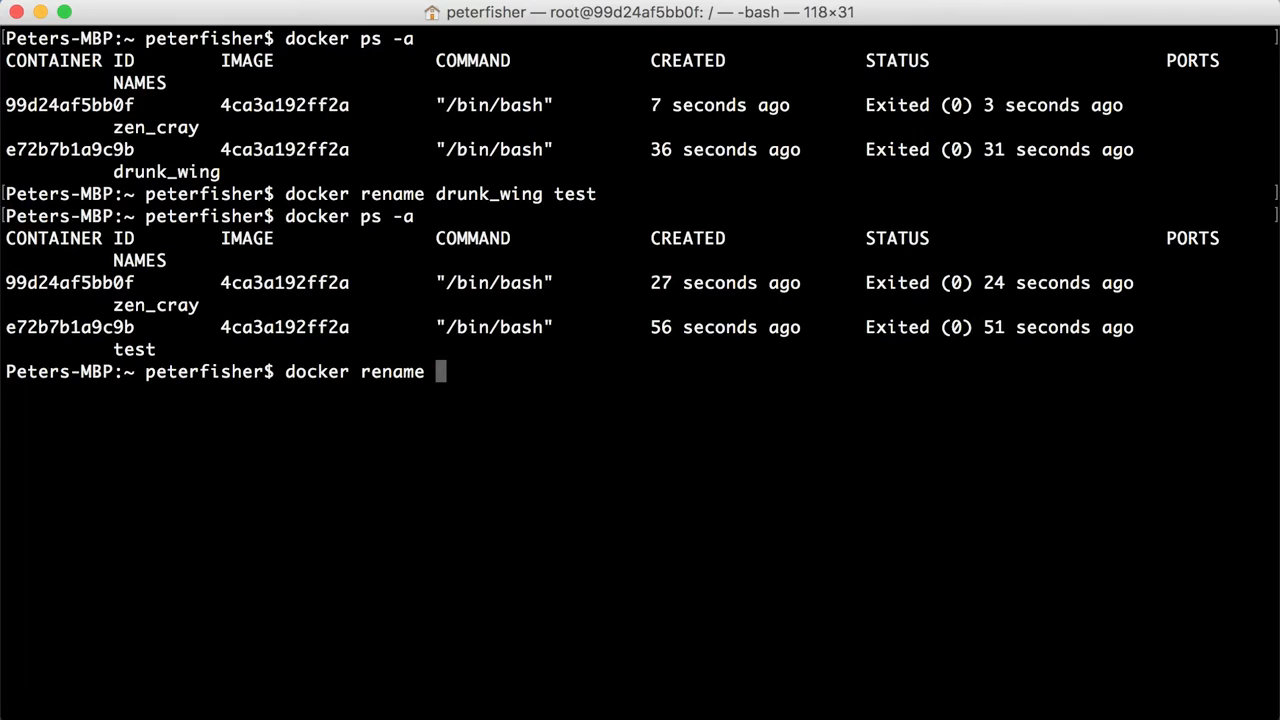
{"action": "double_click", "coordinate": [155, 305]}
{"action": "type", "text": " zen_cray test1"}
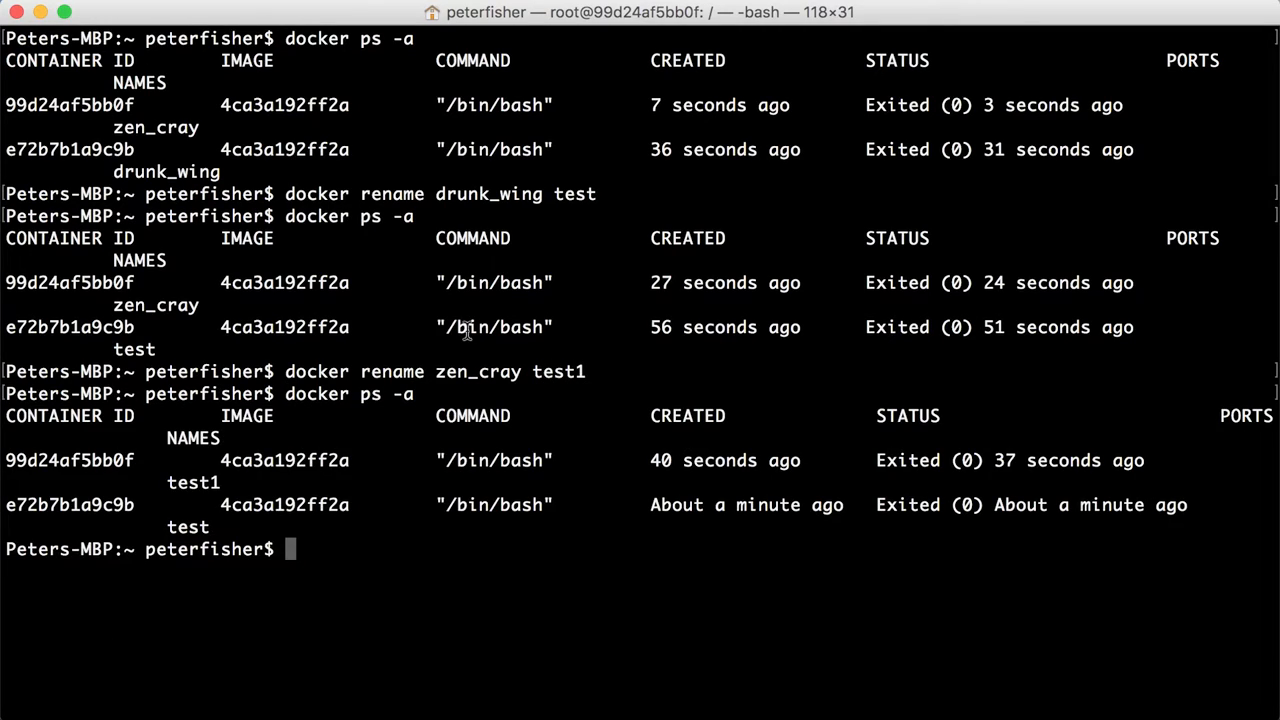
{"action": "mouse_move", "coordinate": [155, 438]}
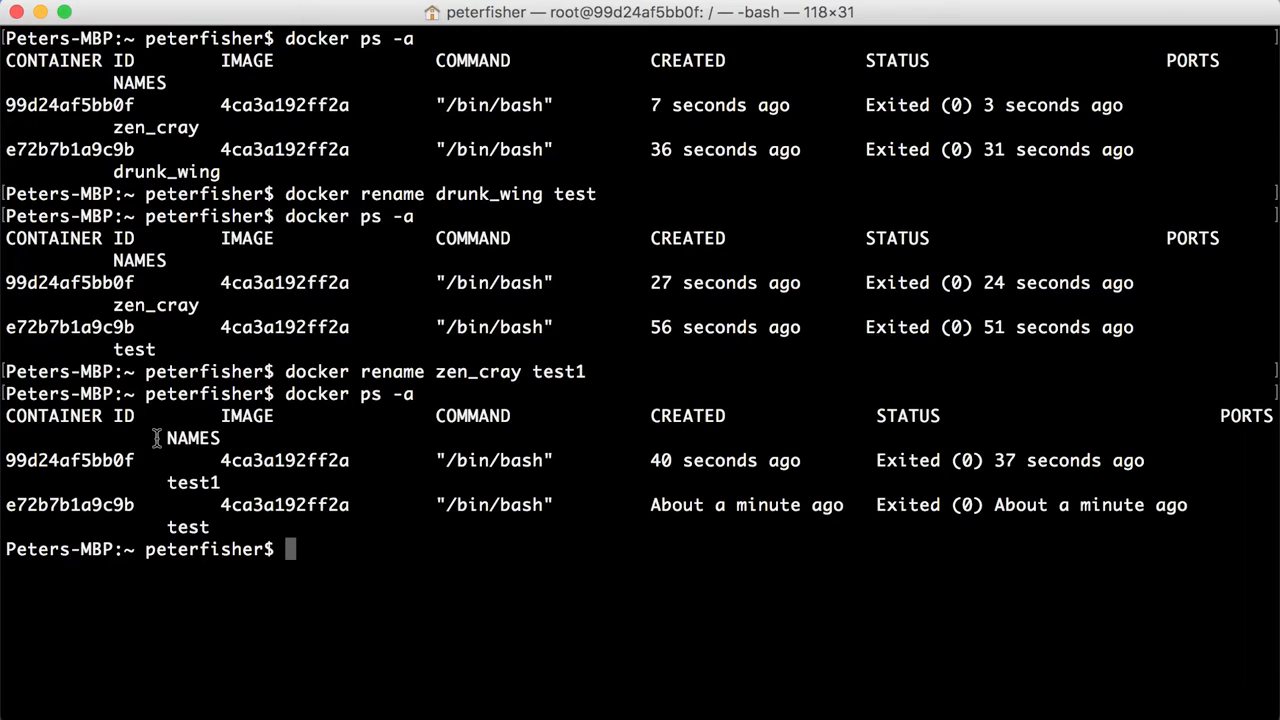
{"action": "mouse_move", "coordinate": [139, 571]}
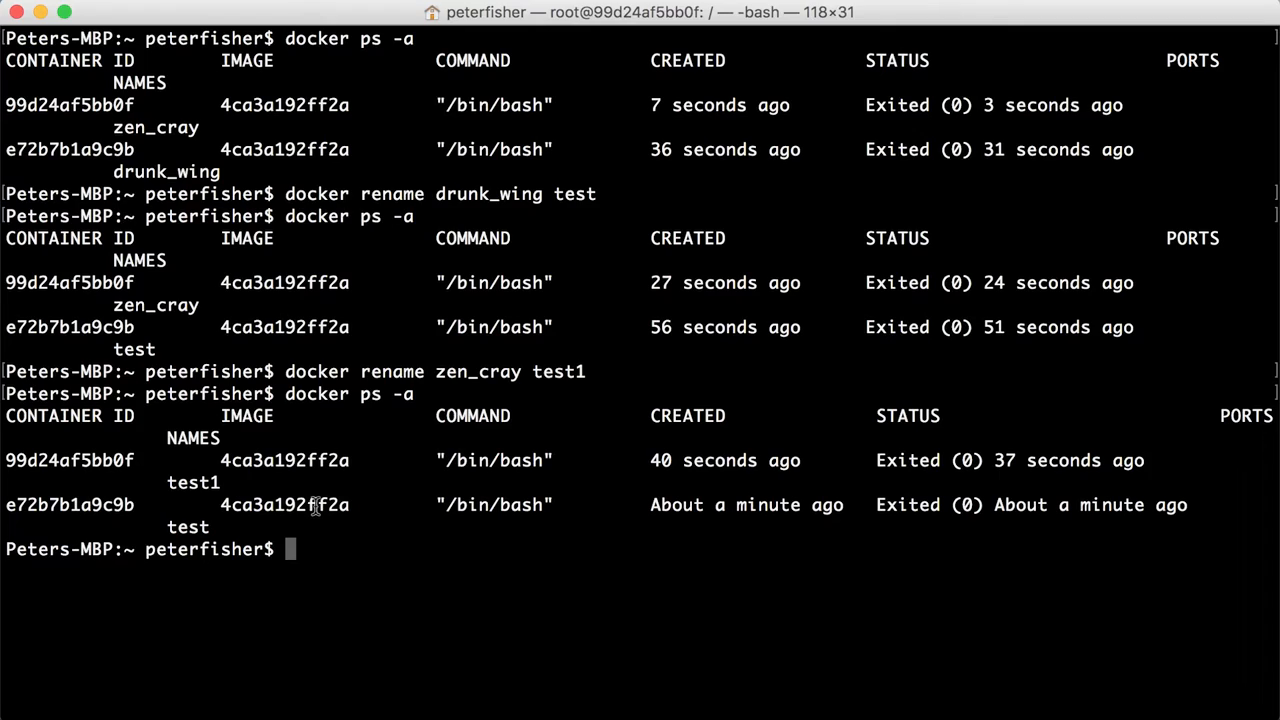
Step: Run docker run -it --name test2 4ca3a192ff2a /bin/bash, then exit the container
{"action": "type", "text": "docker"}
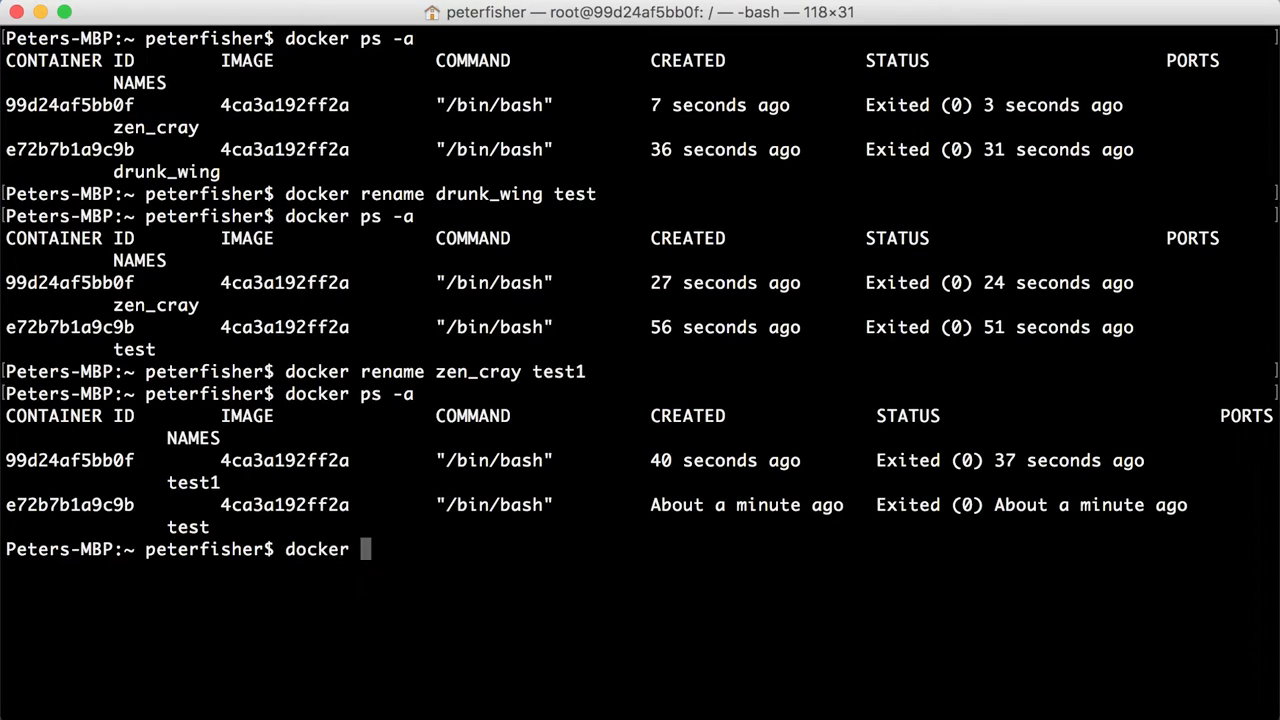
{"action": "type", "text": "rm"}
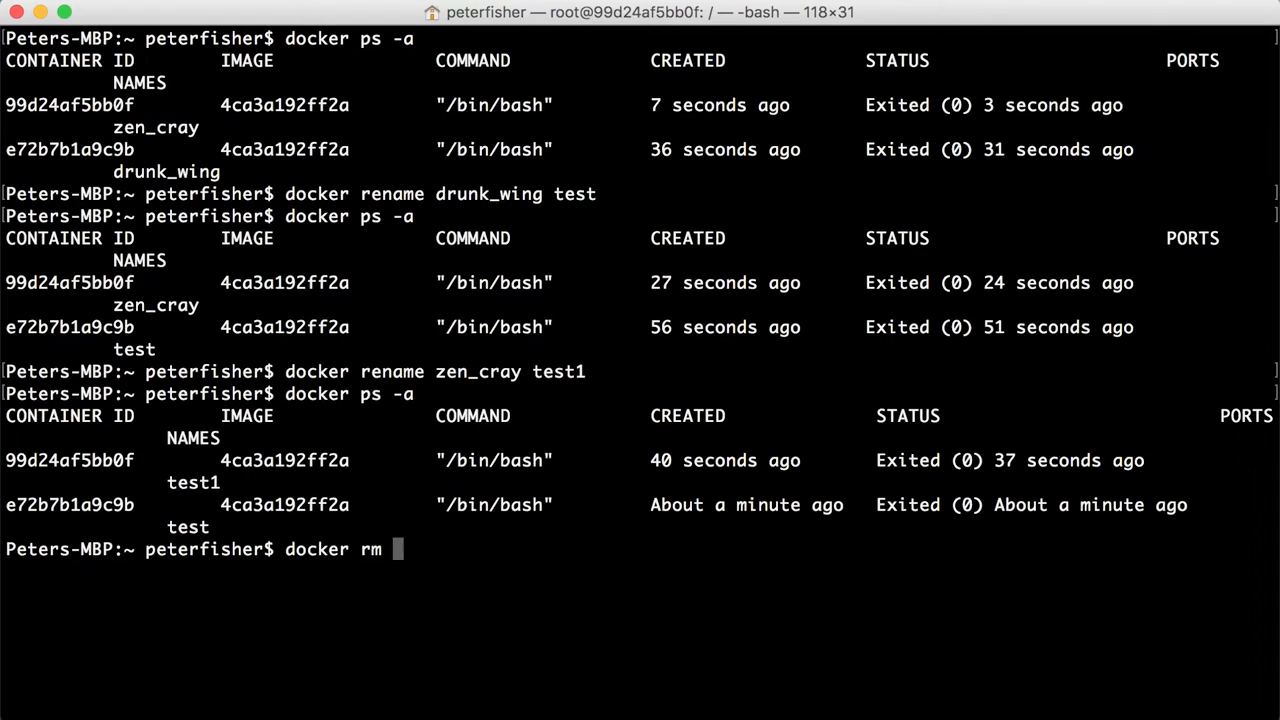
{"action": "key", "text": "backspace"}
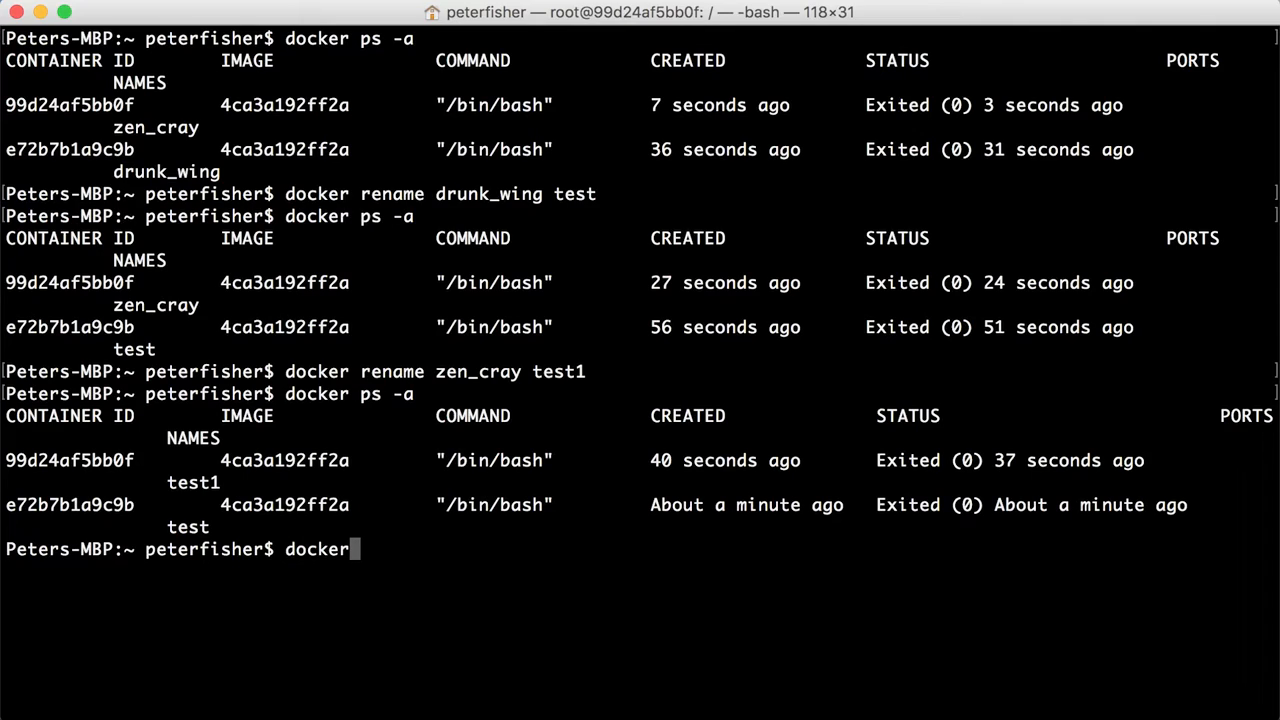
{"action": "type", "text": "run -it 4ca3a192ff2a /bin/bash"}
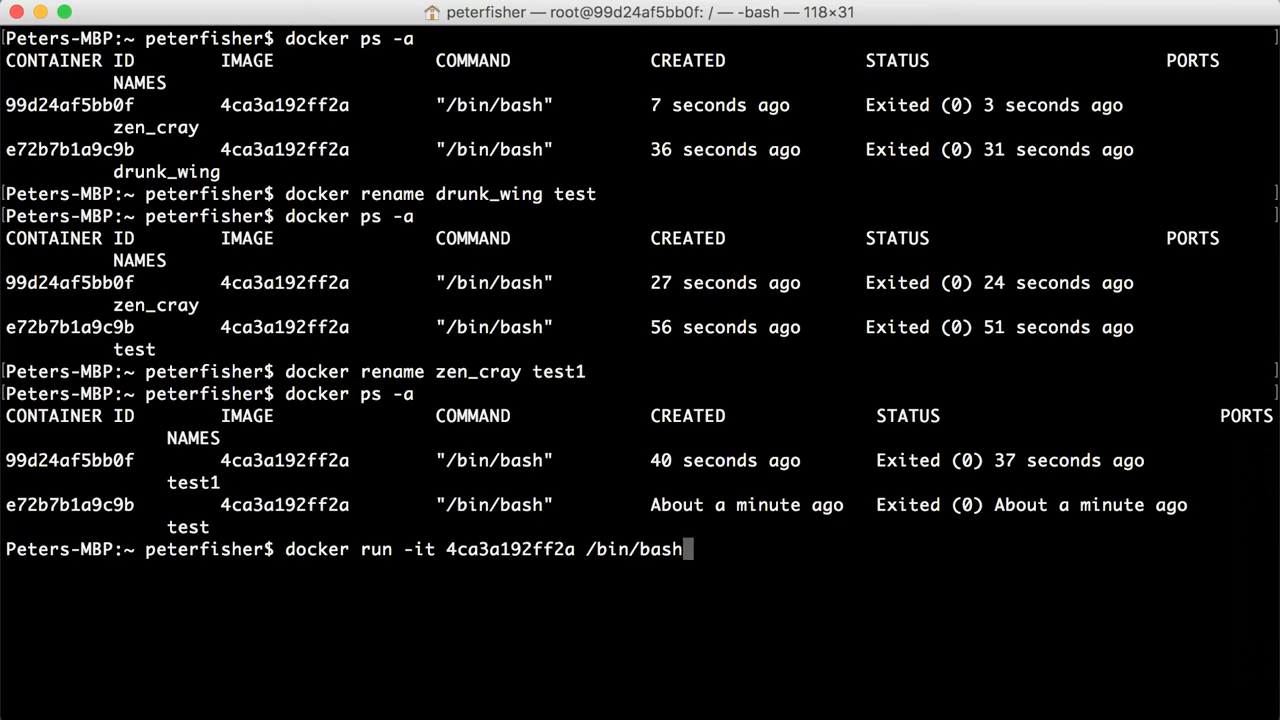
{"action": "mouse_move", "coordinate": [515, 597]}
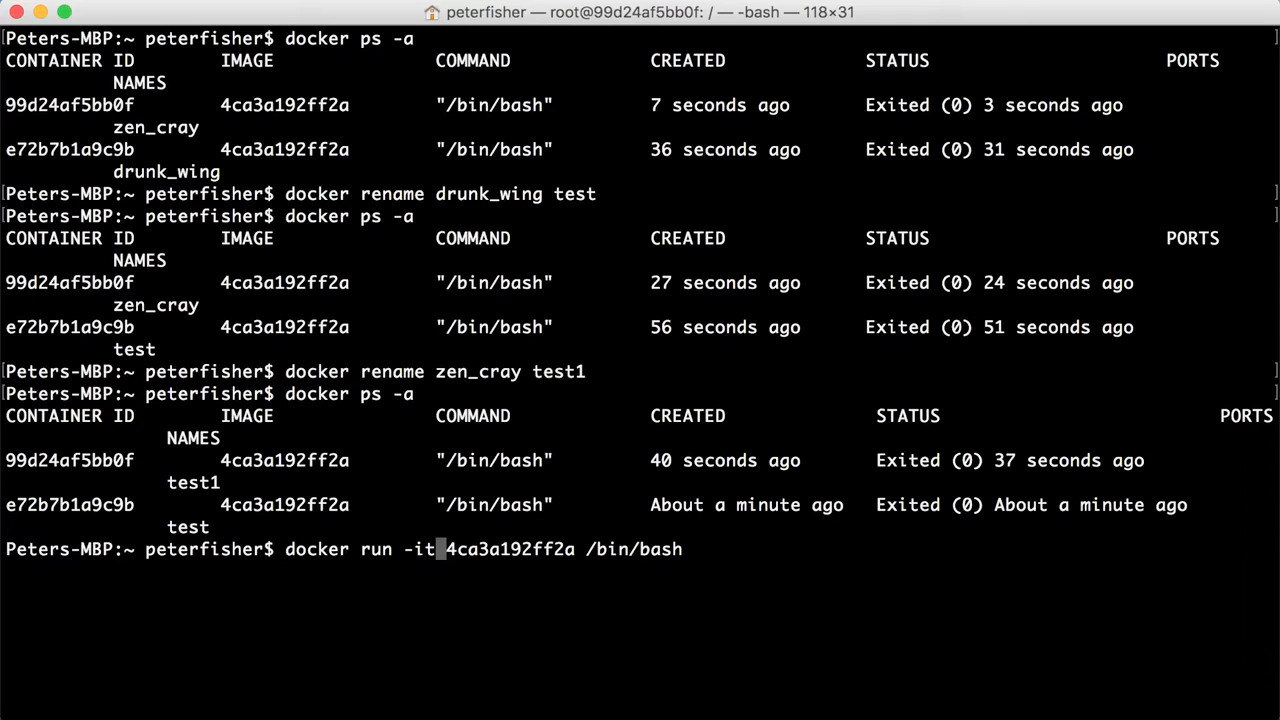
{"action": "type", "text": "--name"}
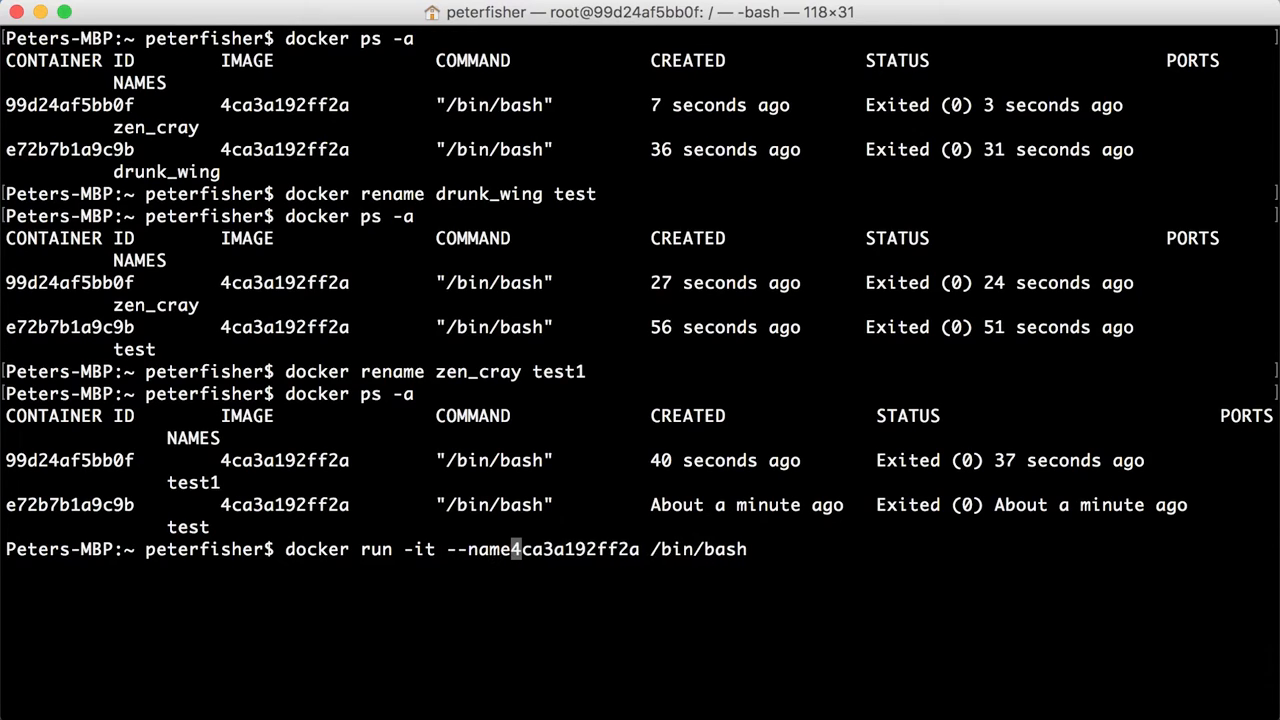
{"action": "type", "text": "test2"}
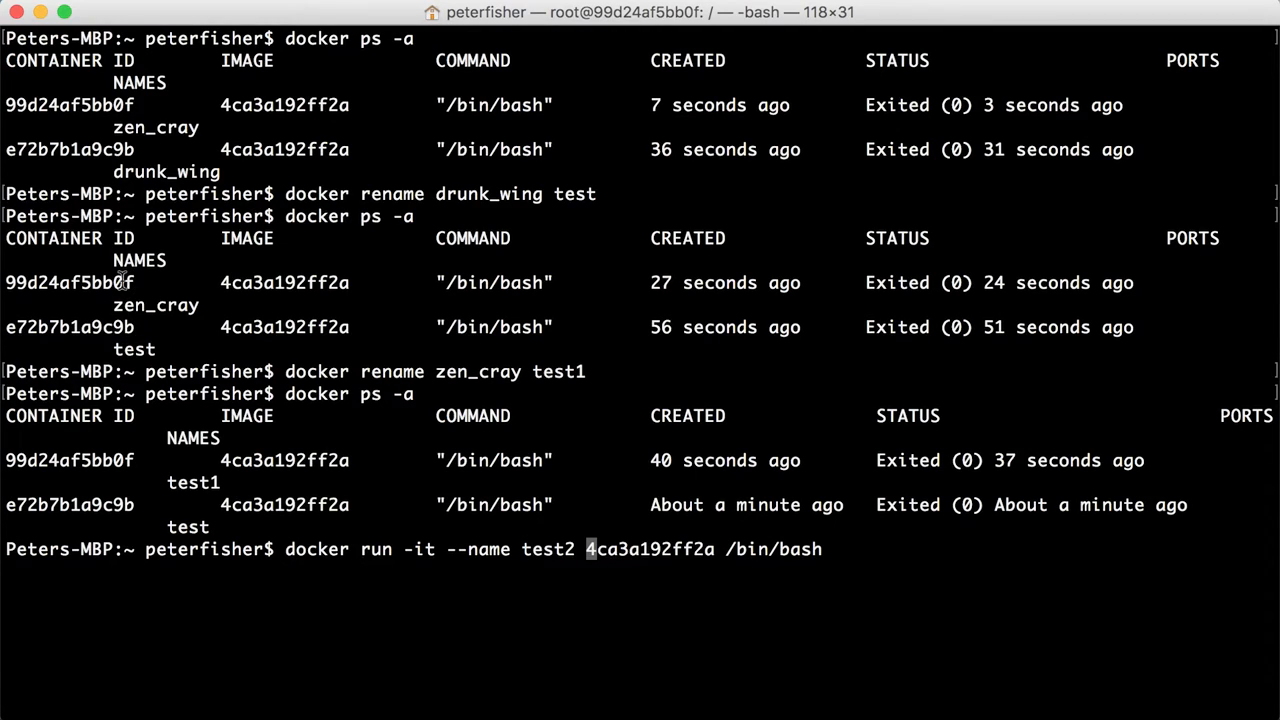
{"action": "mouse_move", "coordinate": [611, 295]}
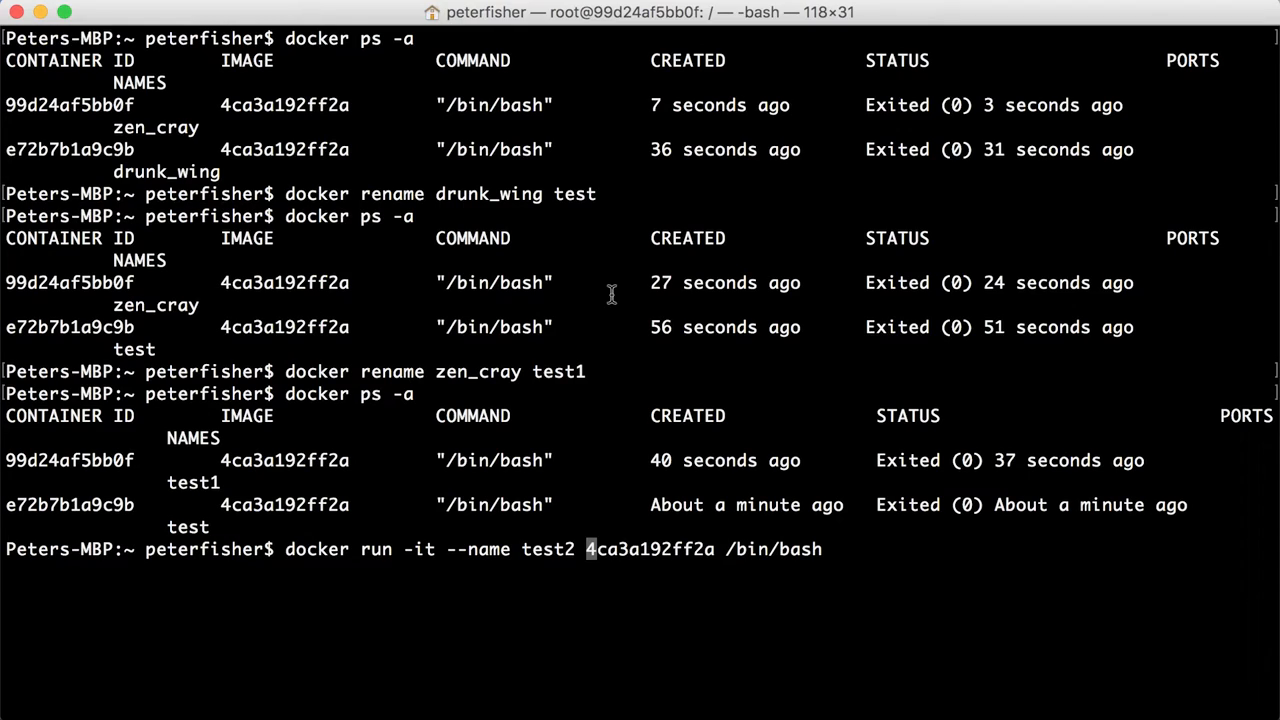
{"action": "type", "text": "exit"}
{"action": "type", "text": "docker ps -a"}
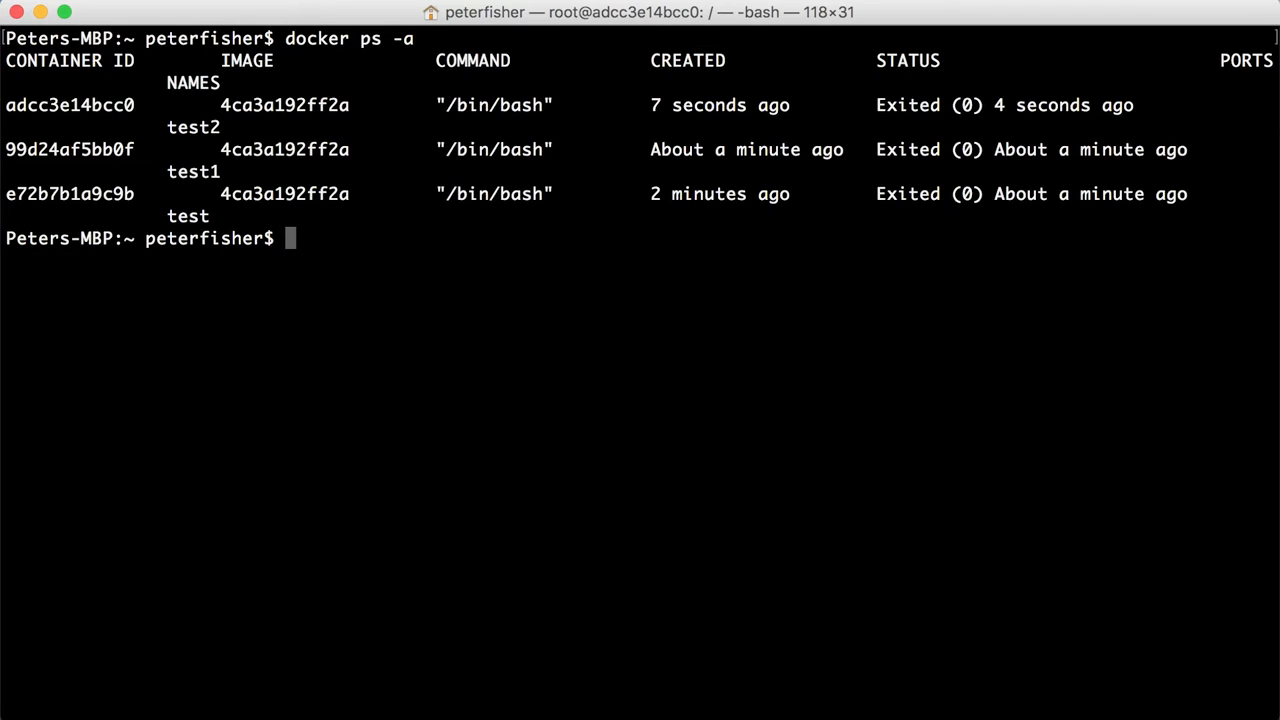
{"action": "mouse_move", "coordinate": [190, 127]}
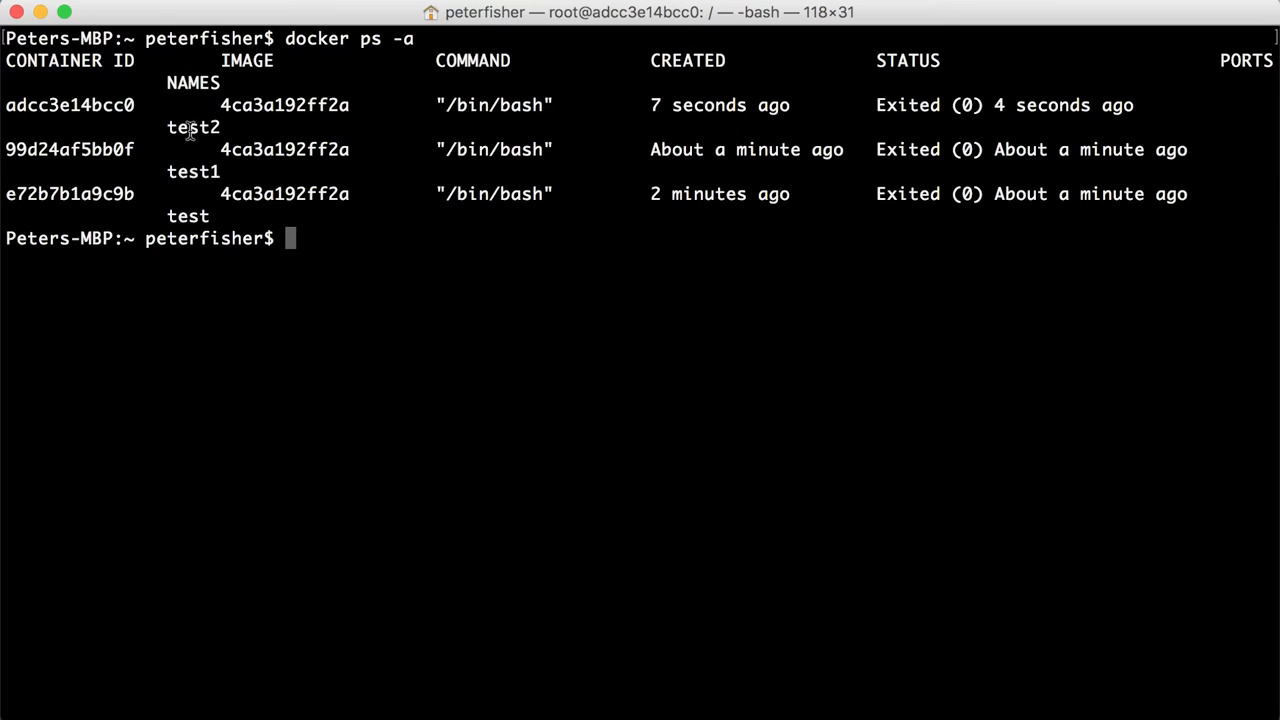
Step: Copy the test2 name from the container list and type 'docker rm'
{"action": "double_click", "coordinate": [193, 127]}
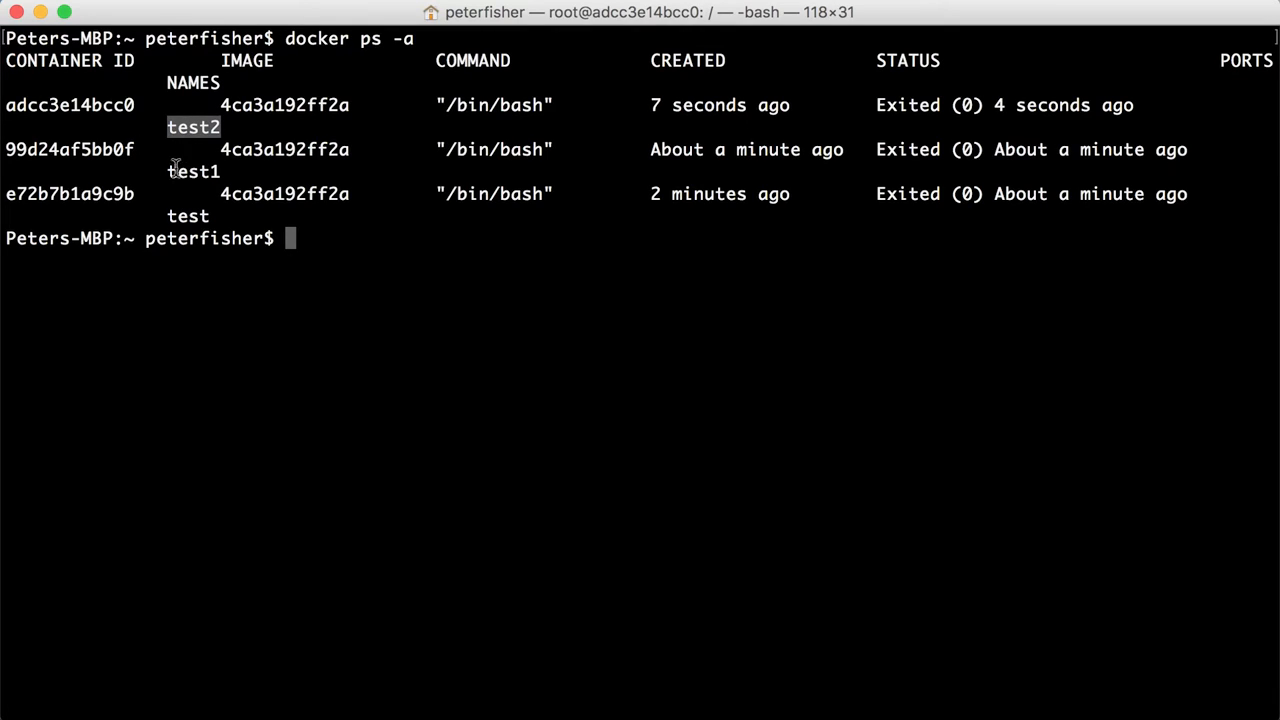
{"action": "mouse_move", "coordinate": [134, 259]}
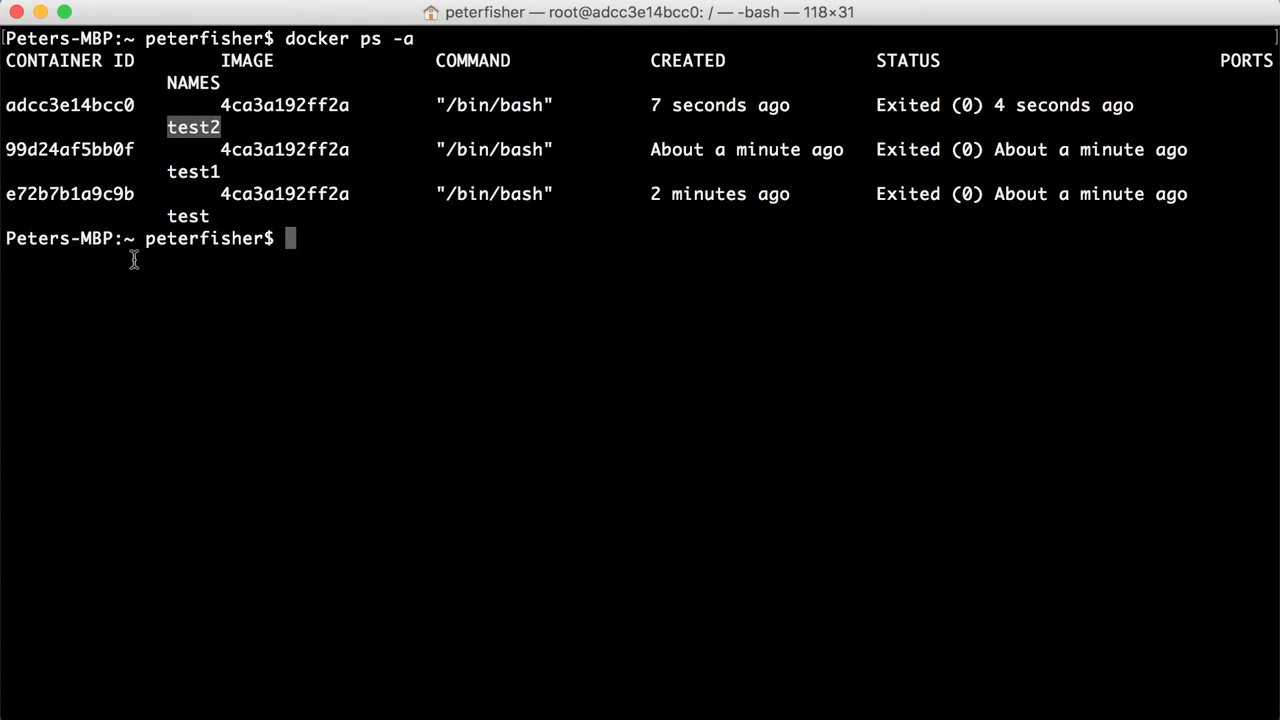
{"action": "mouse_move", "coordinate": [165, 253]}
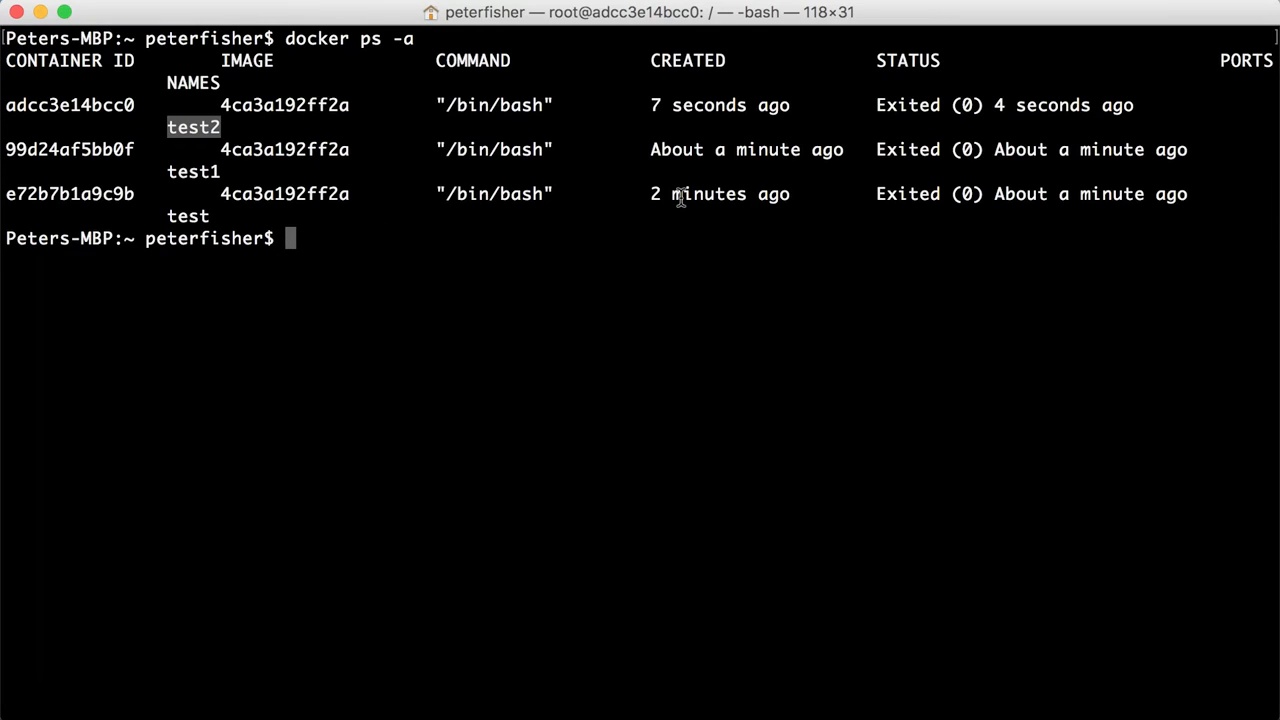
{"action": "mouse_move", "coordinate": [895, 343]}
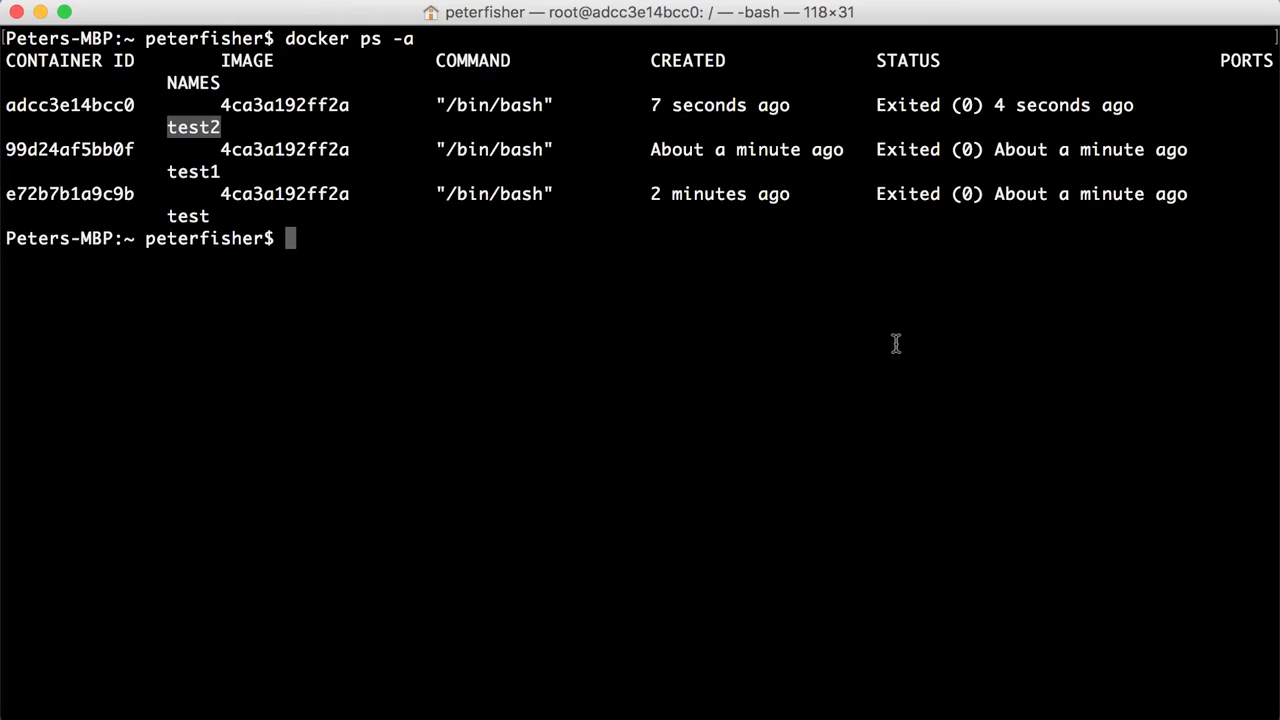
{"action": "mouse_move", "coordinate": [442, 304]}
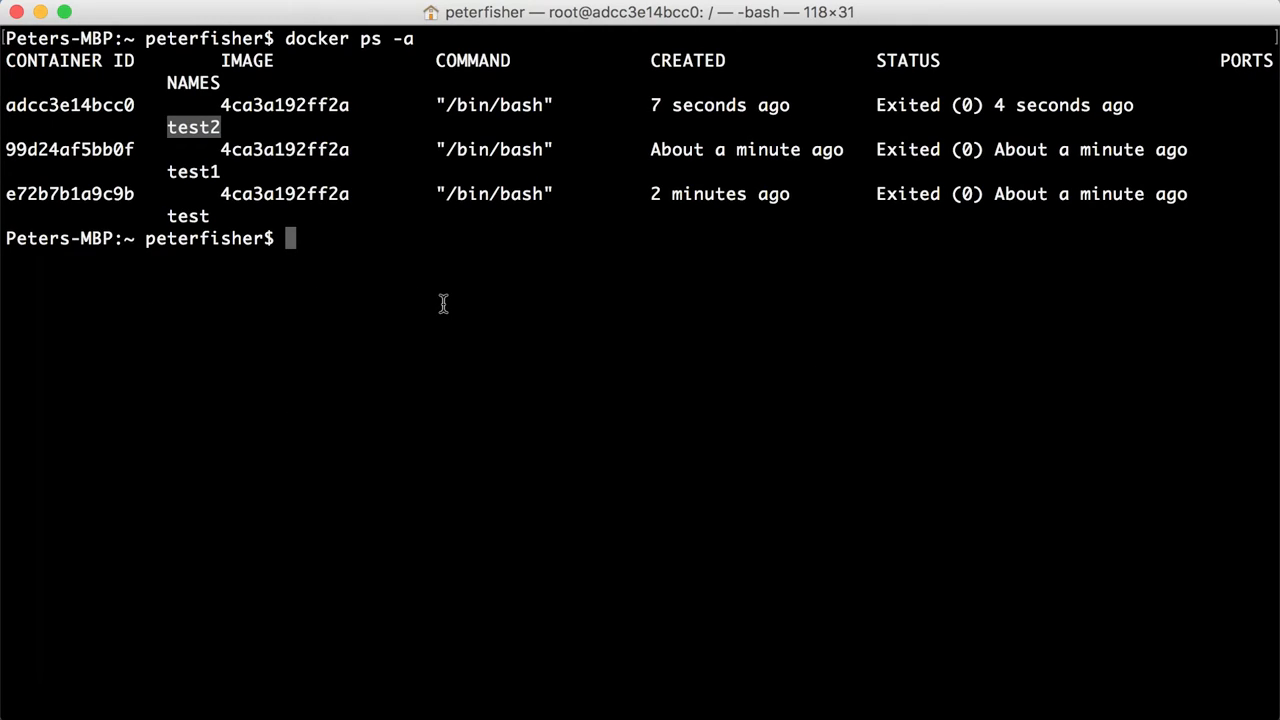
{"action": "type", "text": "docker rm"}
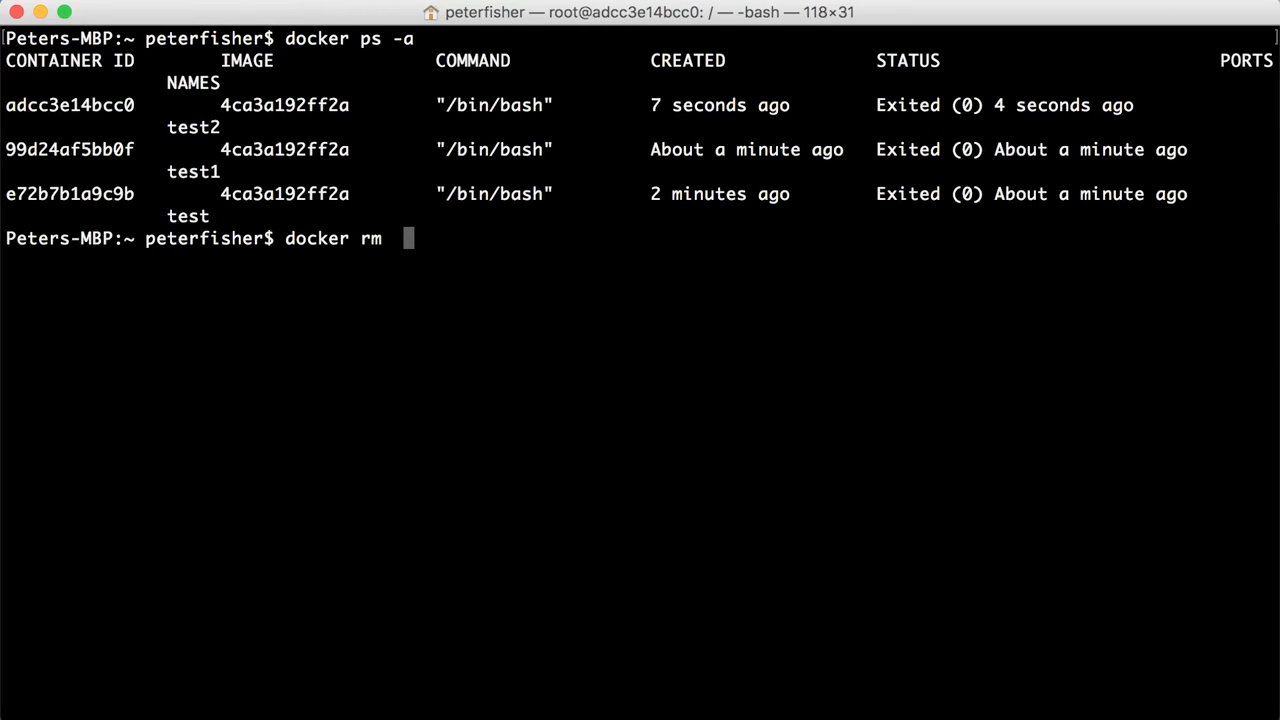
Step: Remove containers test, test1 and test2, verify an empty container list, and list images
{"action": "double_click", "coordinate": [188, 216]}
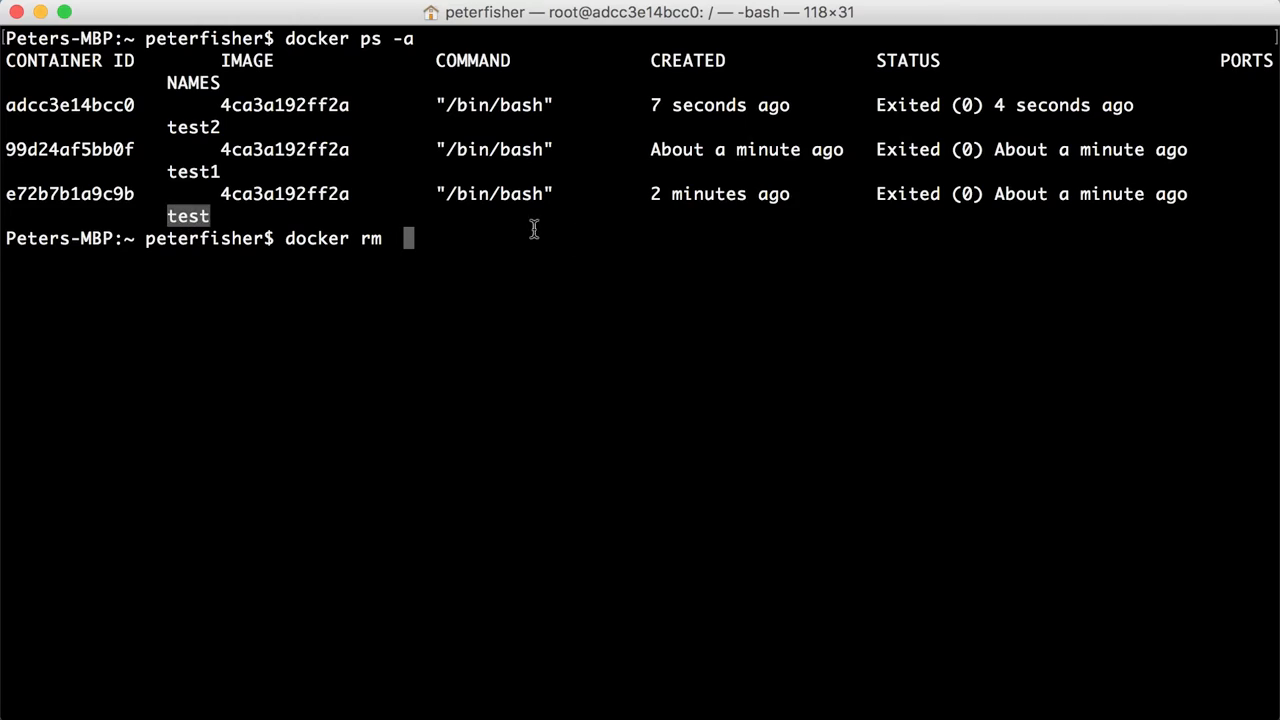
{"action": "type", "text": "test"}
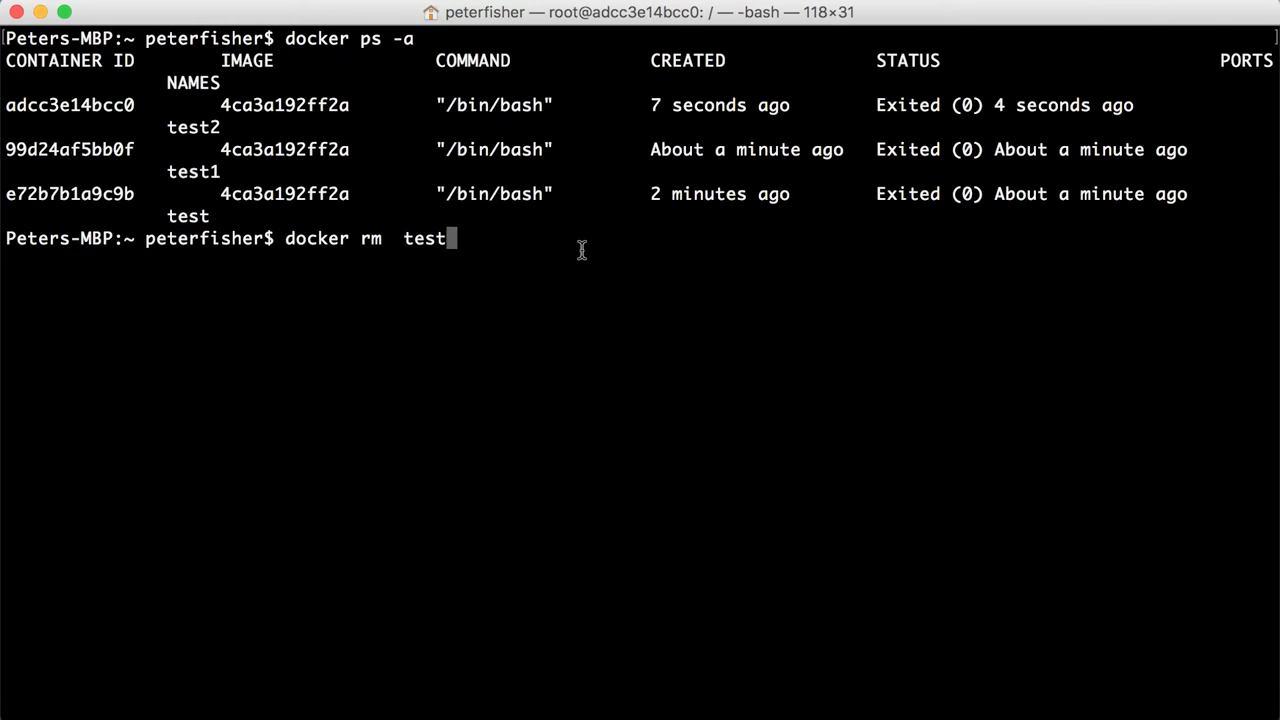
{"action": "type", "text": "test1 test2"}
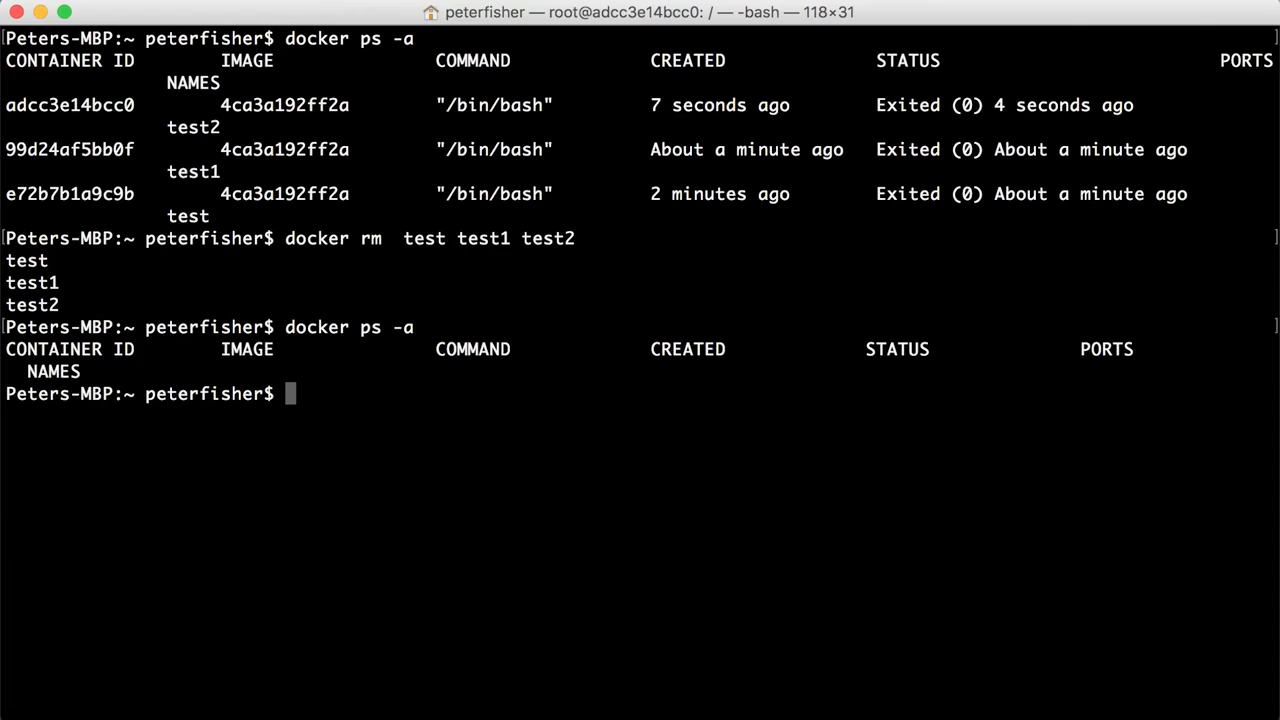
{"action": "type", "text": "docker"}
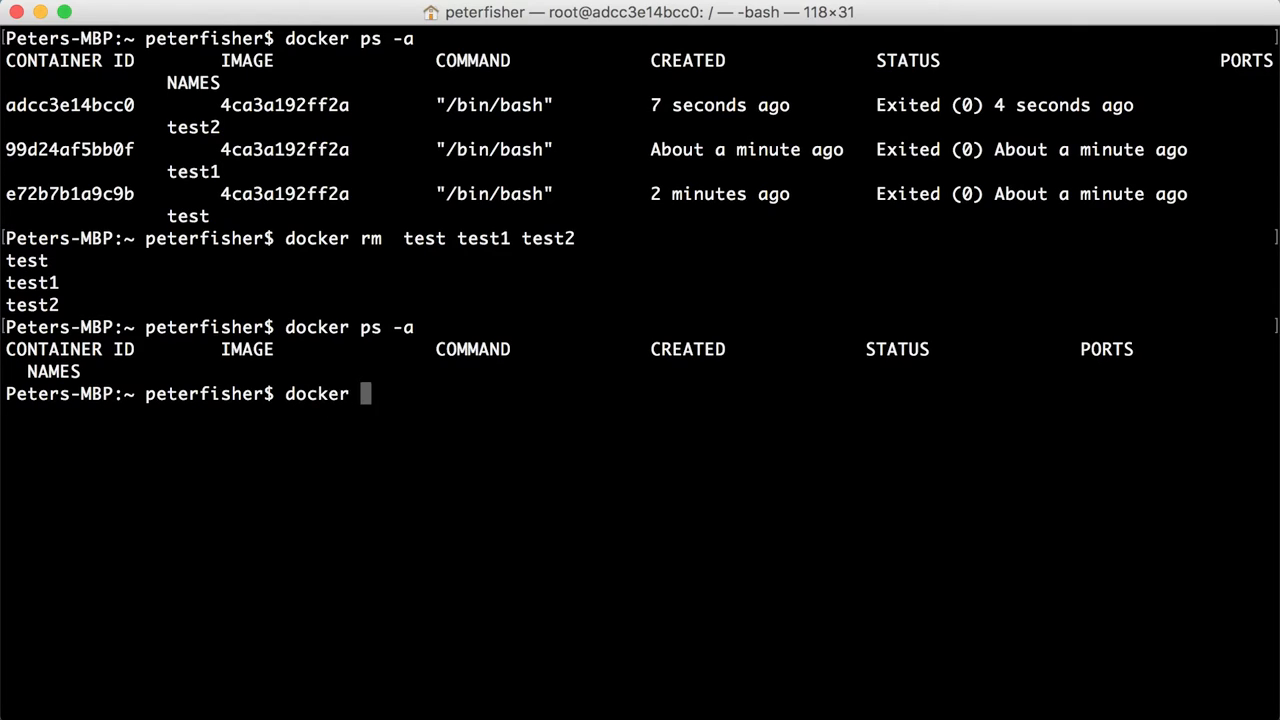
{"action": "type", "text": "images"}
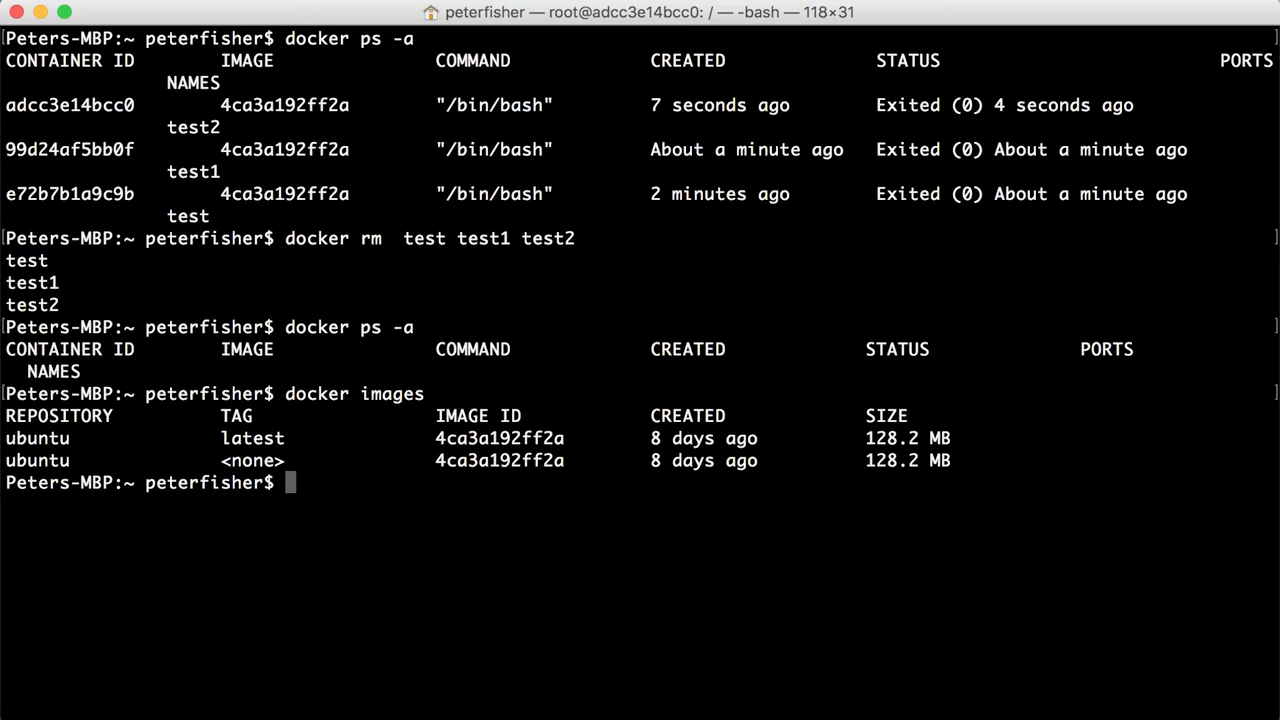
Step: Run docker rmi 4ca3a192ff2a, then docker images to confirm no images remain
{"action": "type", "text": "docker rmi"}
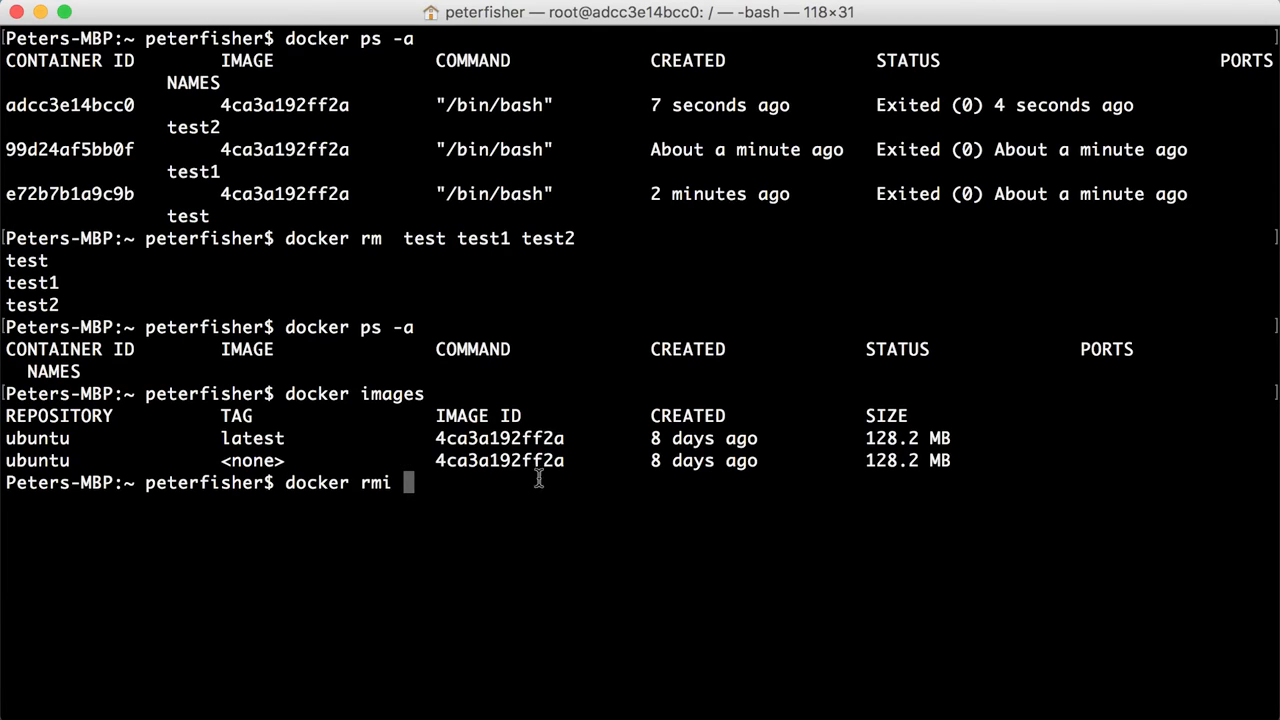
{"action": "double_click", "coordinate": [499, 438]}
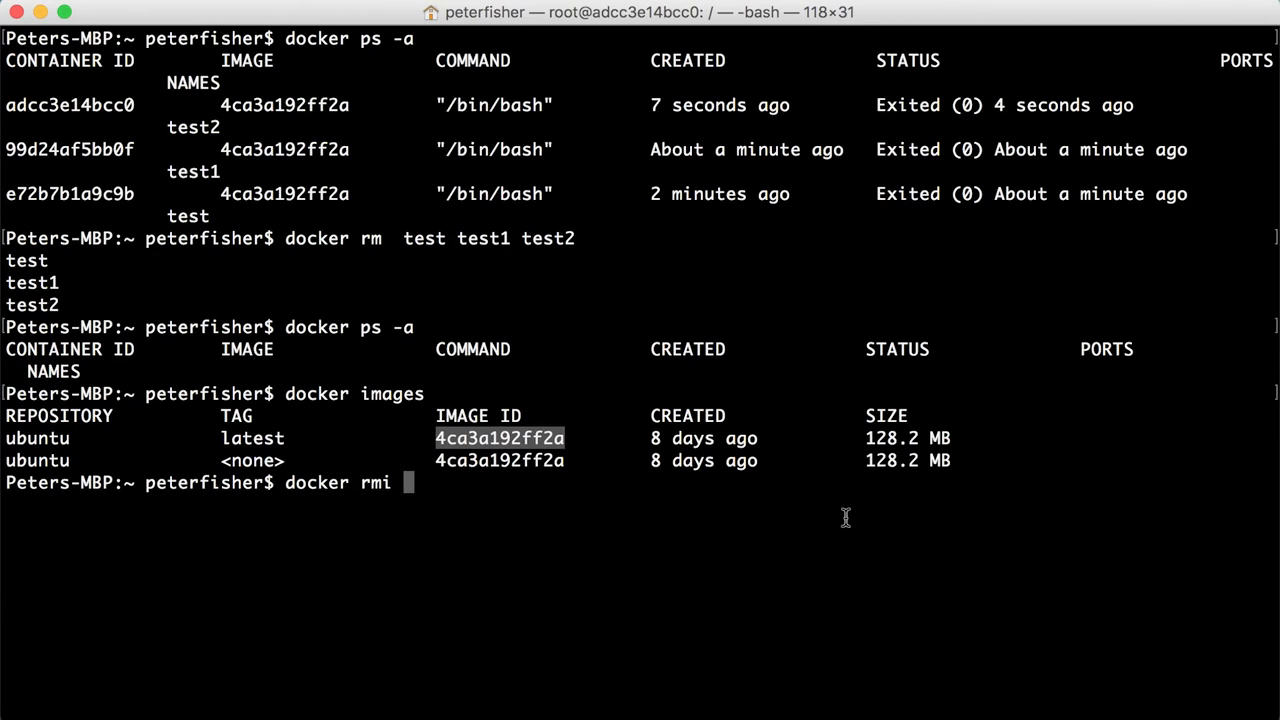
{"action": "type", "text": "4ca3a192ff2a"}
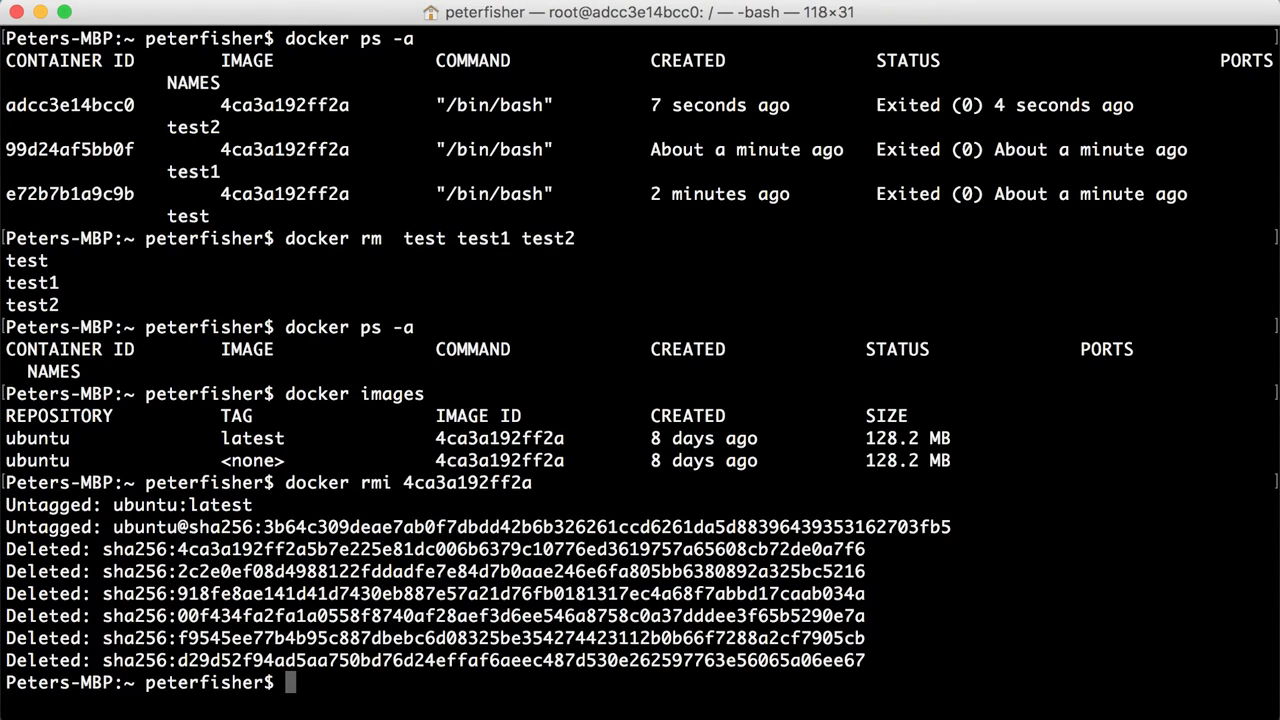
{"action": "type", "text": "docker images"}
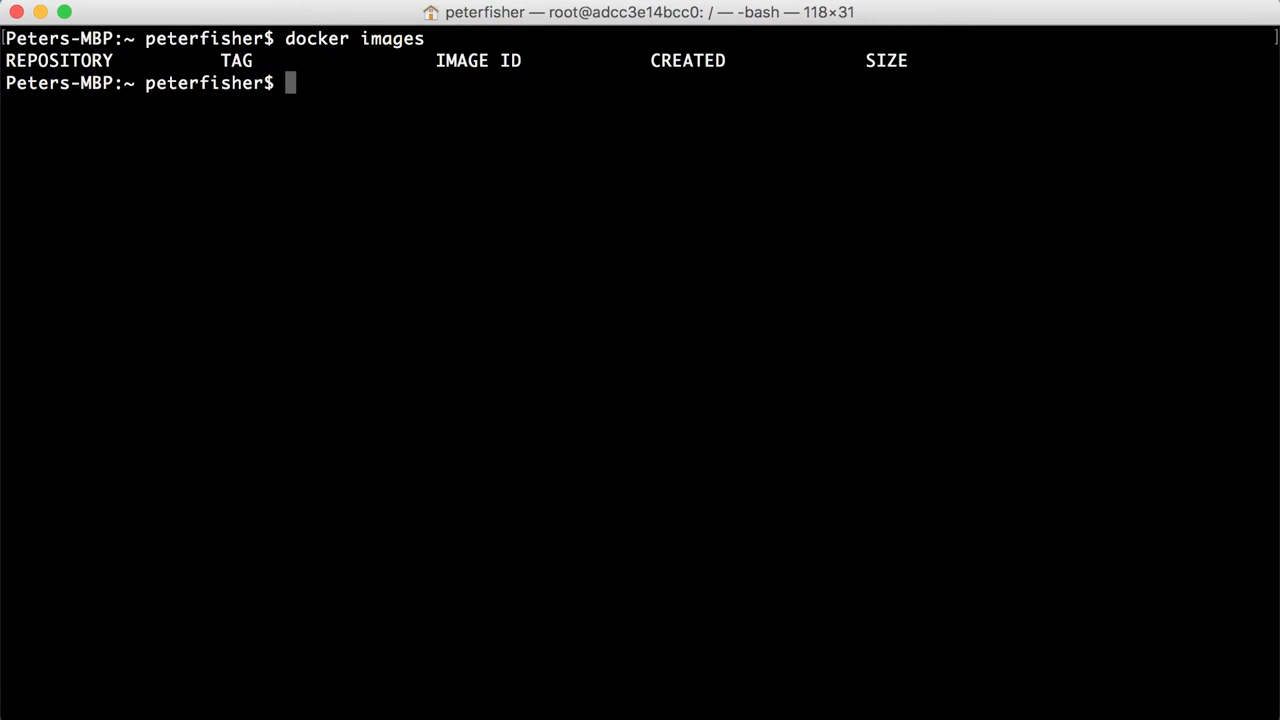
Step: Check that no images or containers remain, then begin typing 'docker run'
{"action": "type", "text": "docker ps -a"}
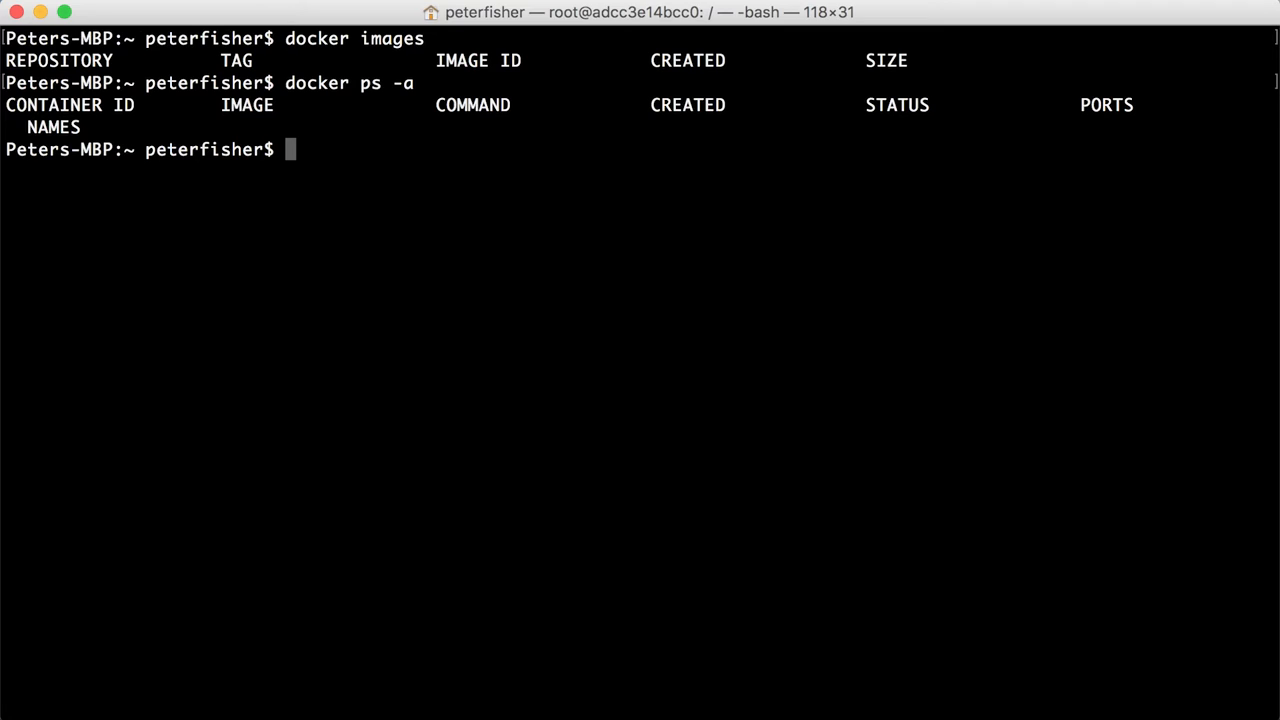
{"action": "type", "text": "docker run"}
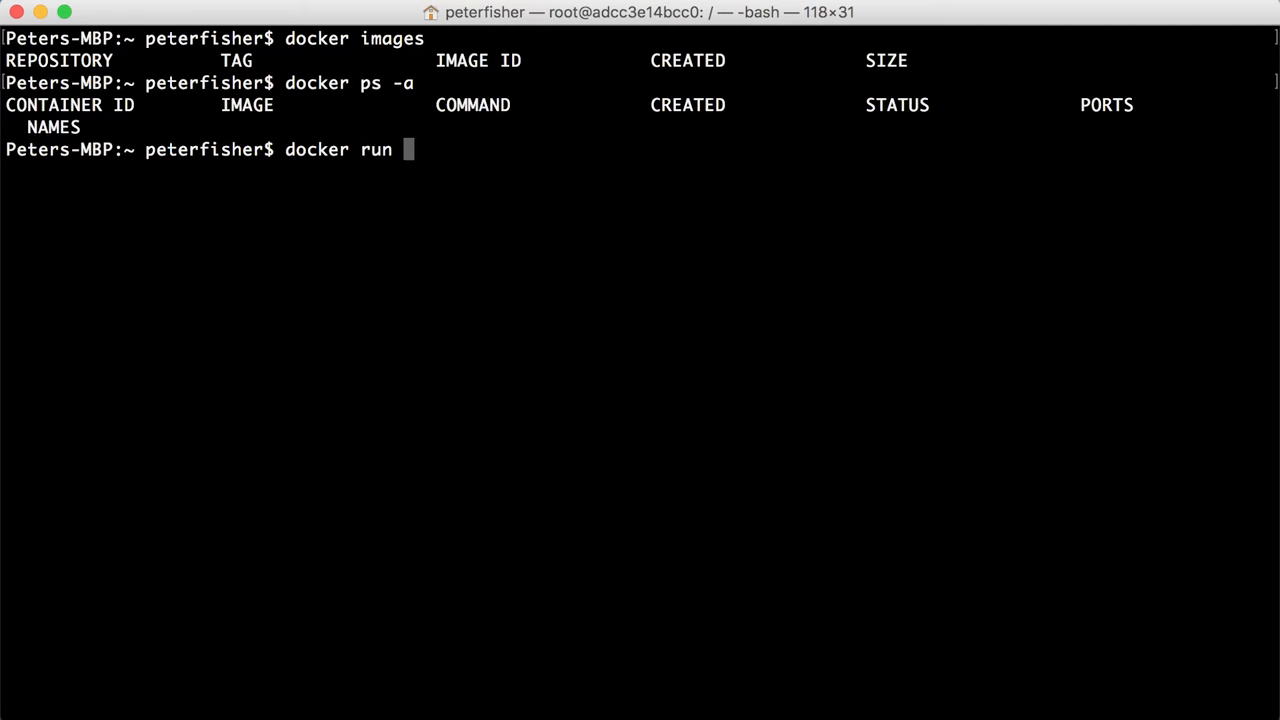
Step: Complete the command 'docker run -it --name foobar ubuntu /bin/bash' without running it
{"action": "type", "text": "-i"}
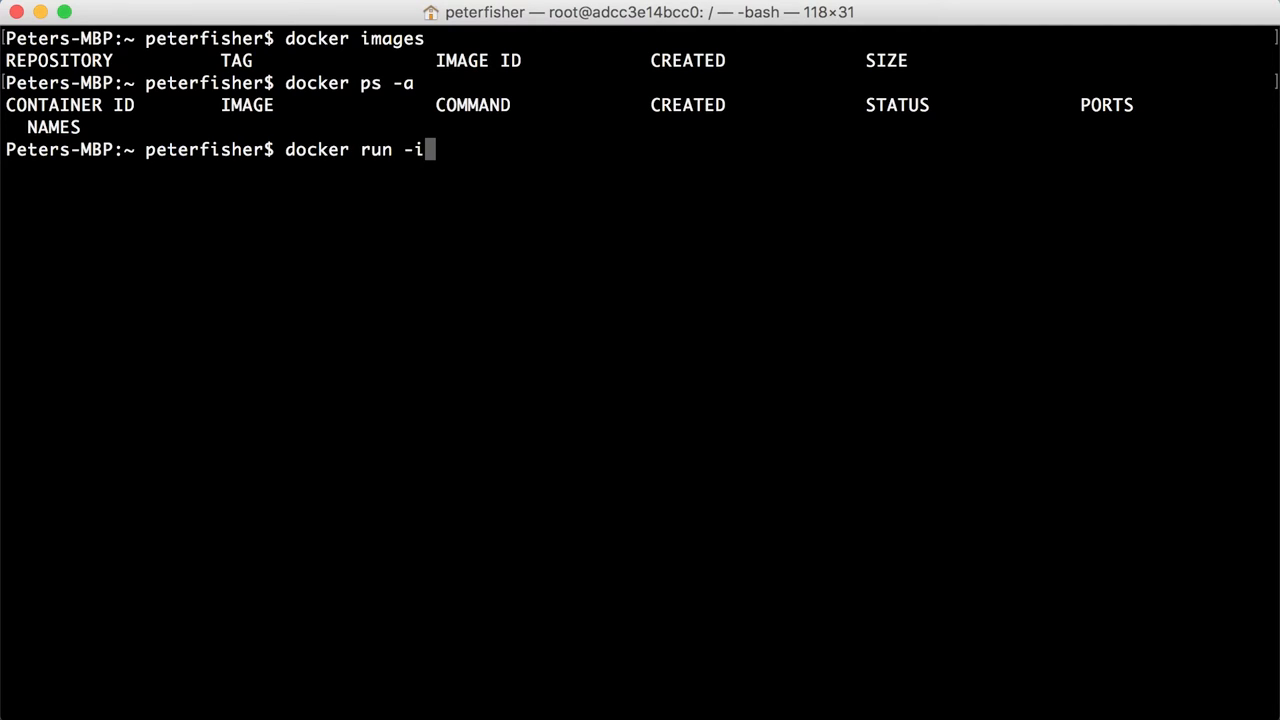
{"action": "type", "text": "t -"}
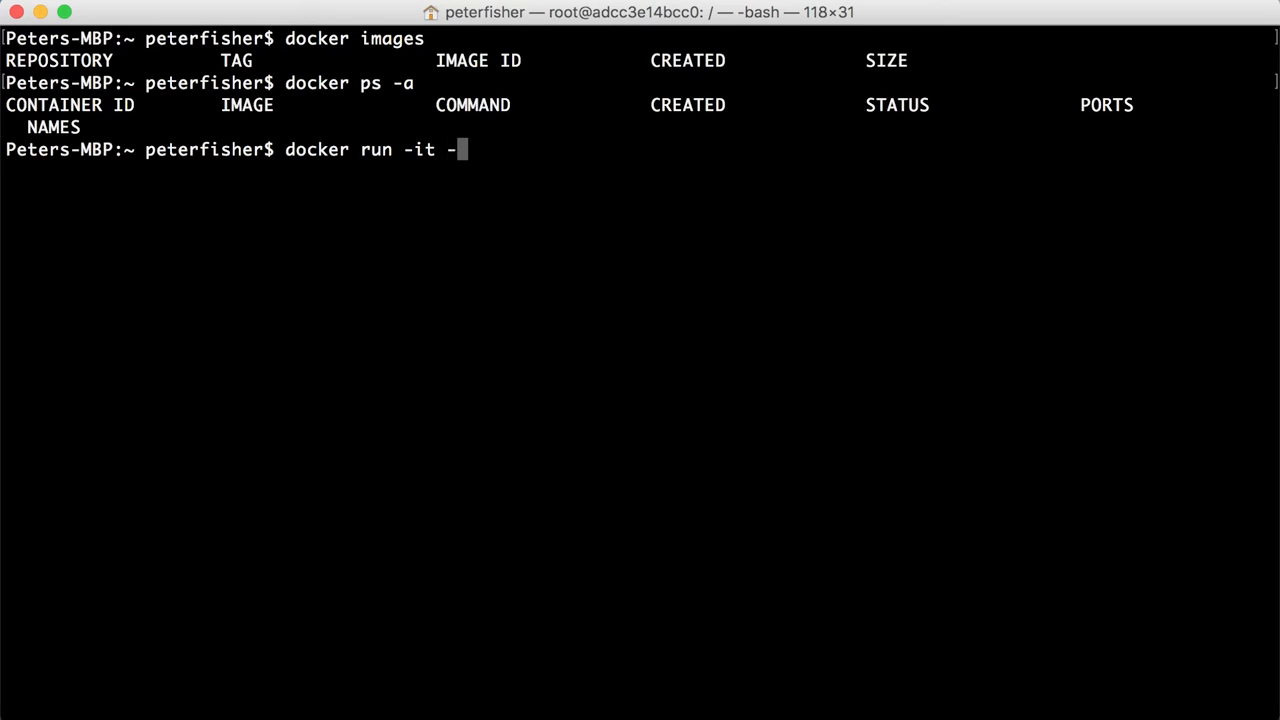
{"action": "type", "text": "-name"}
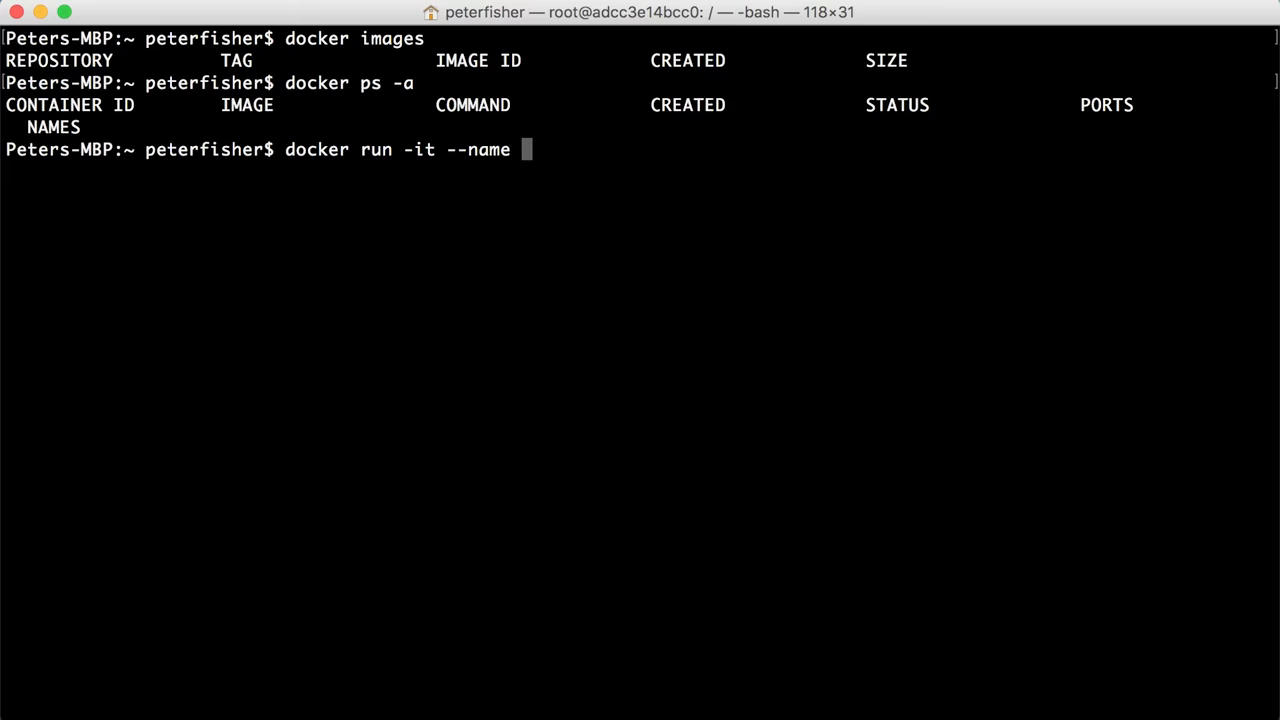
{"action": "type", "text": "fooba"}
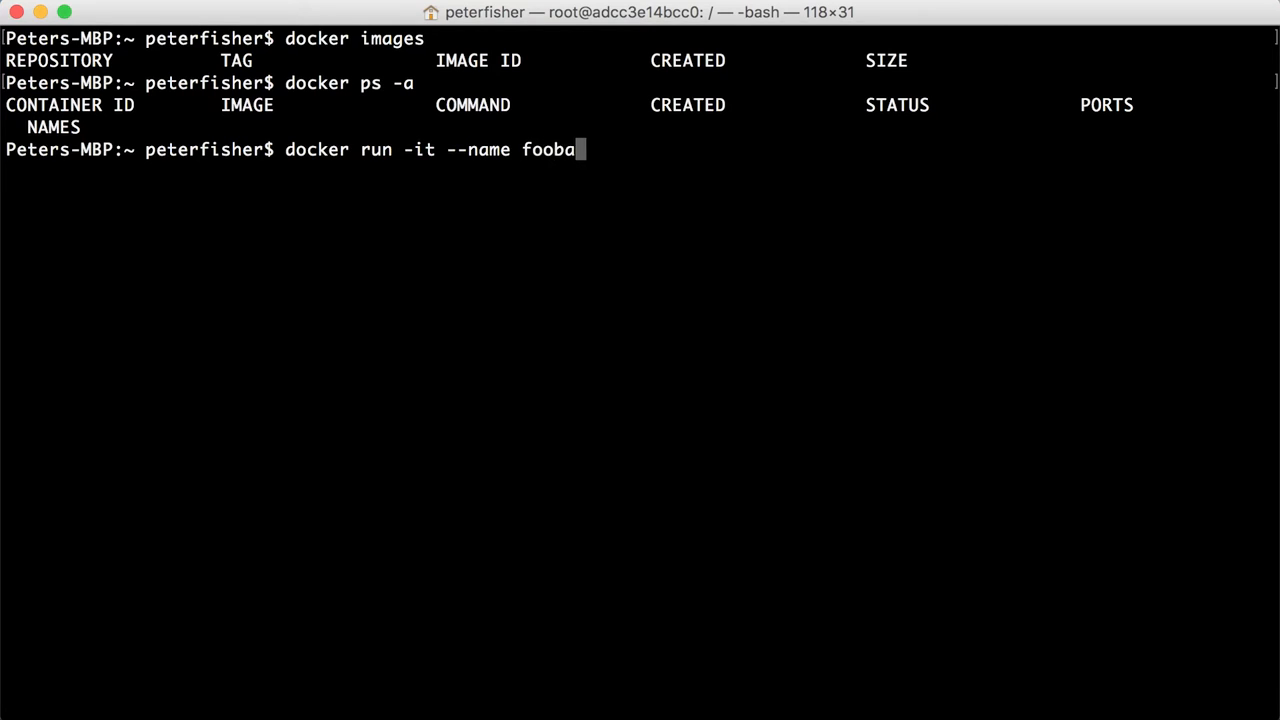
{"action": "type", "text": "r"}
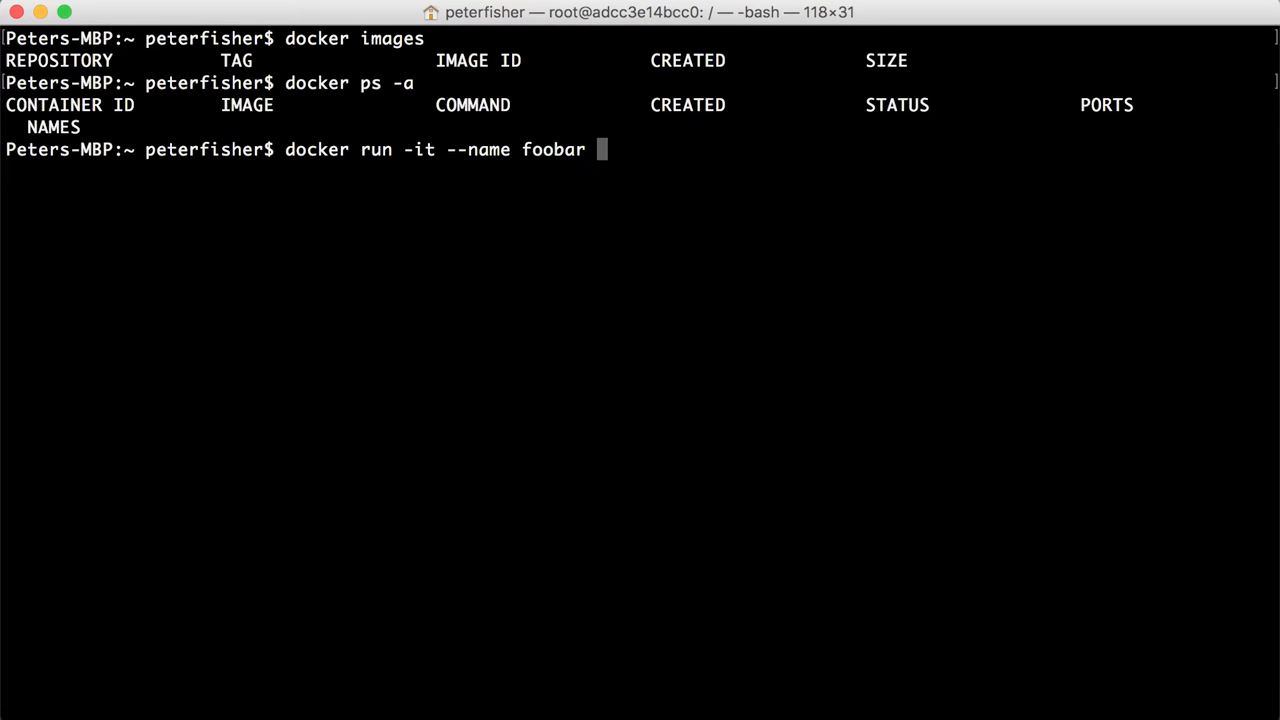
{"action": "type", "text": "ubnut"}
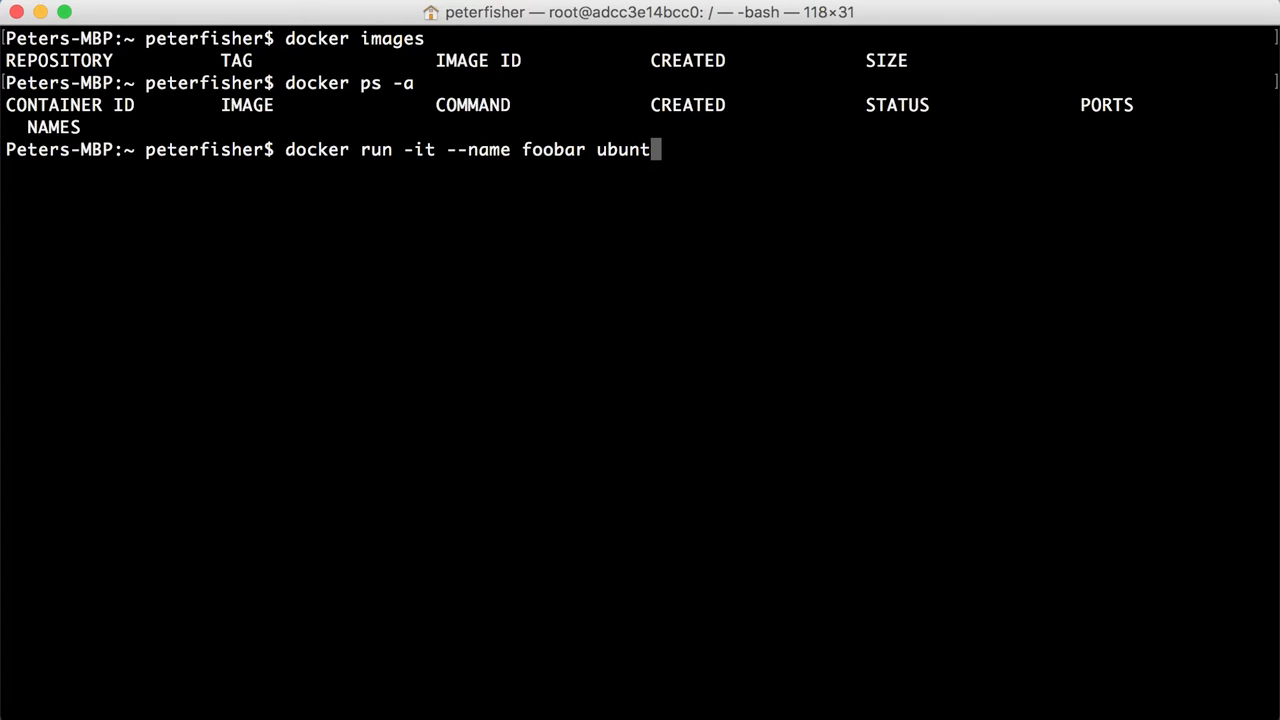
{"action": "type", "text": "u"}
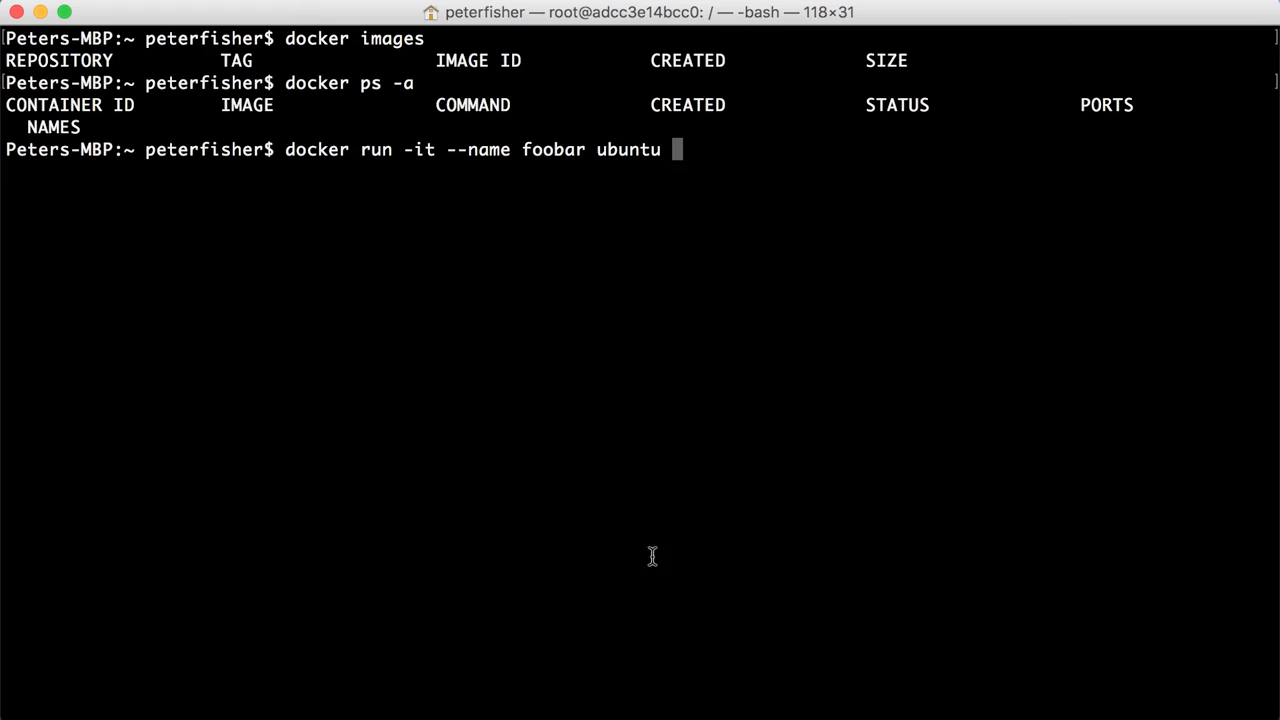
{"action": "type", "text": "/bin"}
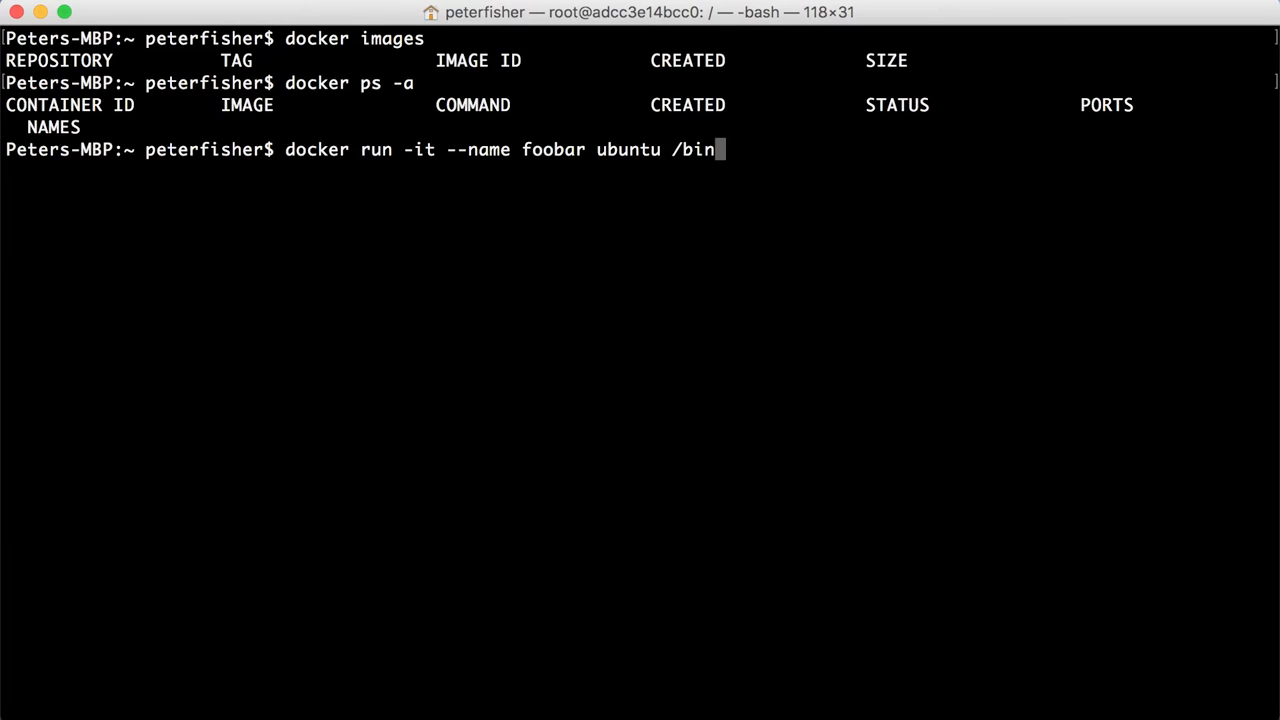
{"action": "type", "text": "/bash"}
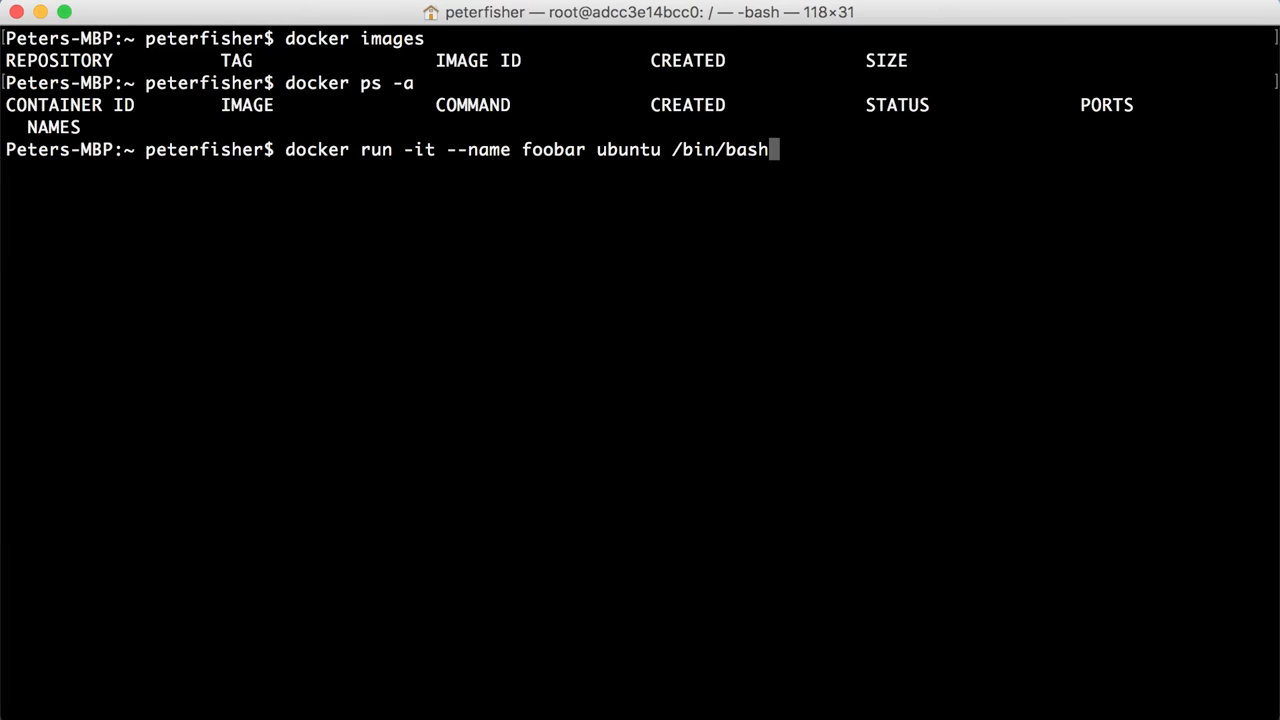
{"action": "mouse_move", "coordinate": [380, 67]}
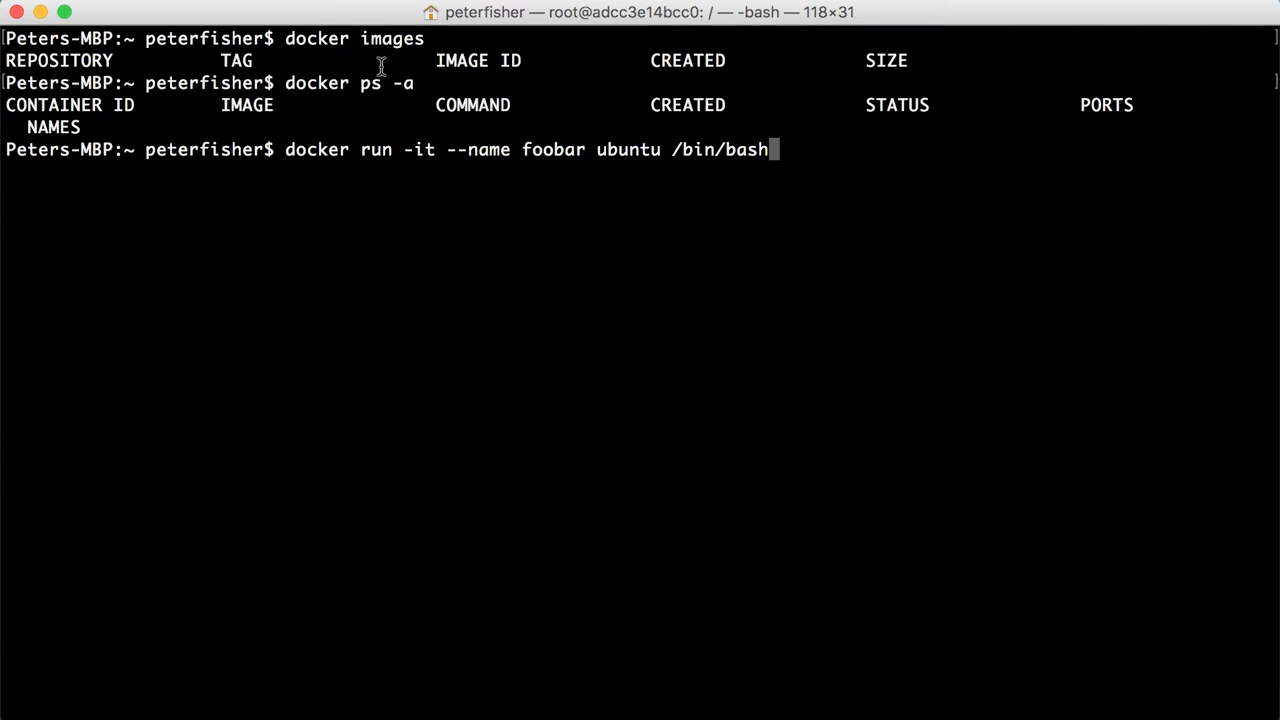
{"action": "mouse_move", "coordinate": [368, 123]}
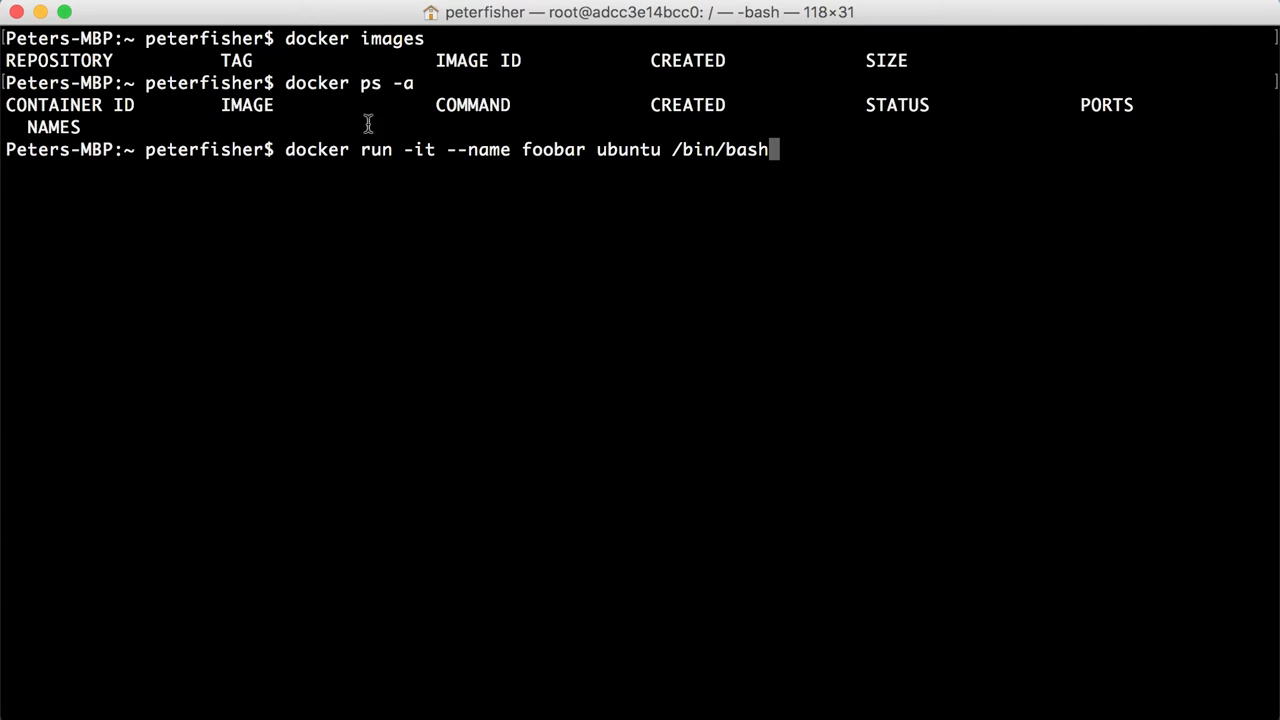
{"action": "mouse_move", "coordinate": [295, 218]}
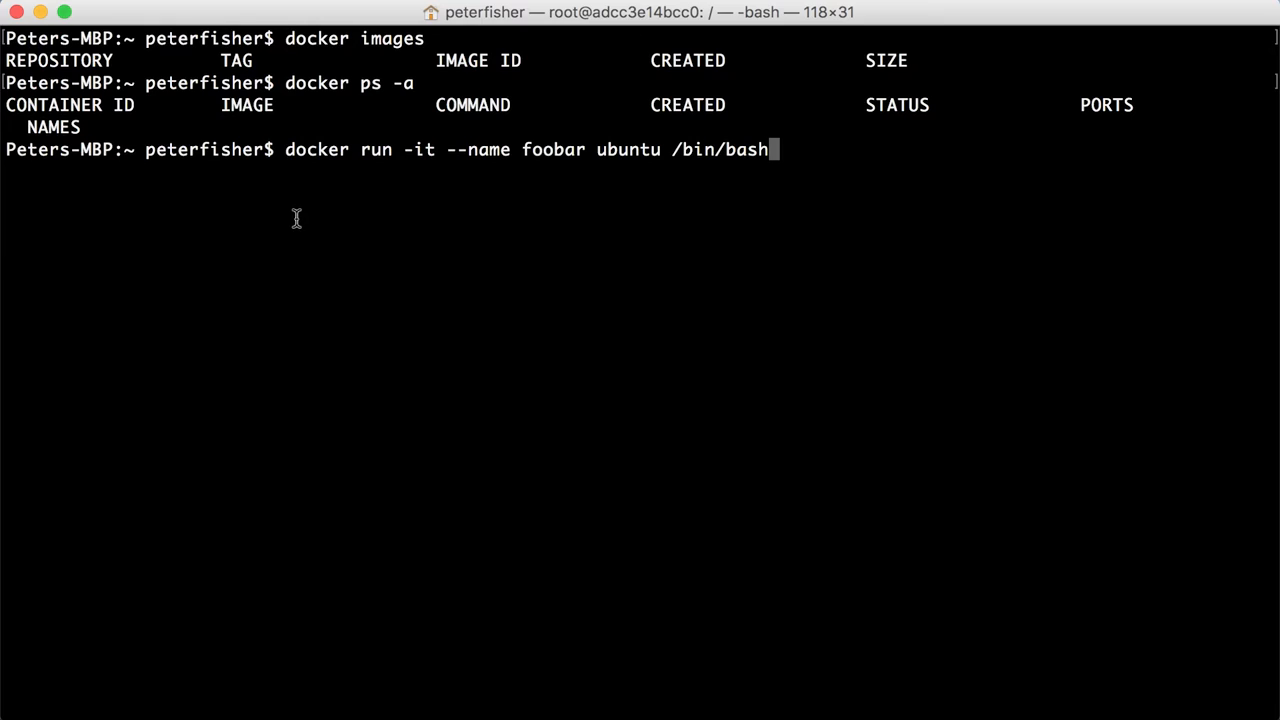
{"action": "mouse_move", "coordinate": [382, 150]}
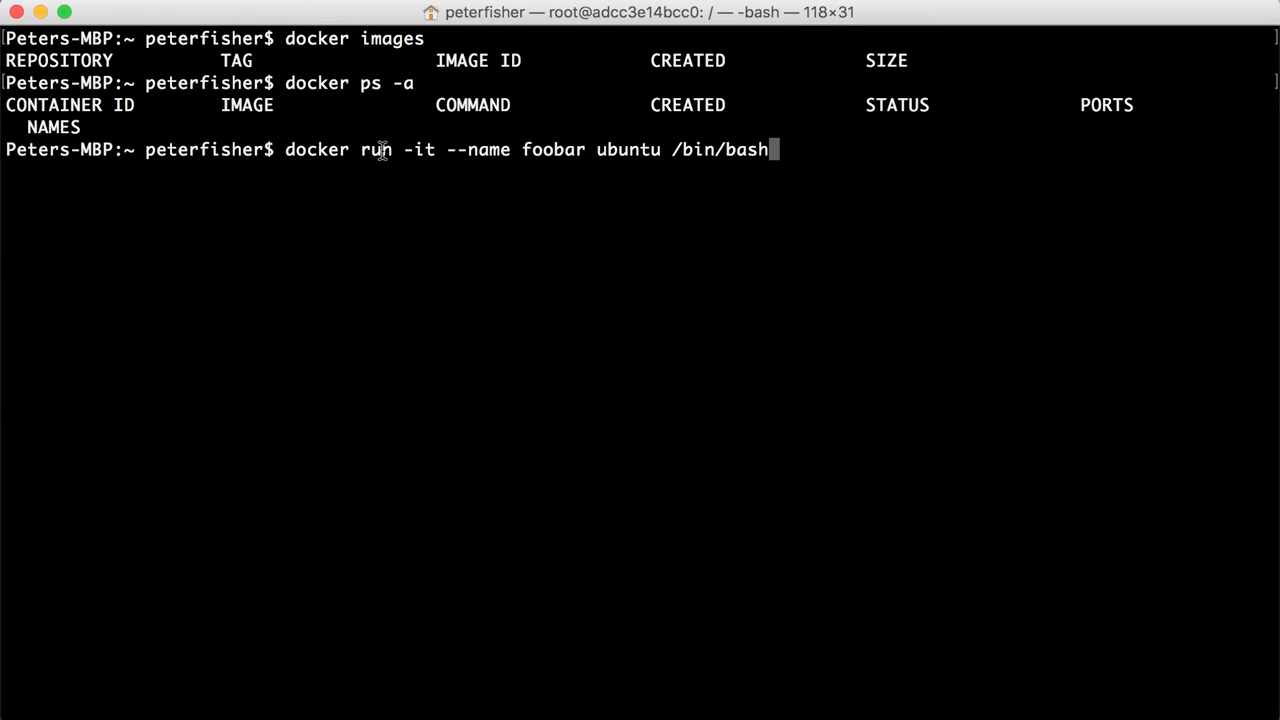
{"action": "mouse_move", "coordinate": [428, 166]}
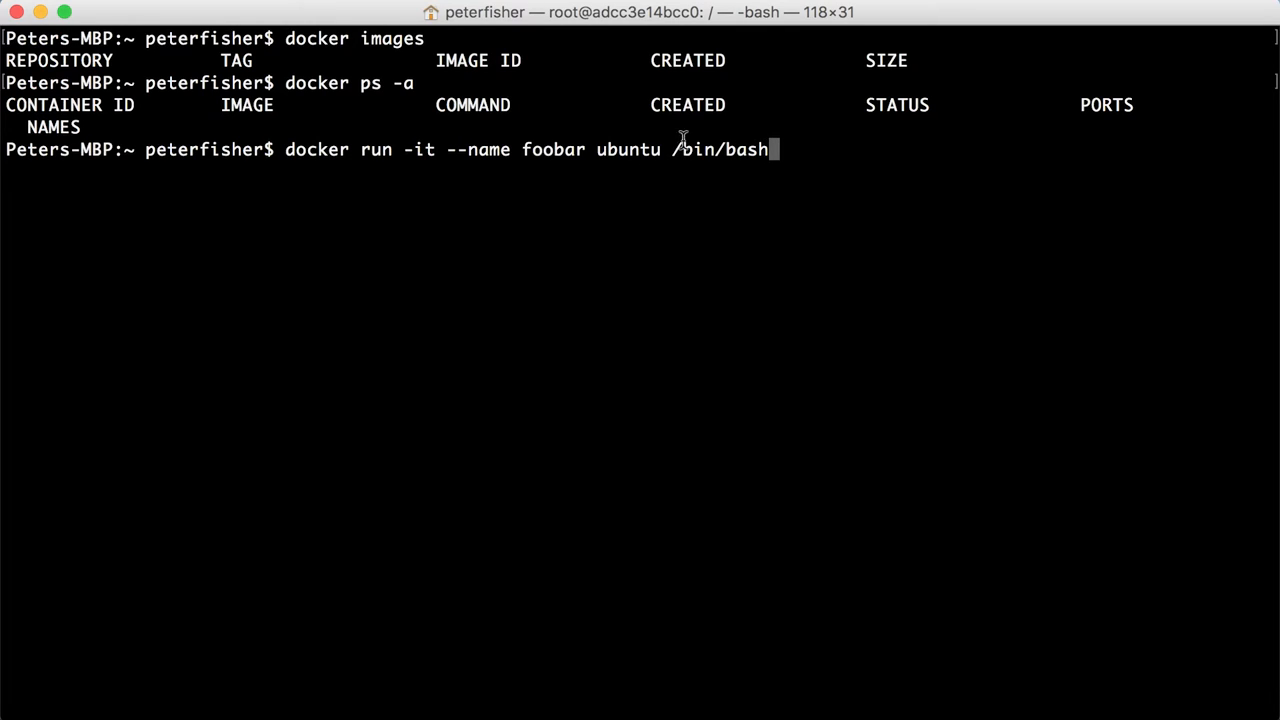
{"action": "mouse_move", "coordinate": [531, 138]}
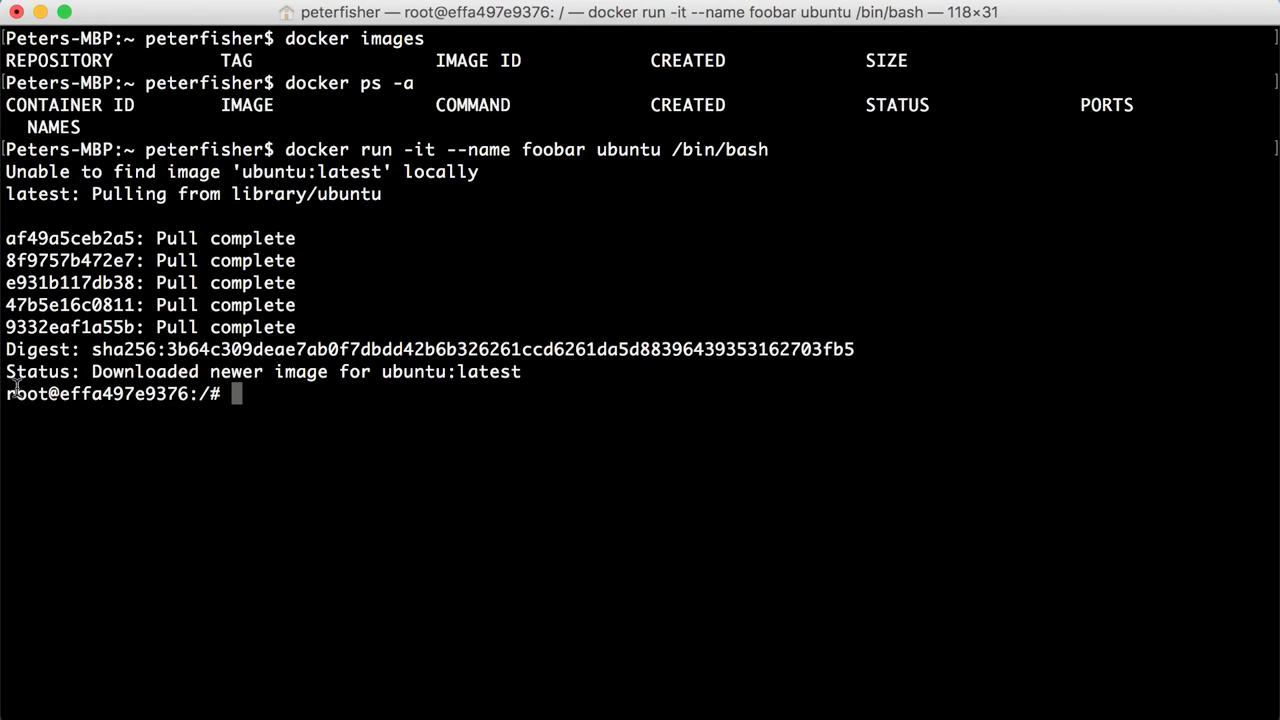
{"action": "mouse_move", "coordinate": [110, 394]}
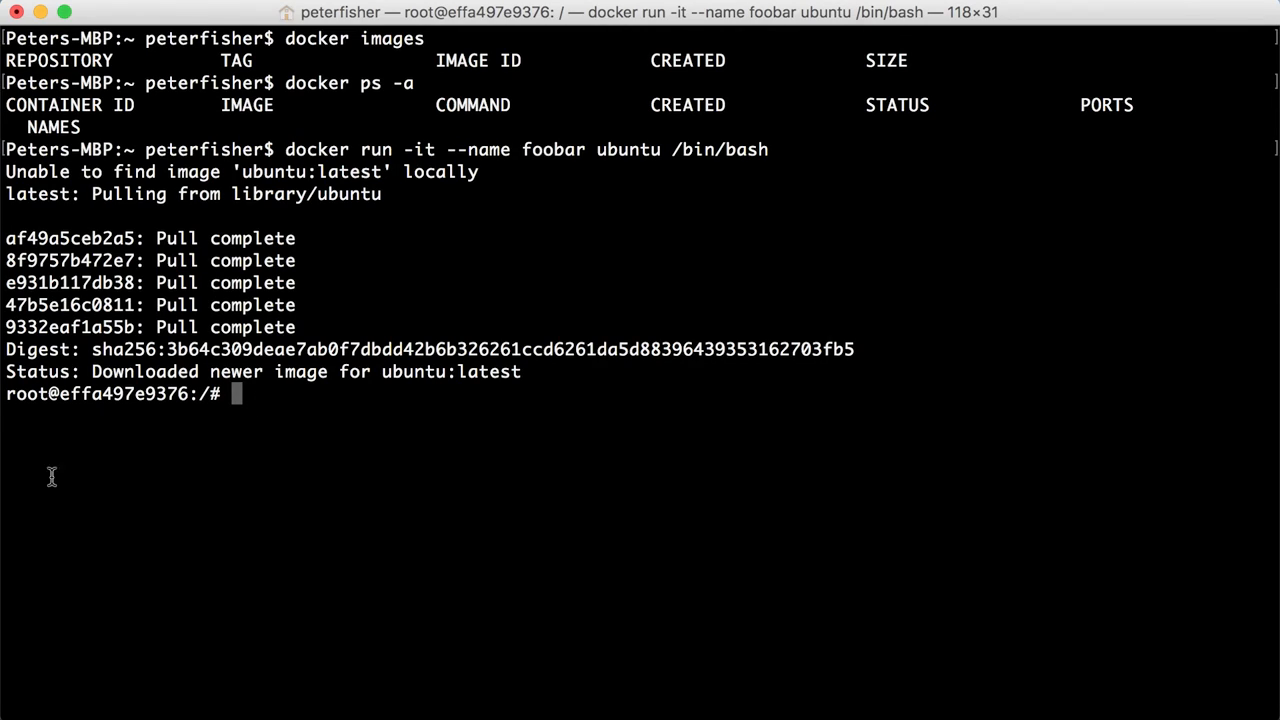
{"action": "mouse_move", "coordinate": [602, 379]}
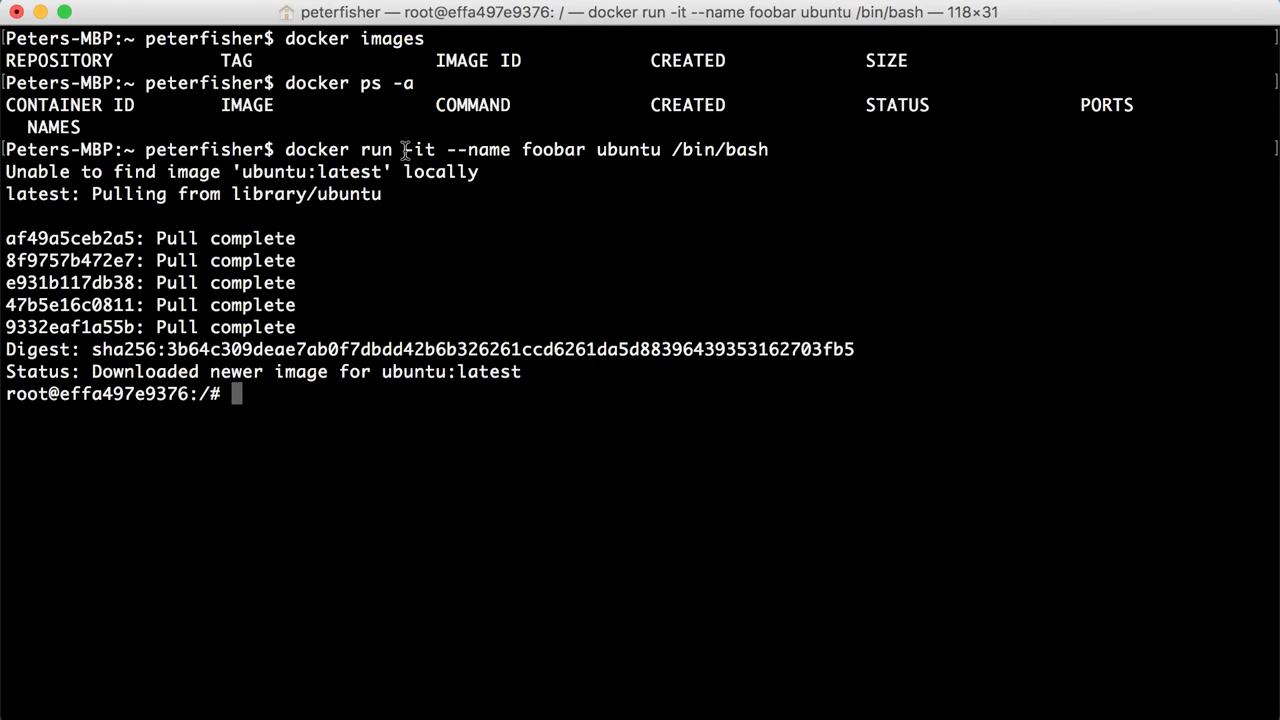
{"action": "mouse_move", "coordinate": [830, 149]}
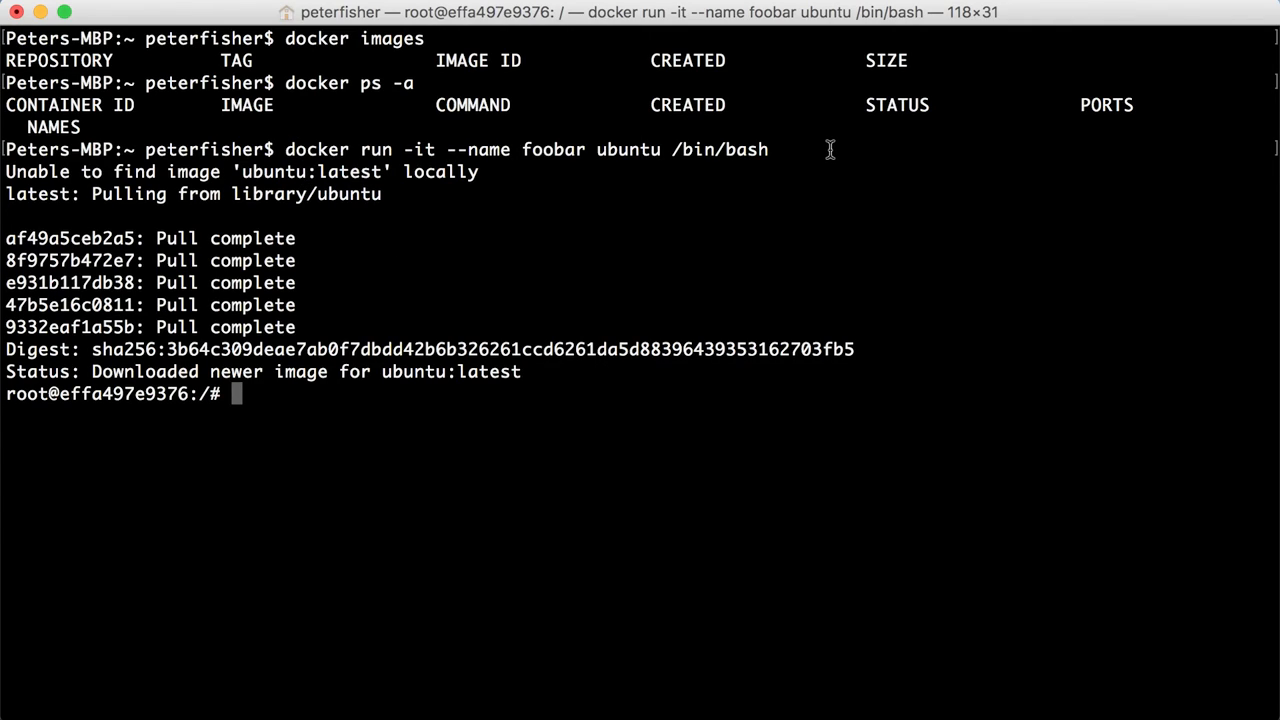
Step: Run the foobar container, re-downloading ubuntu, then exit and list containers
{"action": "type", "text": "docker ps -a"}
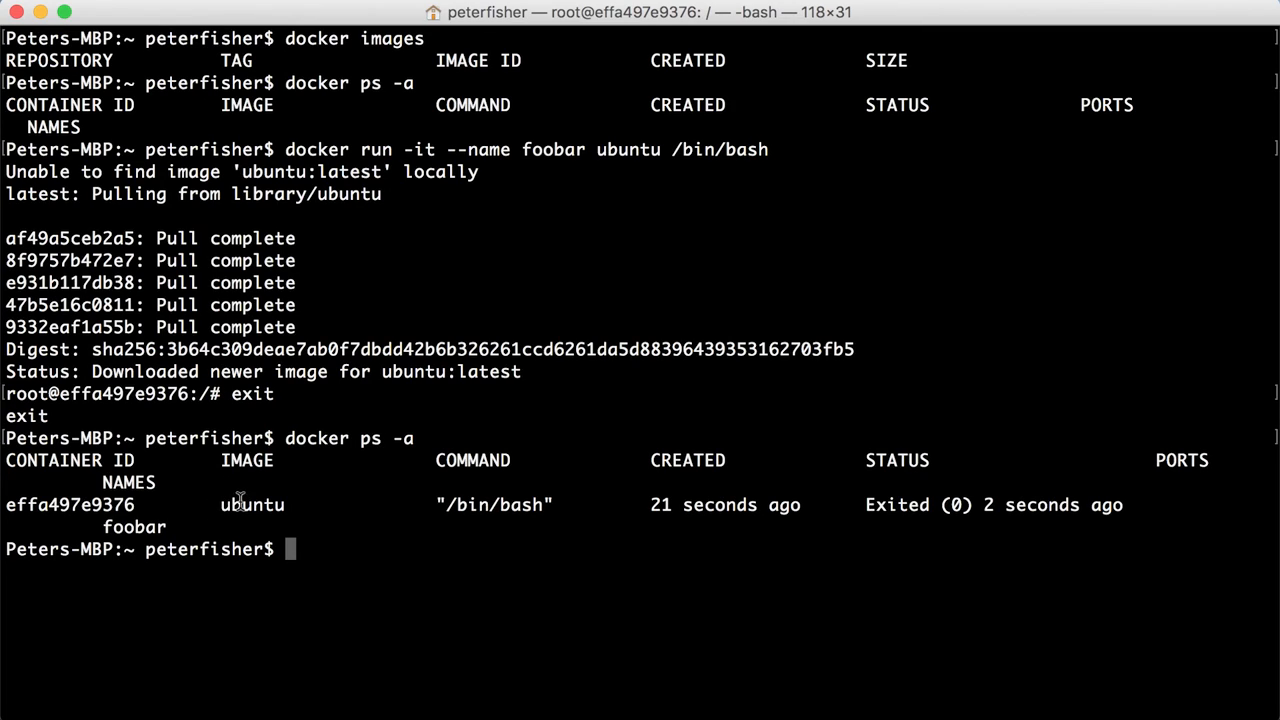
{"action": "mouse_move", "coordinate": [387, 500]}
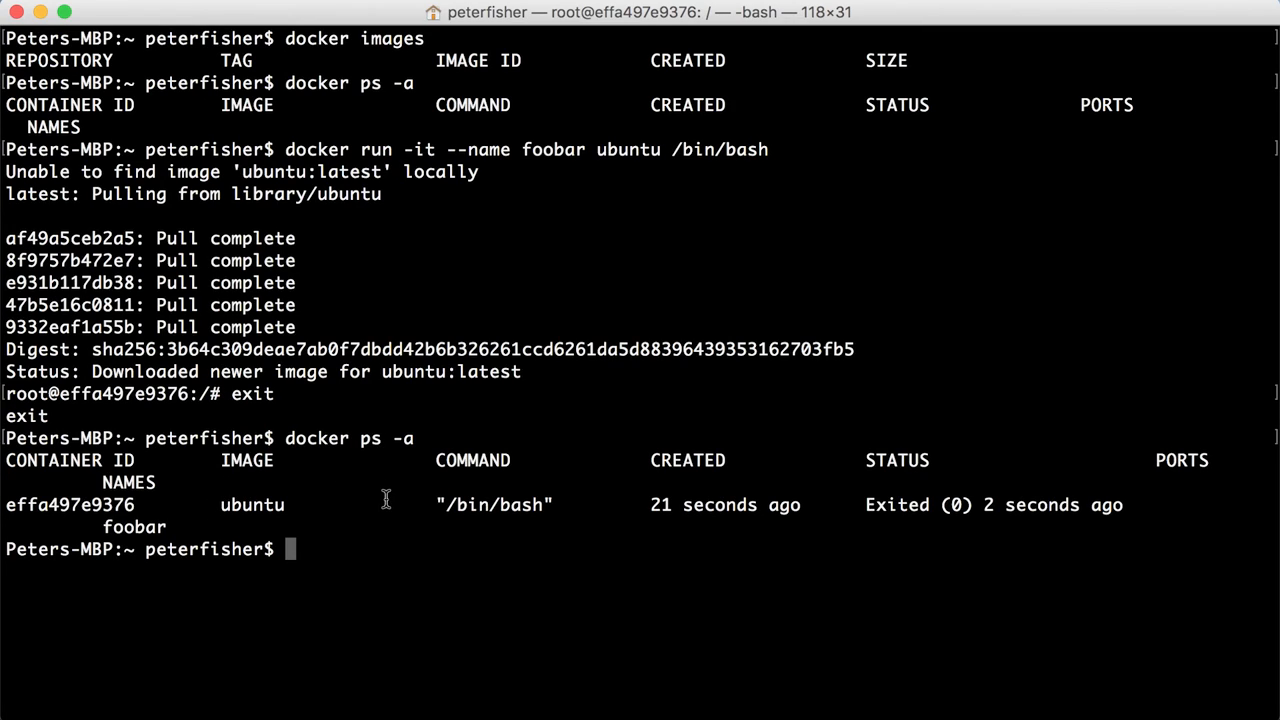
{"action": "mouse_move", "coordinate": [800, 294]}
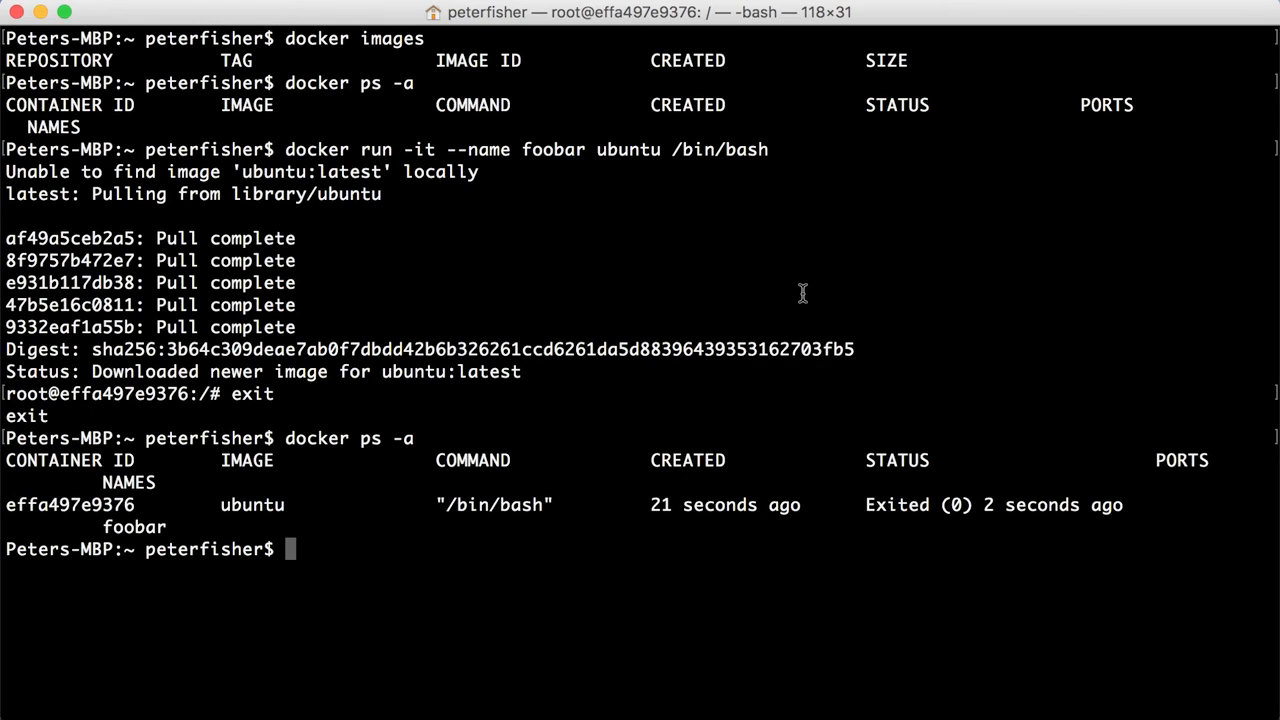
Step: Run 'docker images' to show the latest and untagged ubuntu images
{"action": "type", "text": "docker"}
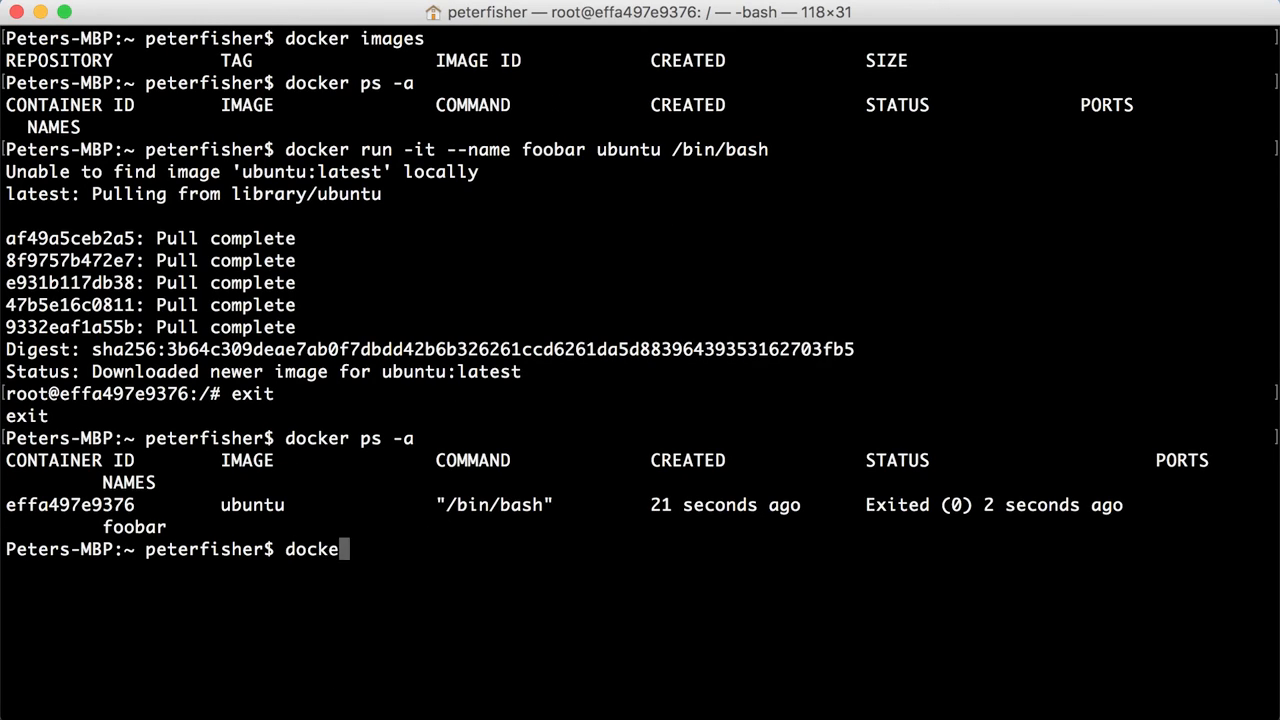
{"action": "type", "text": "images"}
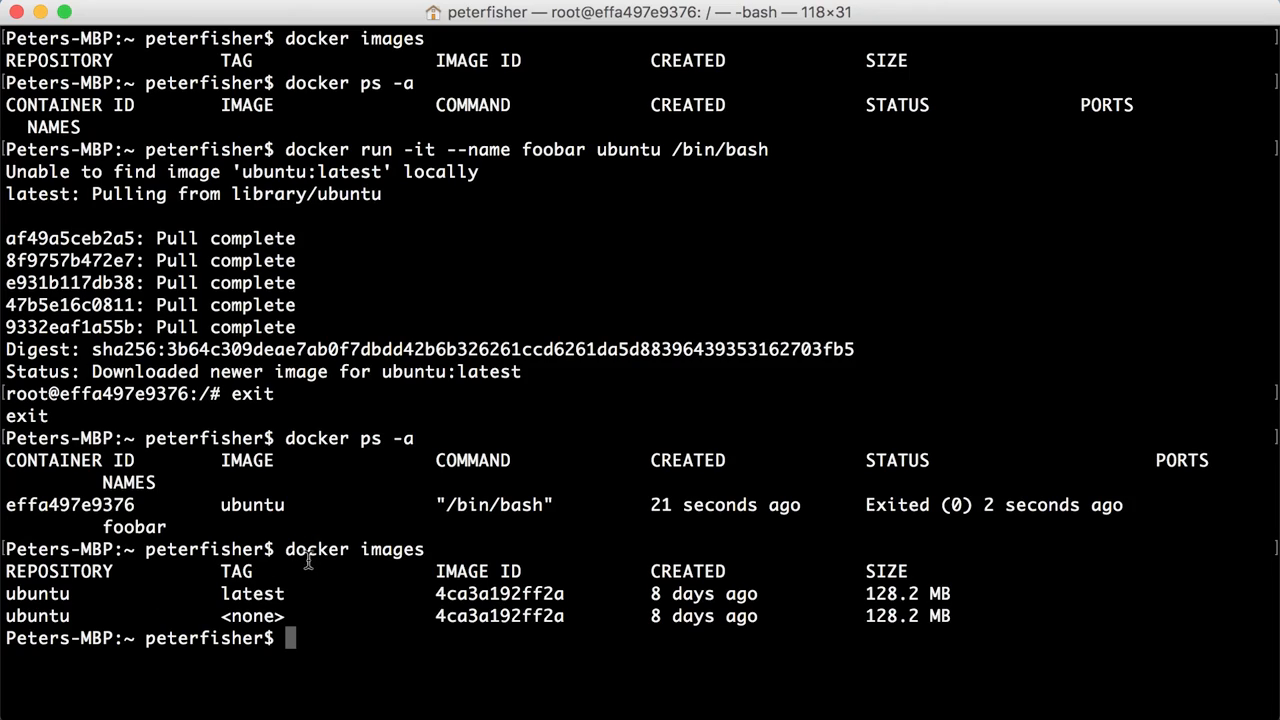
{"action": "mouse_move", "coordinate": [598, 592]}
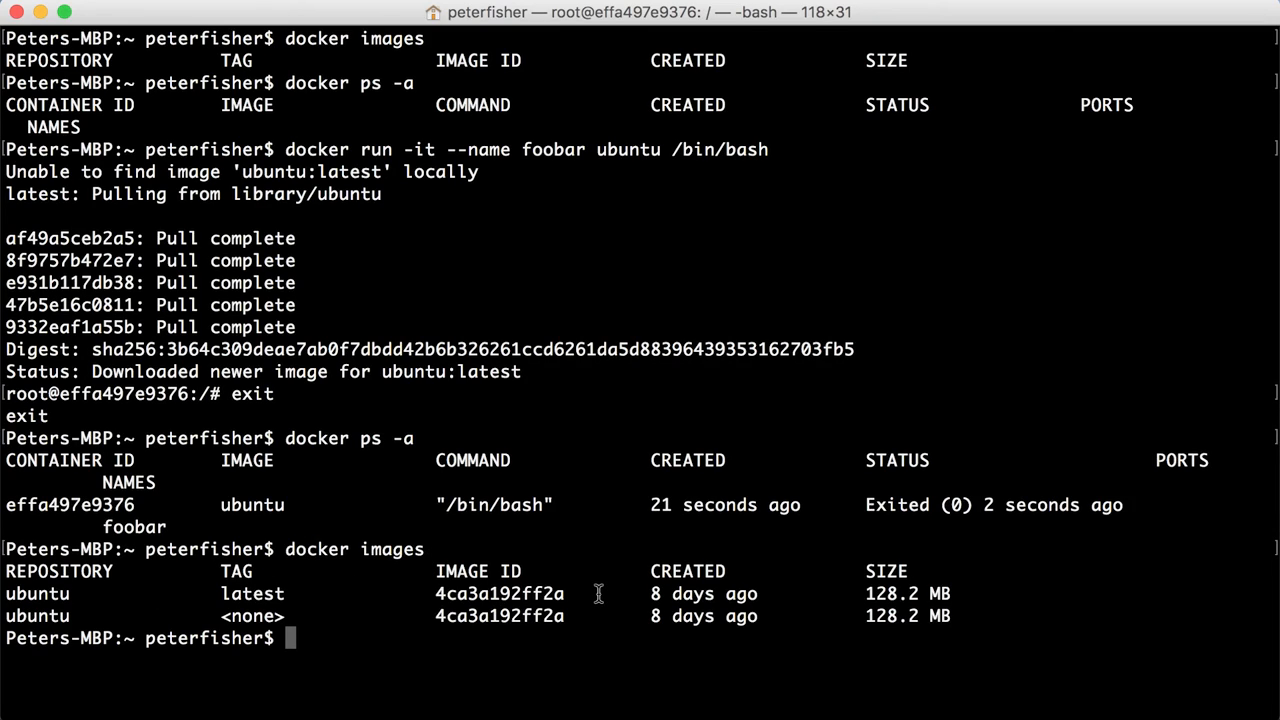
{"action": "mouse_move", "coordinate": [393, 298]}
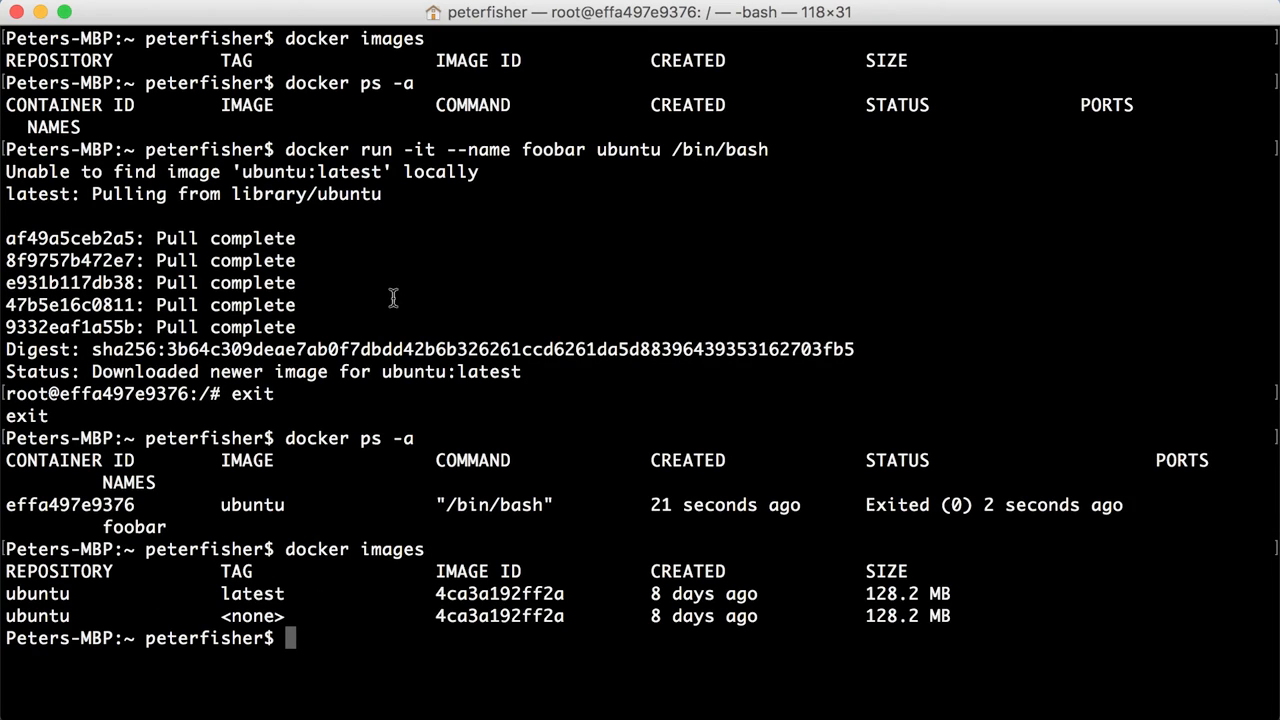
{"action": "mouse_move", "coordinate": [405, 534]}
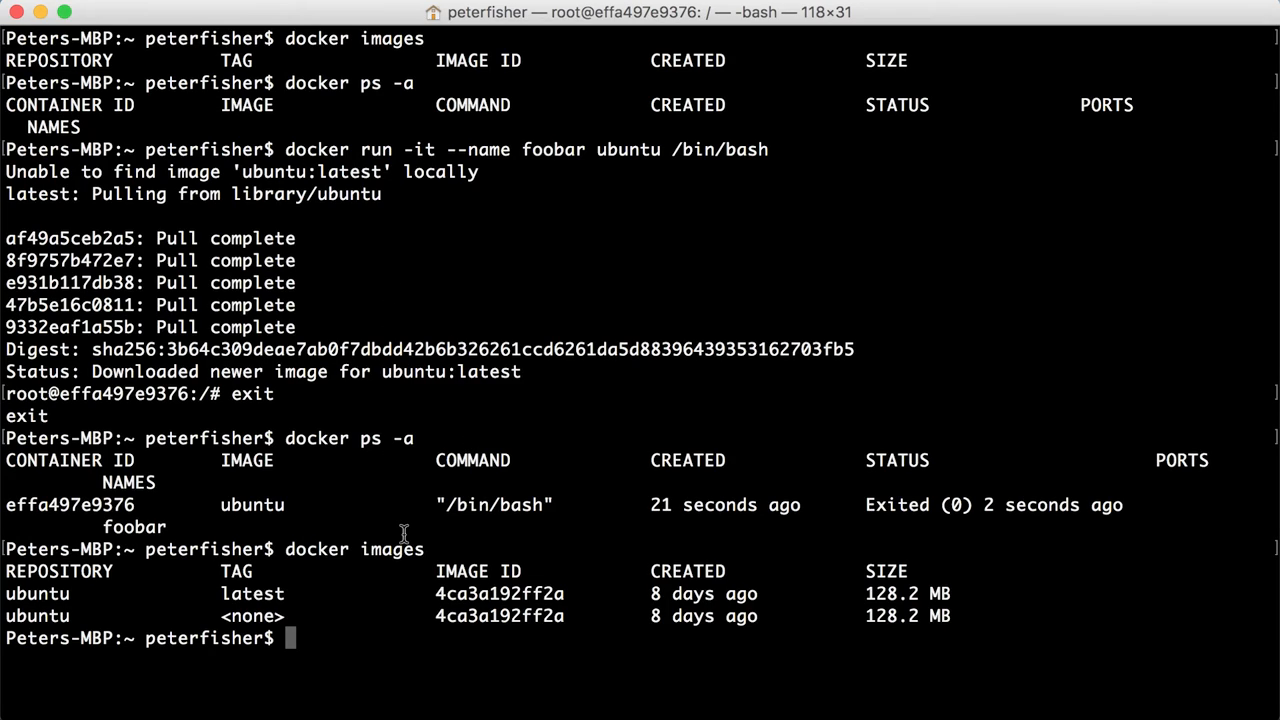
{"action": "mouse_move", "coordinate": [797, 527]}
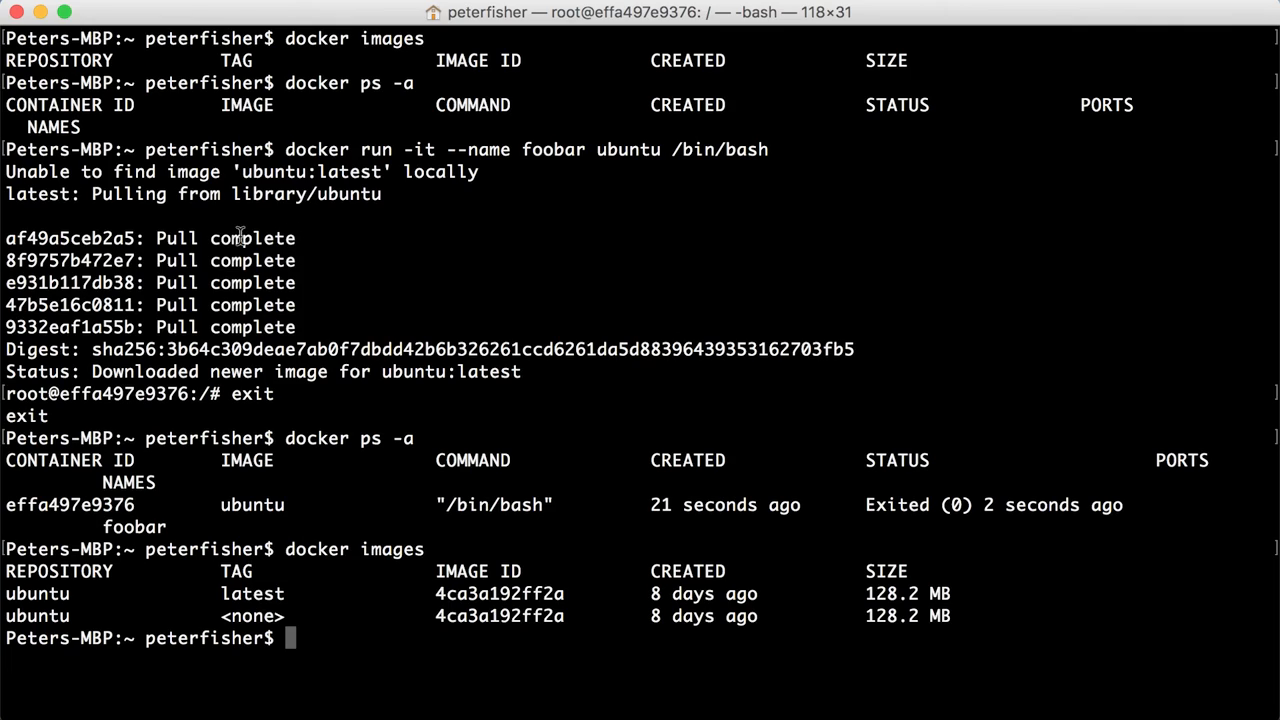
{"action": "mouse_move", "coordinate": [340, 147]}
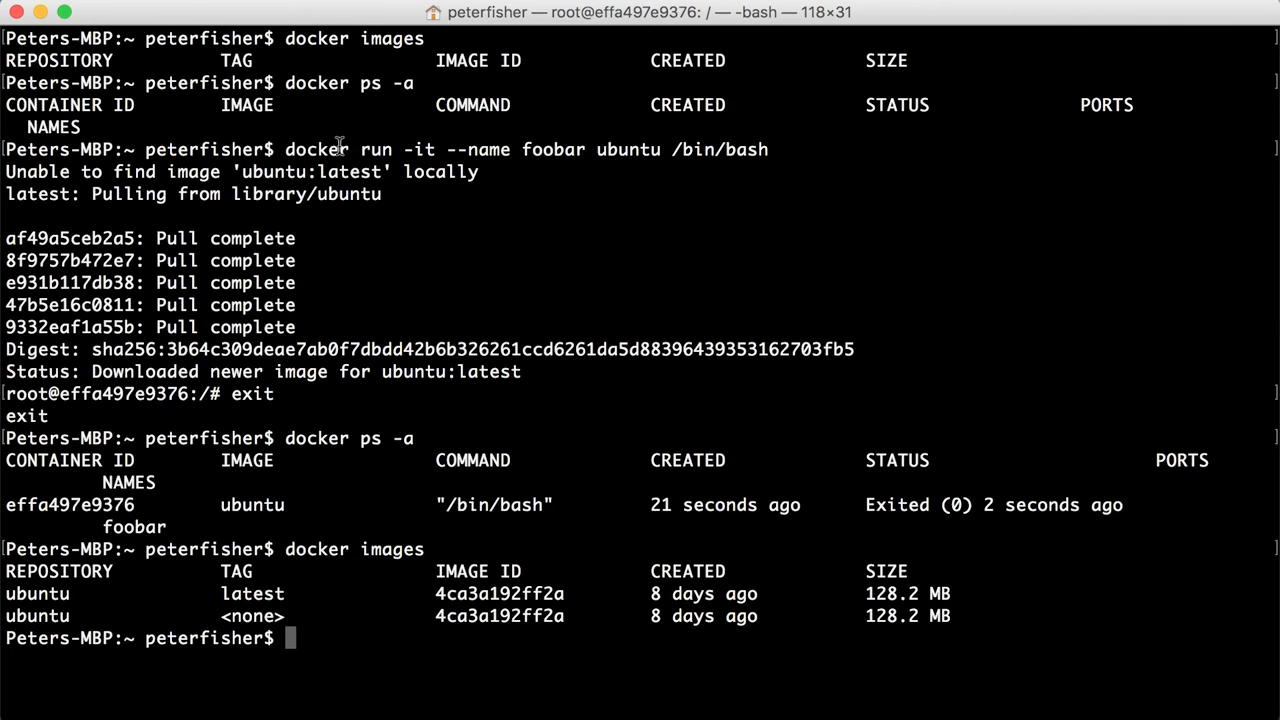
{"action": "mouse_move", "coordinate": [249, 480]}
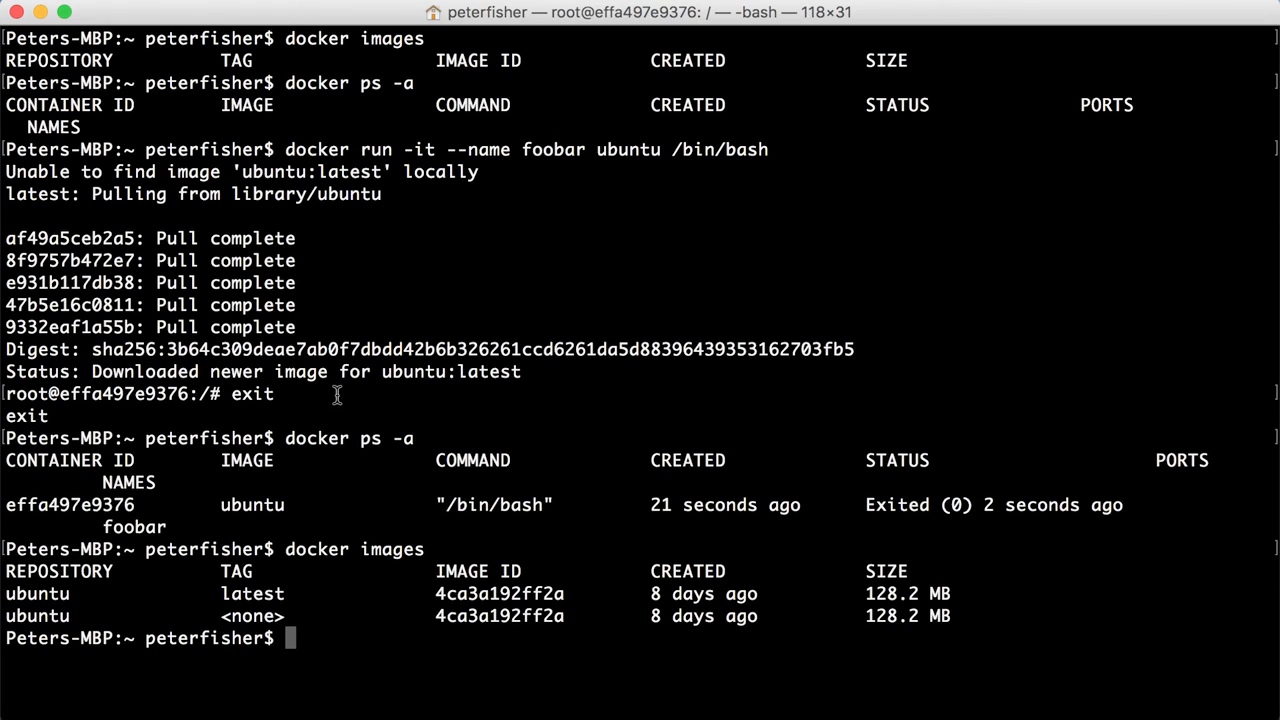
{"action": "mouse_move", "coordinate": [281, 522]}
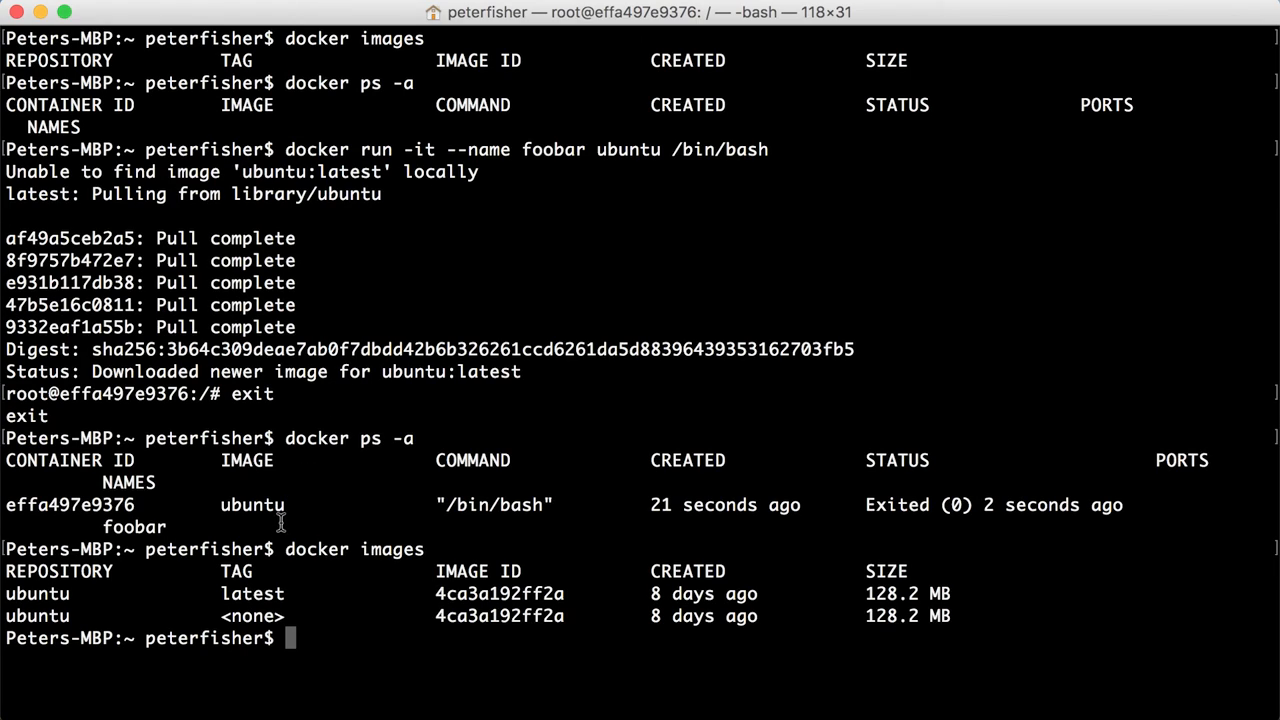
{"action": "mouse_move", "coordinate": [657, 225]}
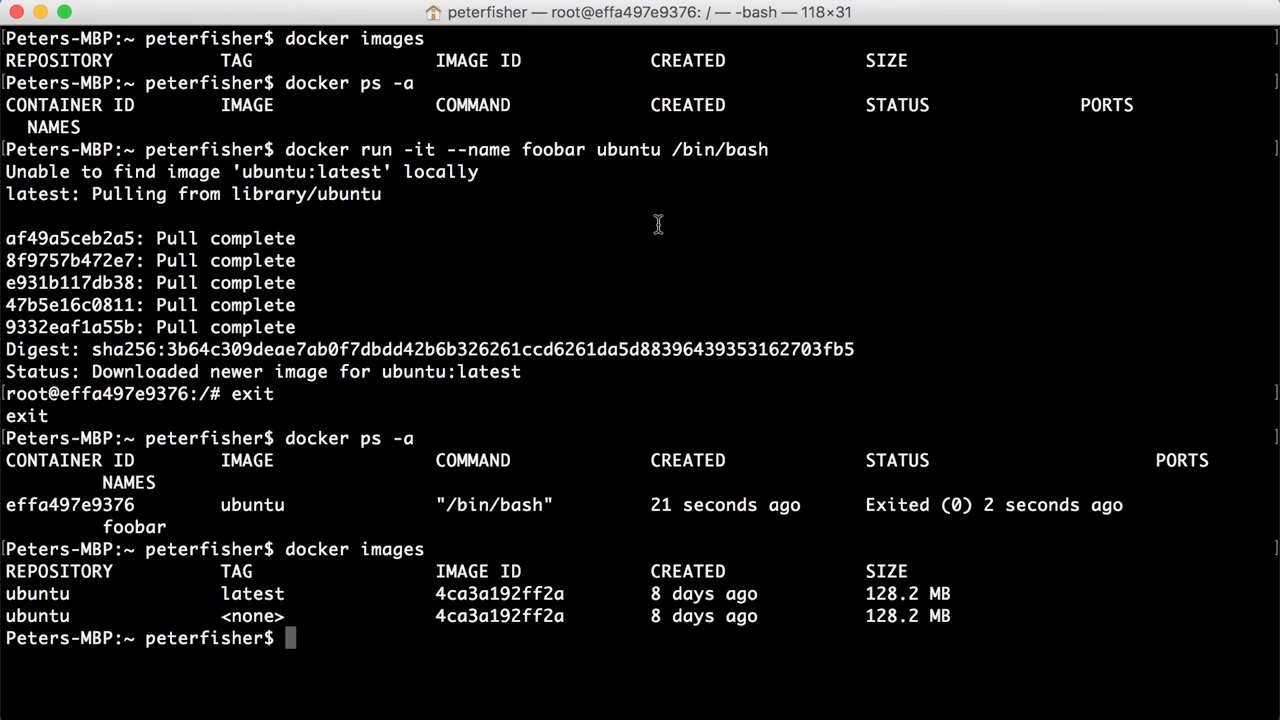